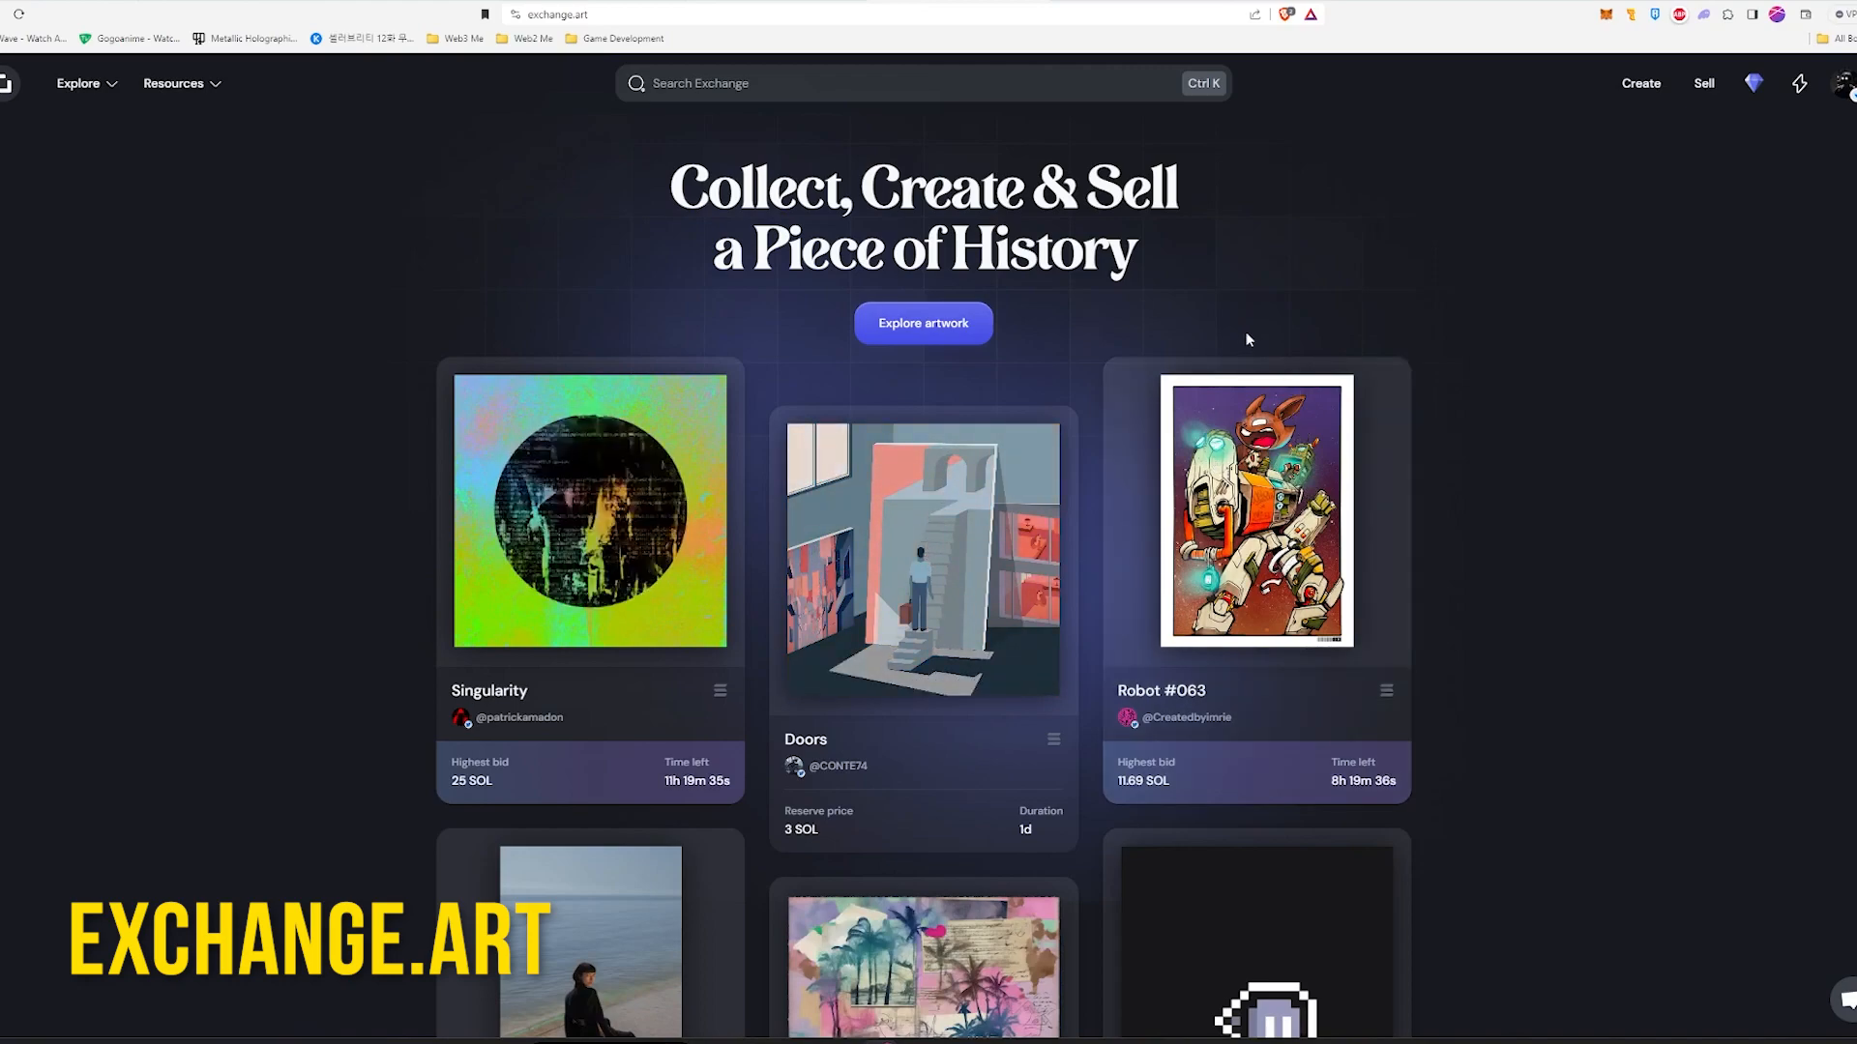
{"action": "mouse_move", "coordinate": [1640, 83]}
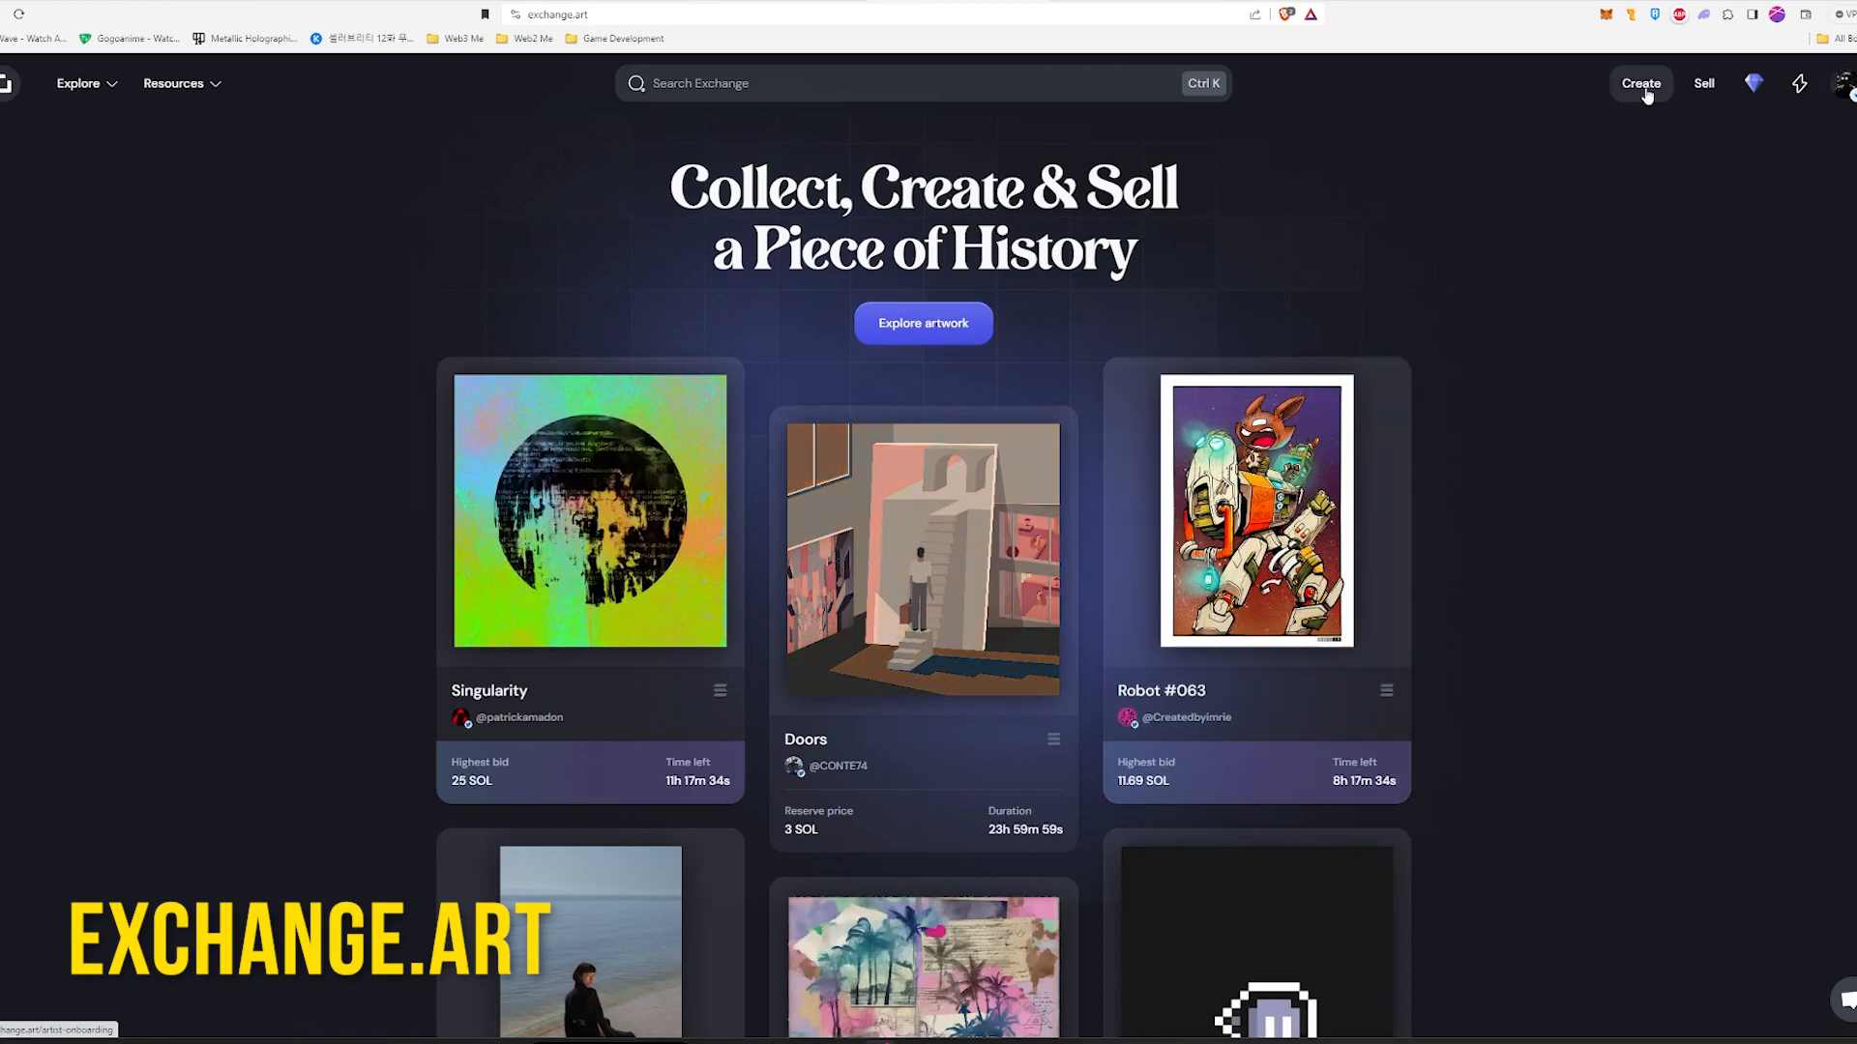
Go to Create in the top navigation to reach the artist onboarding page.
{"action": "left_click", "coordinate": [1639, 84]}
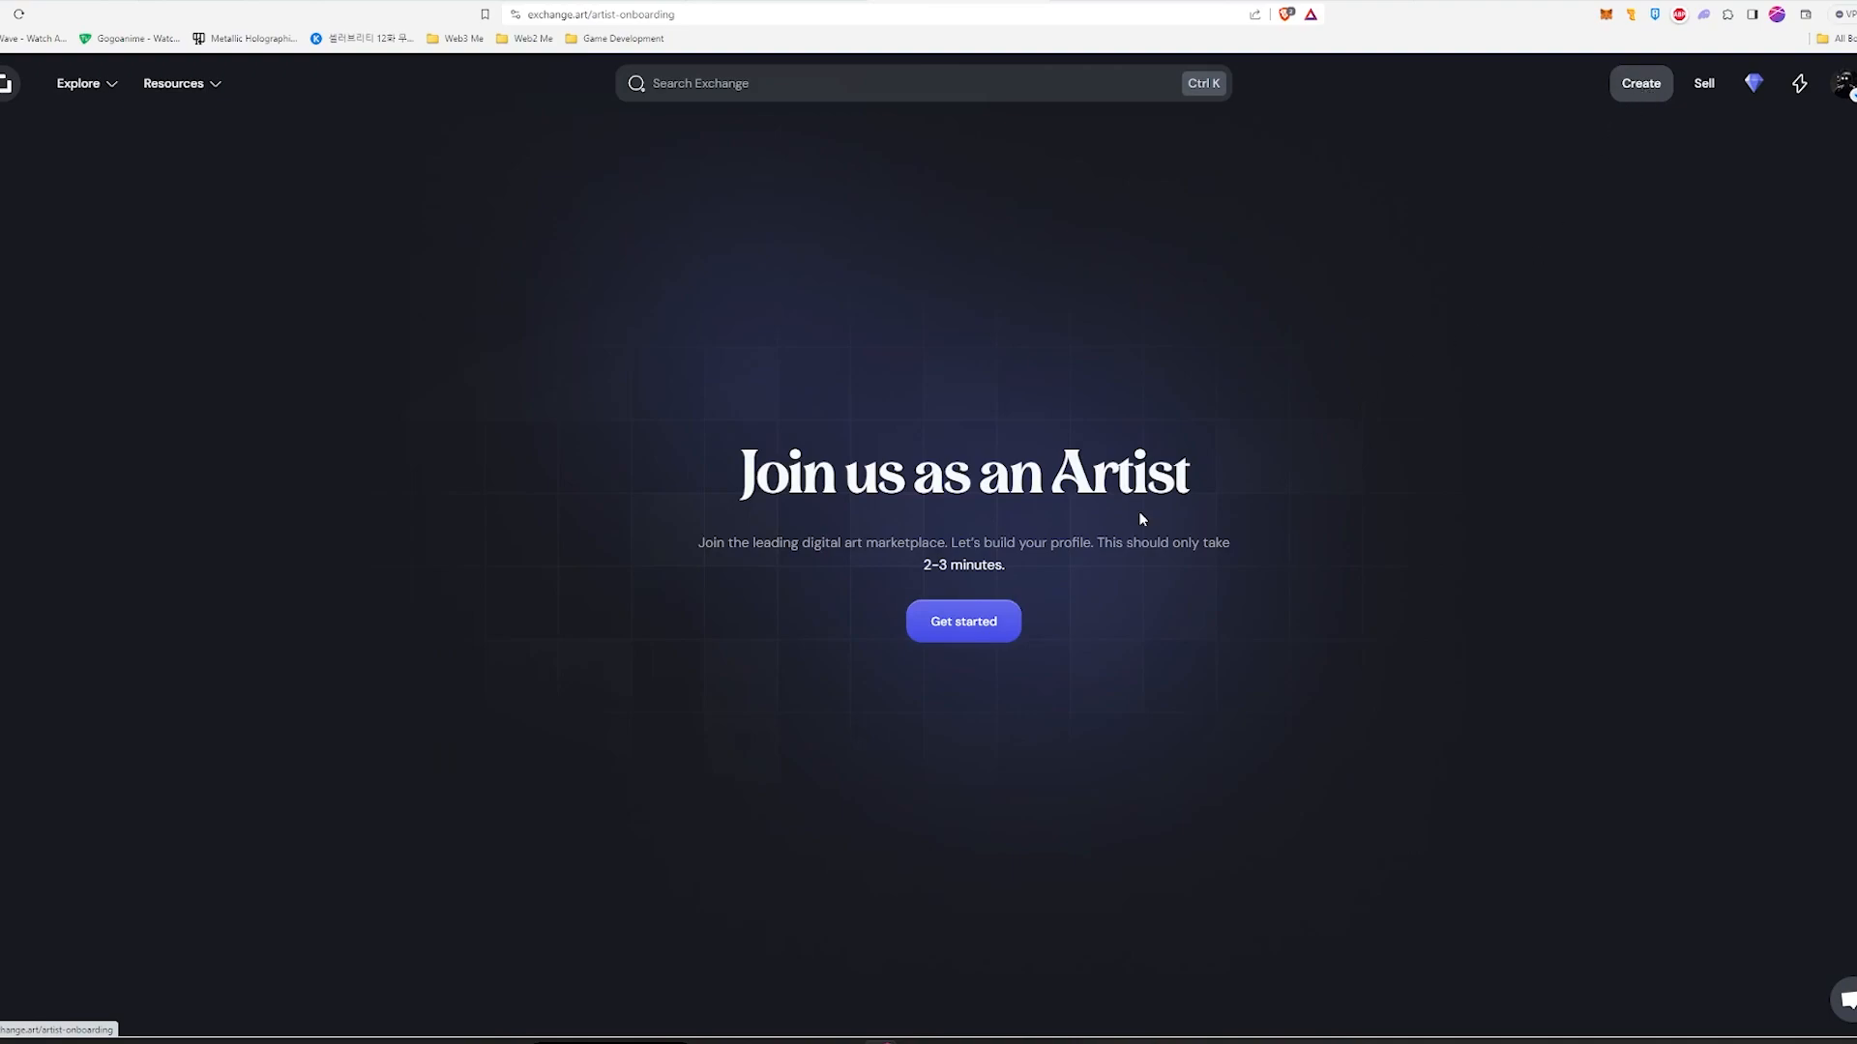
{"action": "mouse_move", "coordinate": [963, 620]}
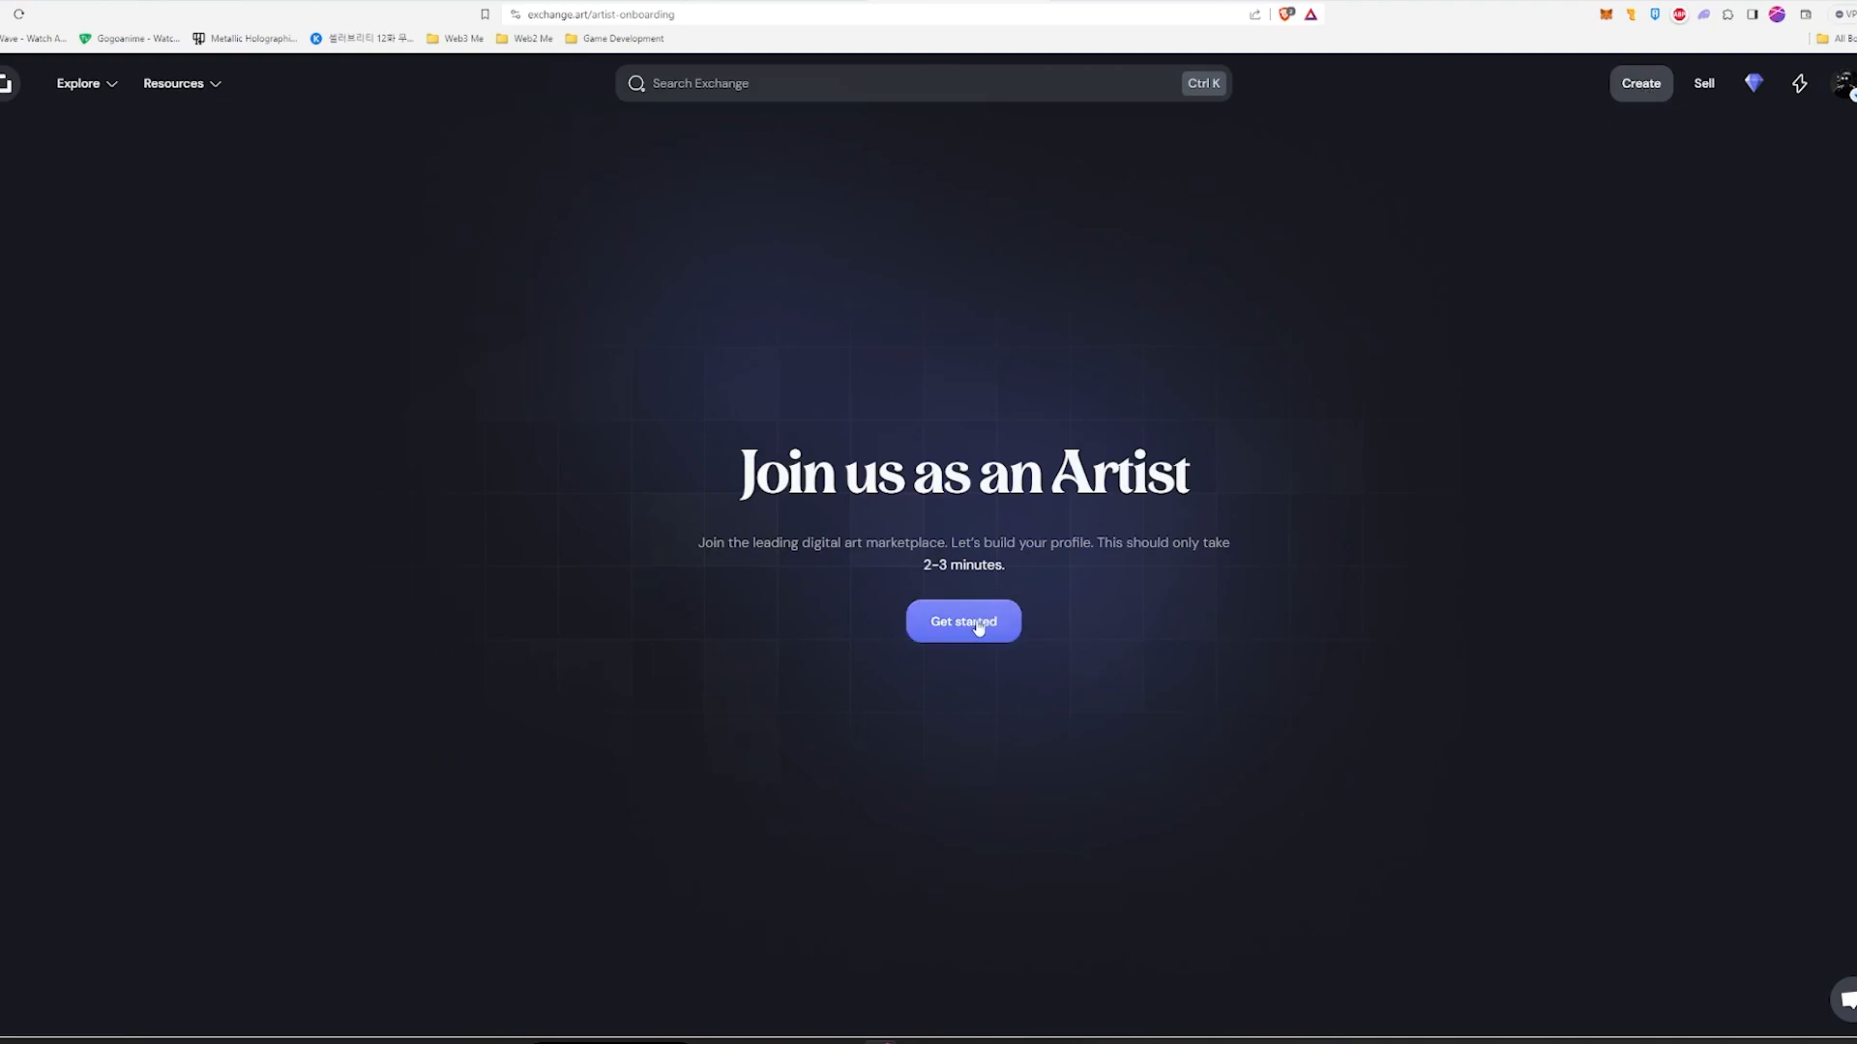
Get started on the artist account and scroll through the prefilled profile form.
{"action": "left_click", "coordinate": [963, 621]}
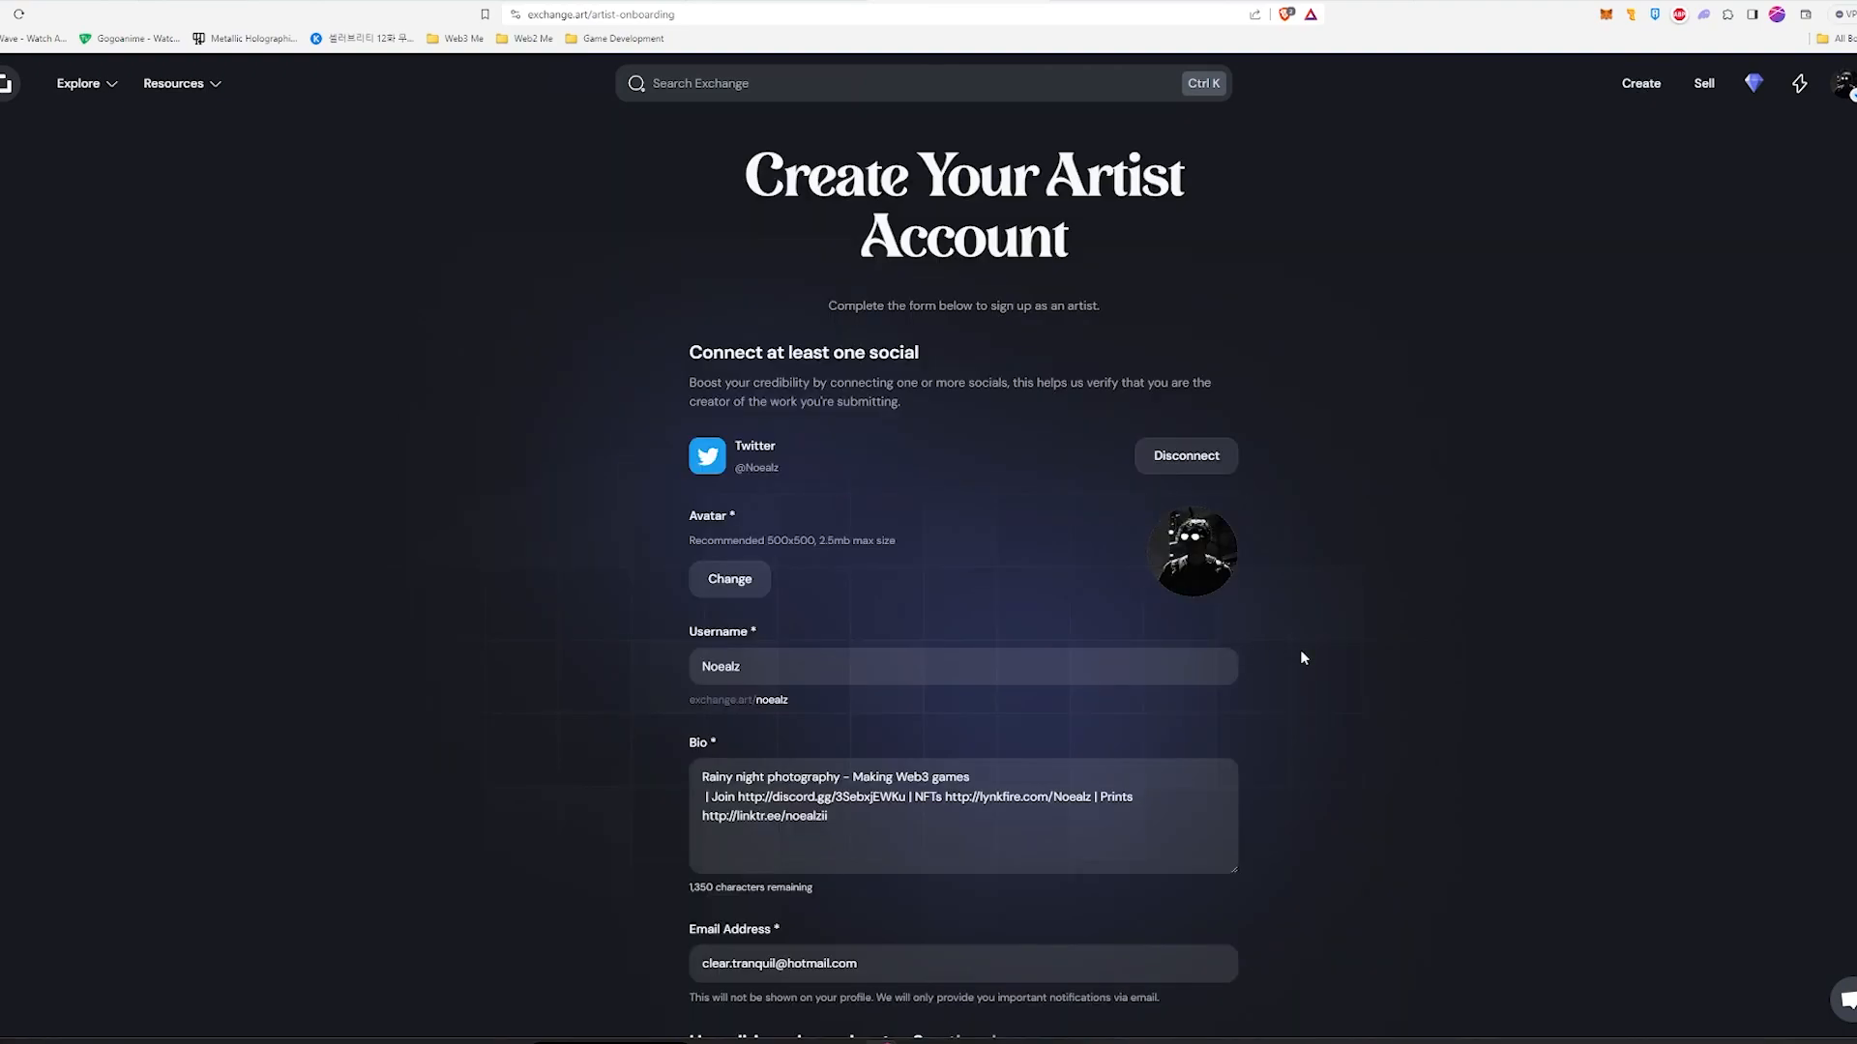
{"action": "mouse_move", "coordinate": [1213, 524]}
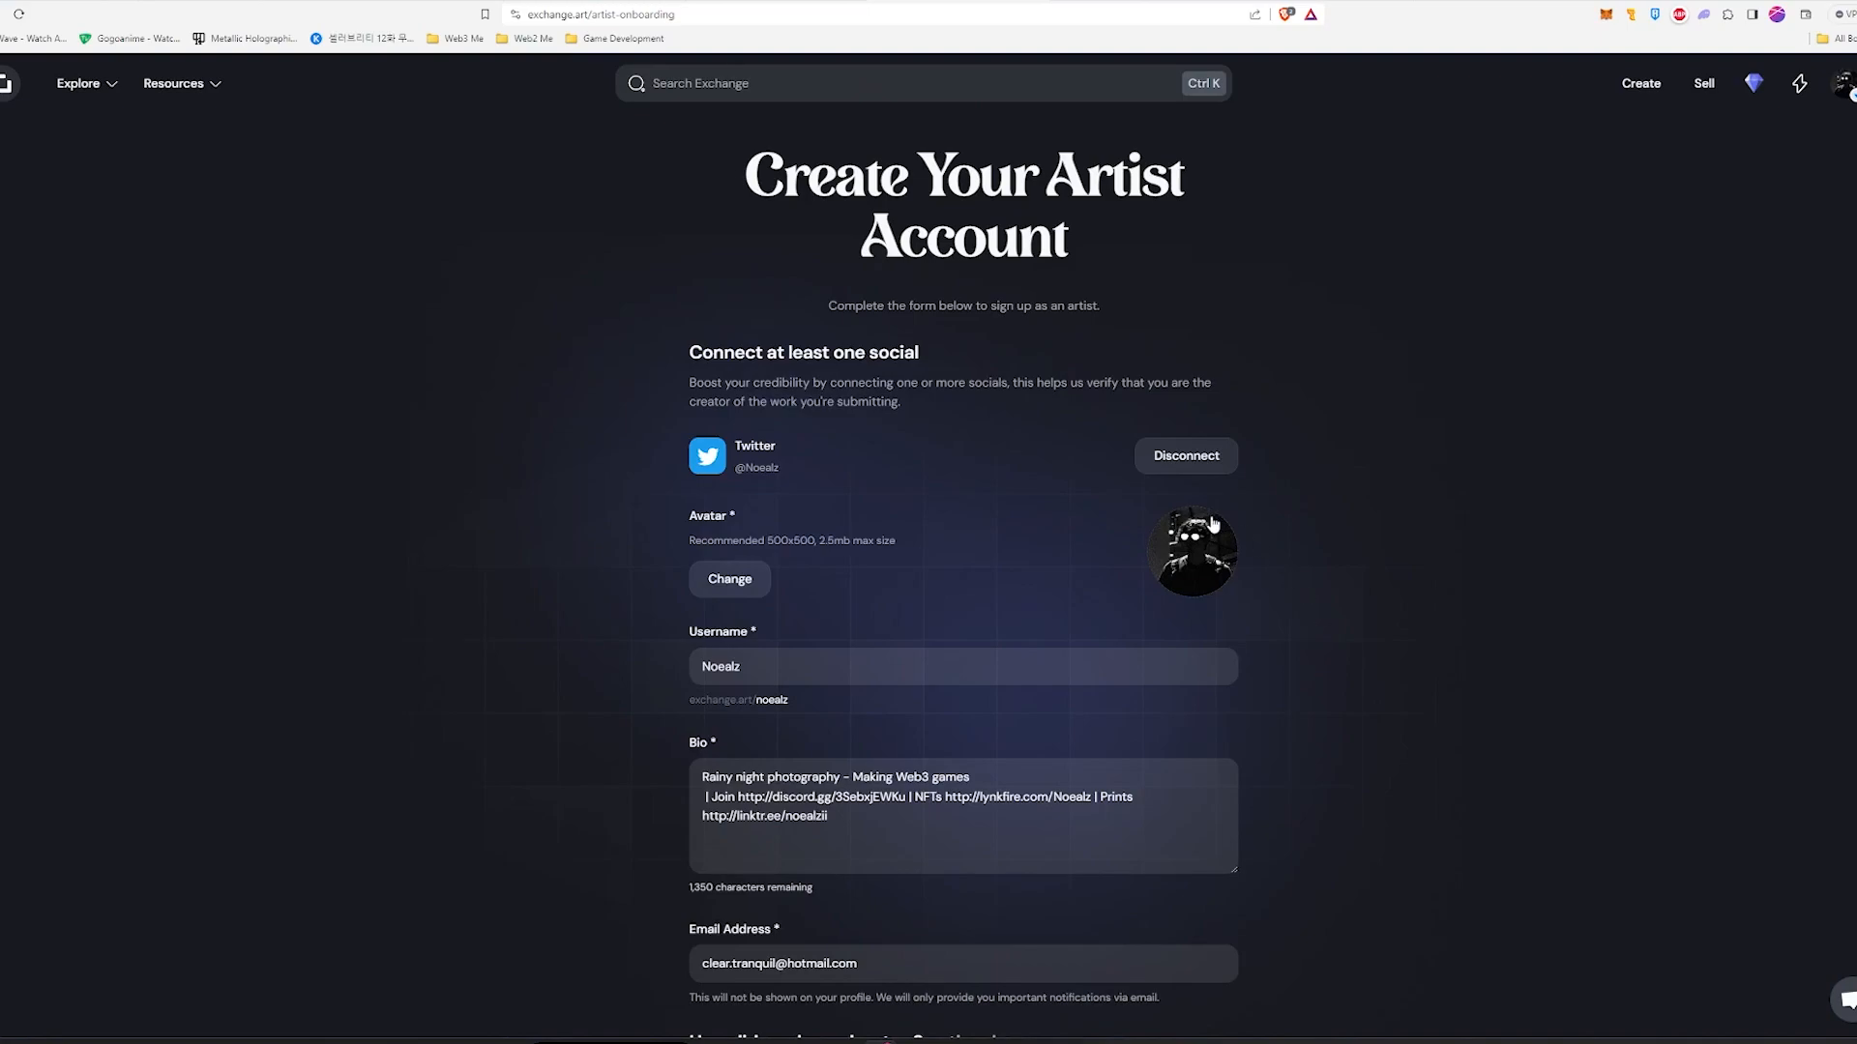
{"action": "scroll", "scroll_direction": "down", "scroll_amount": 3}
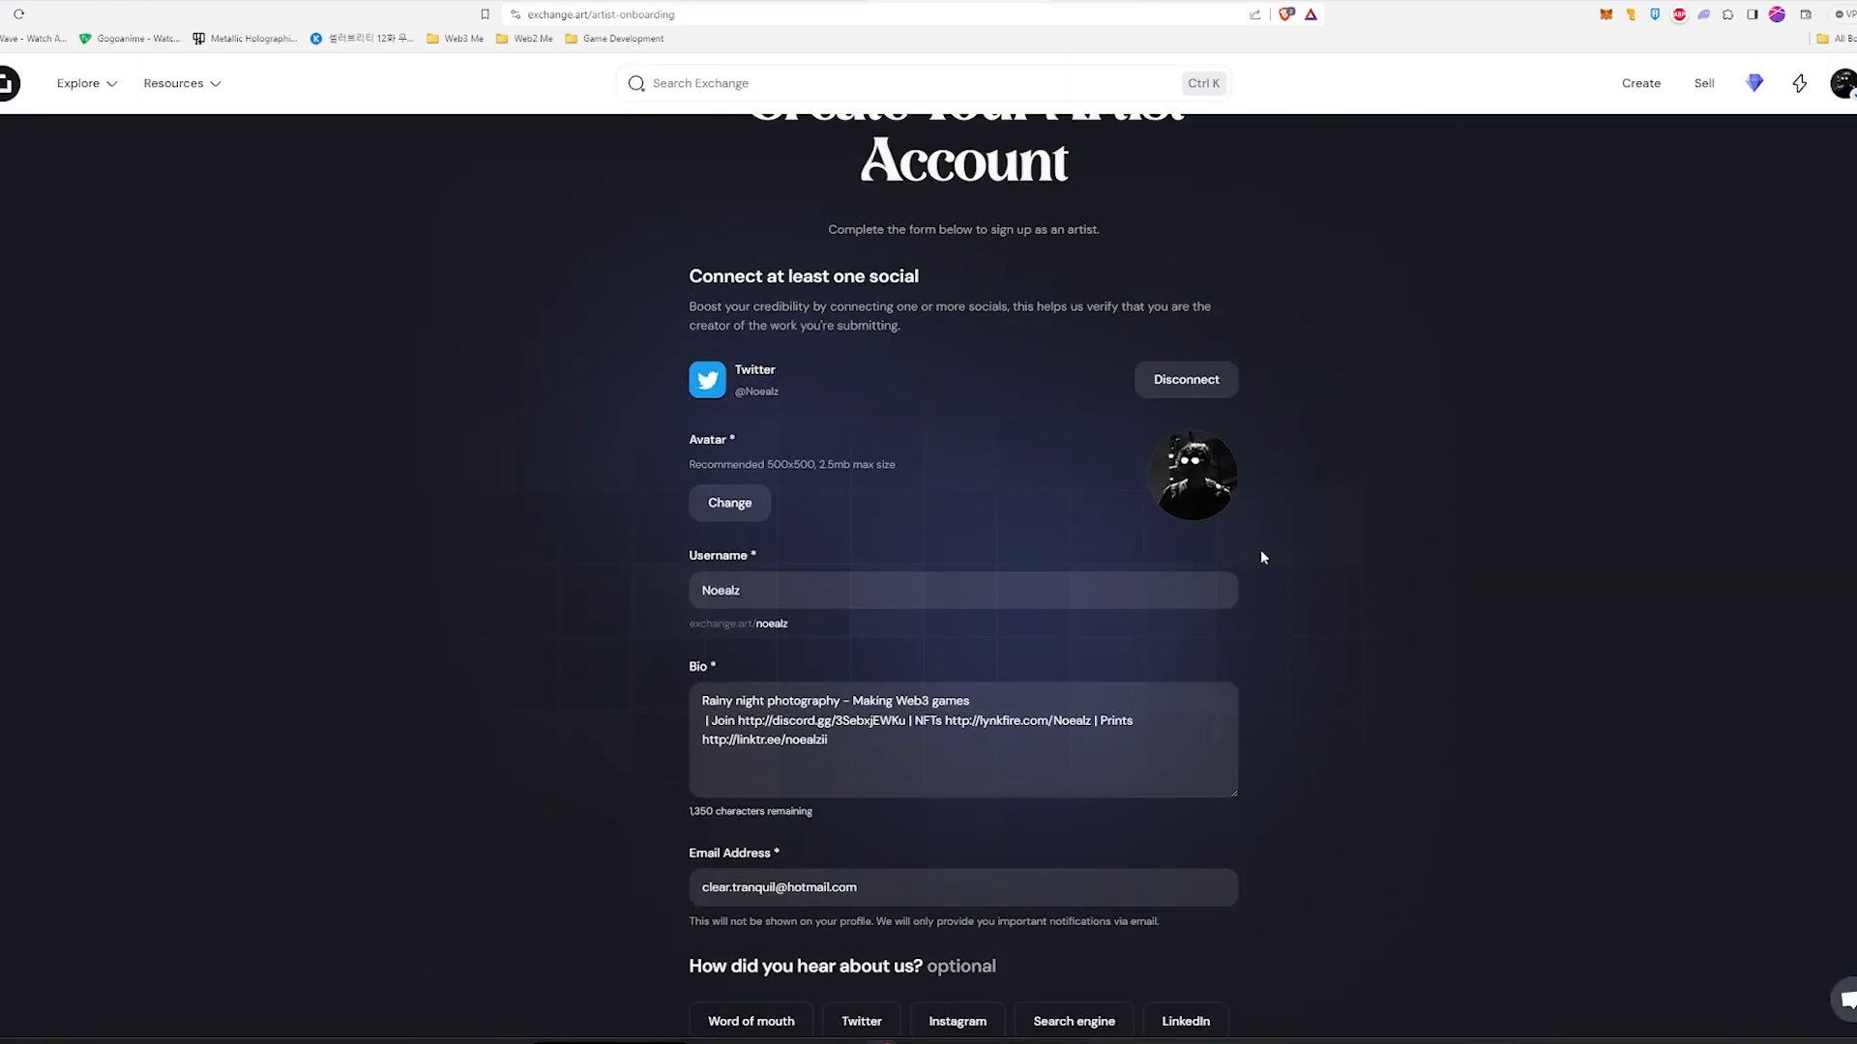
{"action": "mouse_move", "coordinate": [1367, 545]}
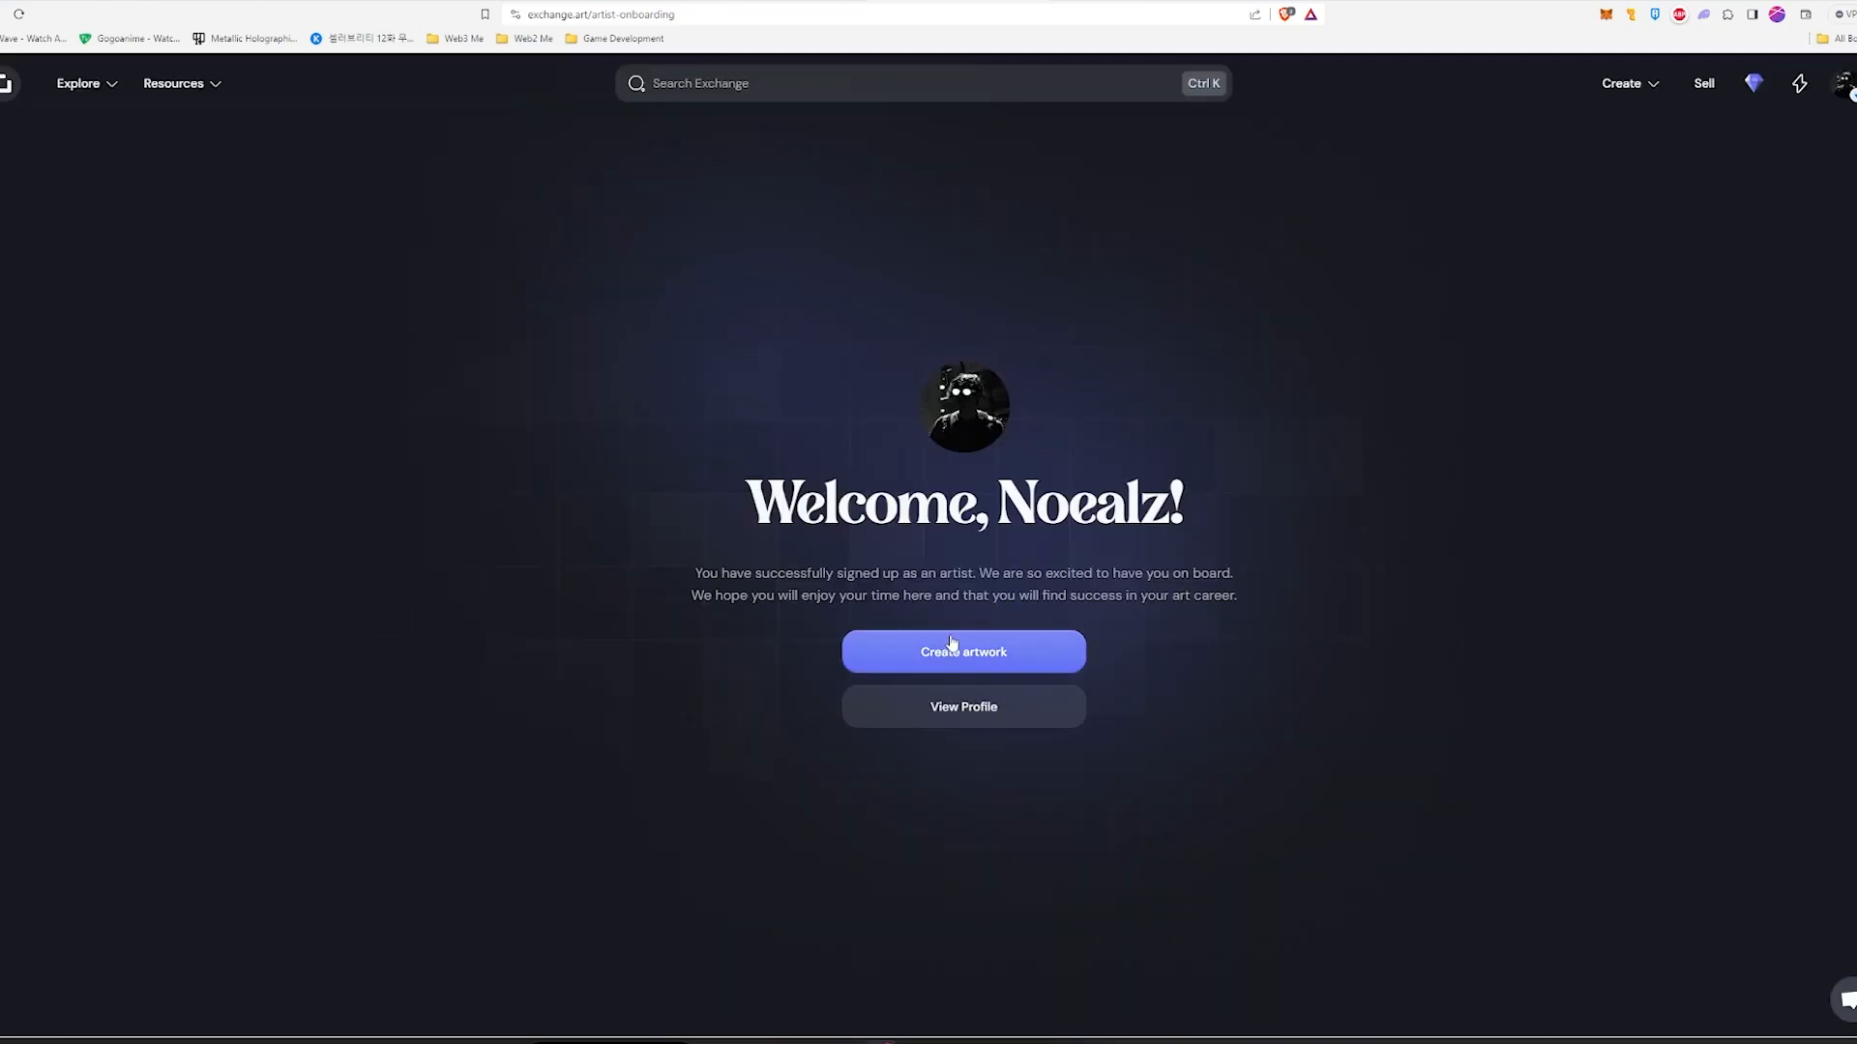
Begin a new single-edition Solana artwork, reaching the Create new series step.
{"action": "left_click", "coordinate": [961, 651]}
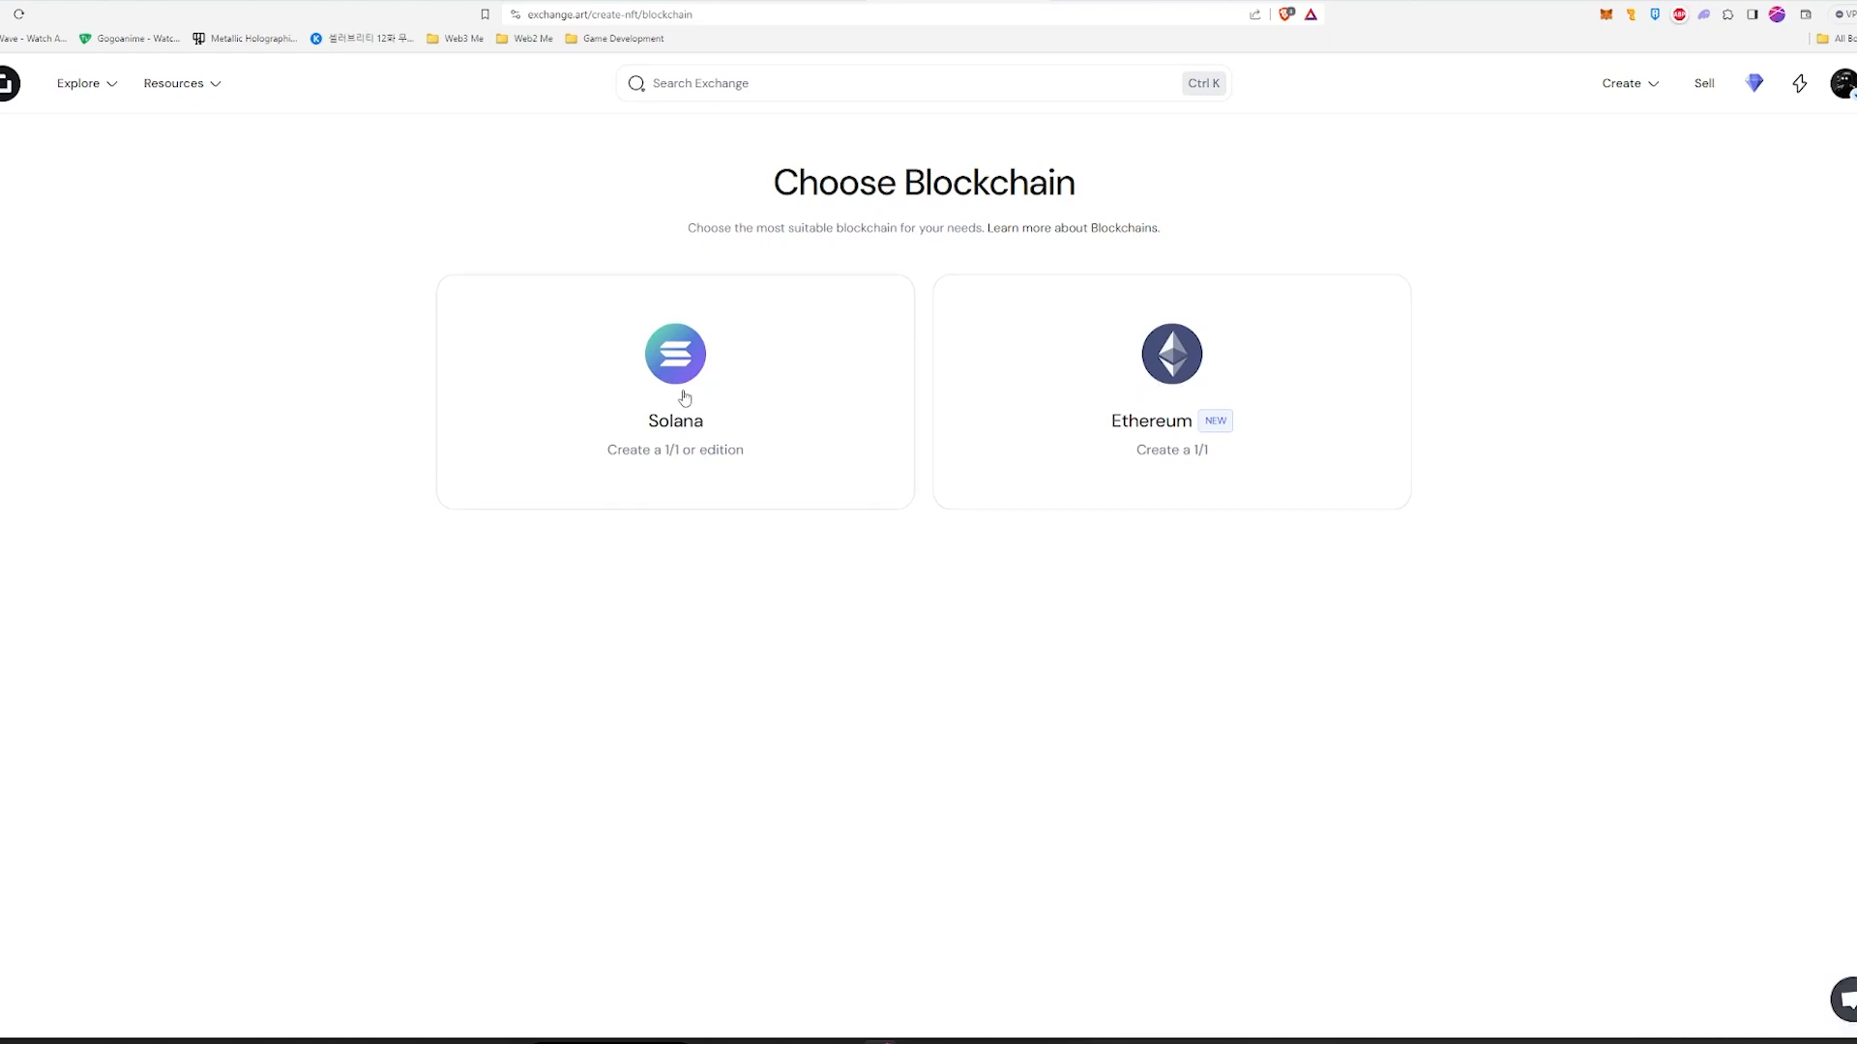
{"action": "left_click", "coordinate": [674, 390]}
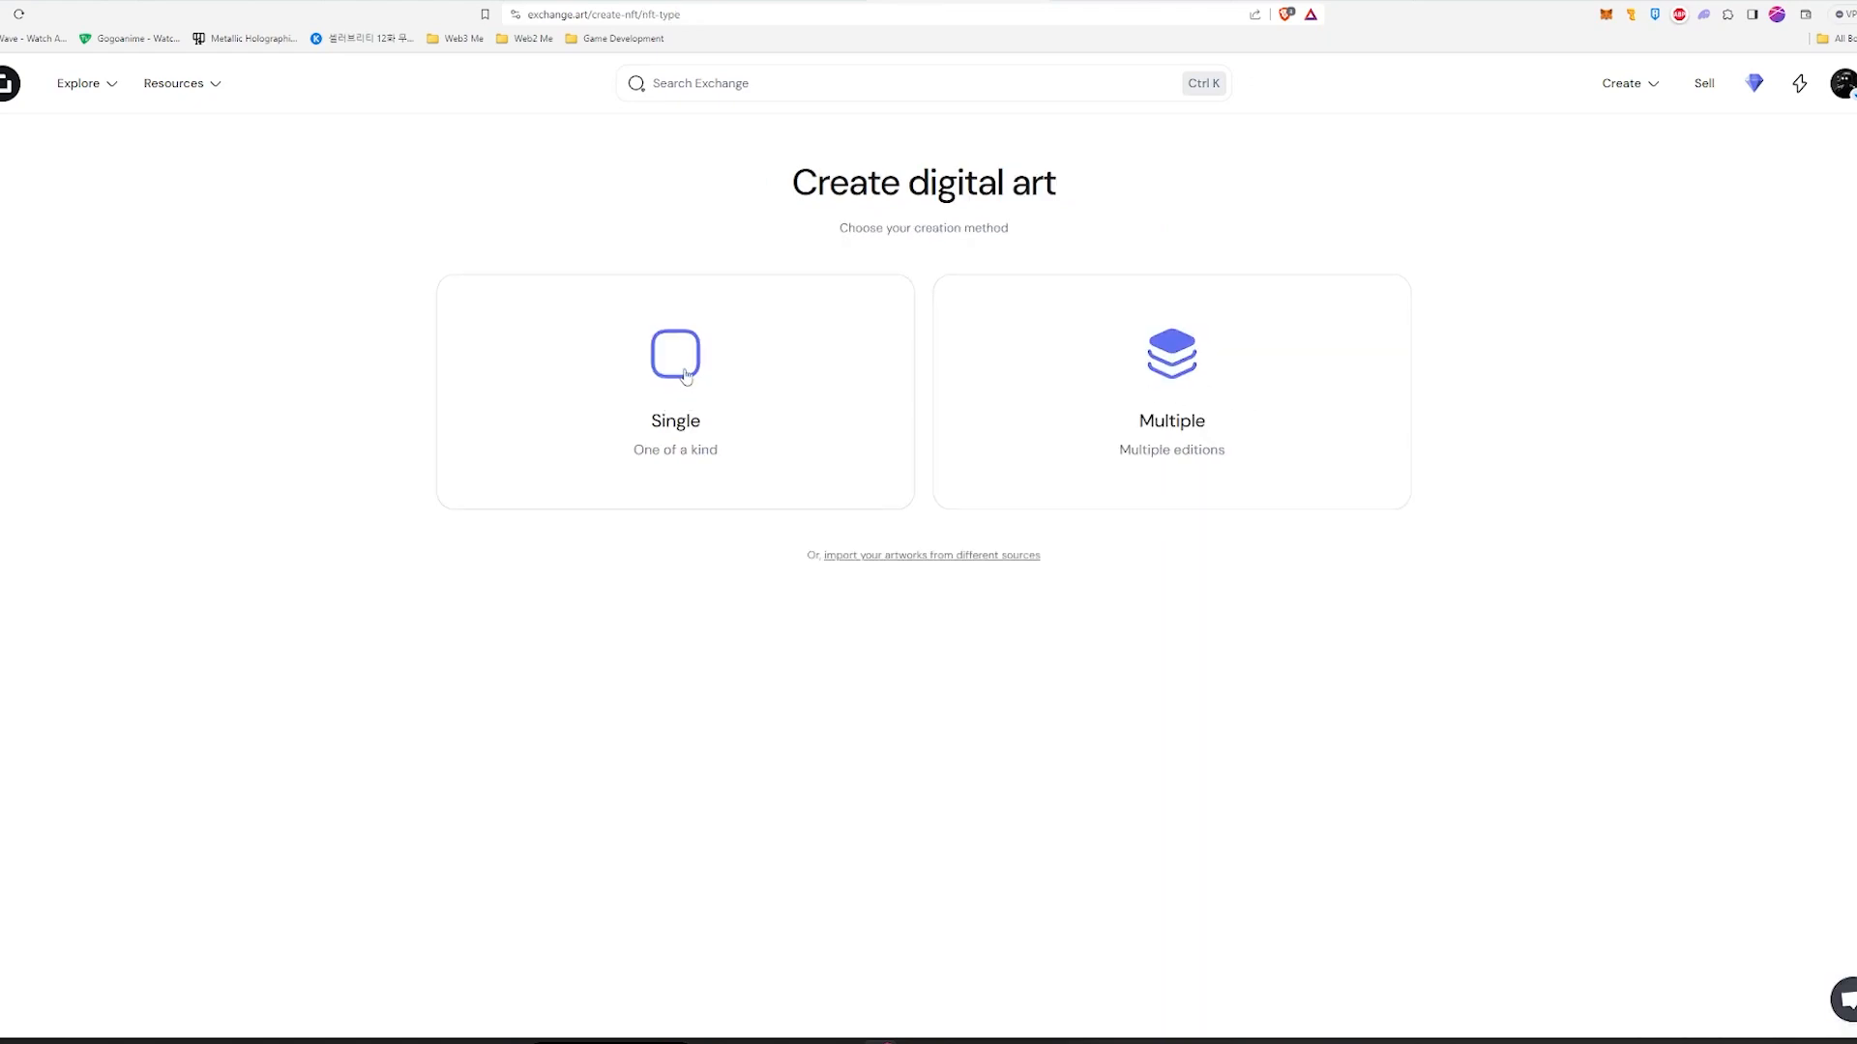
{"action": "left_click", "coordinate": [675, 391]}
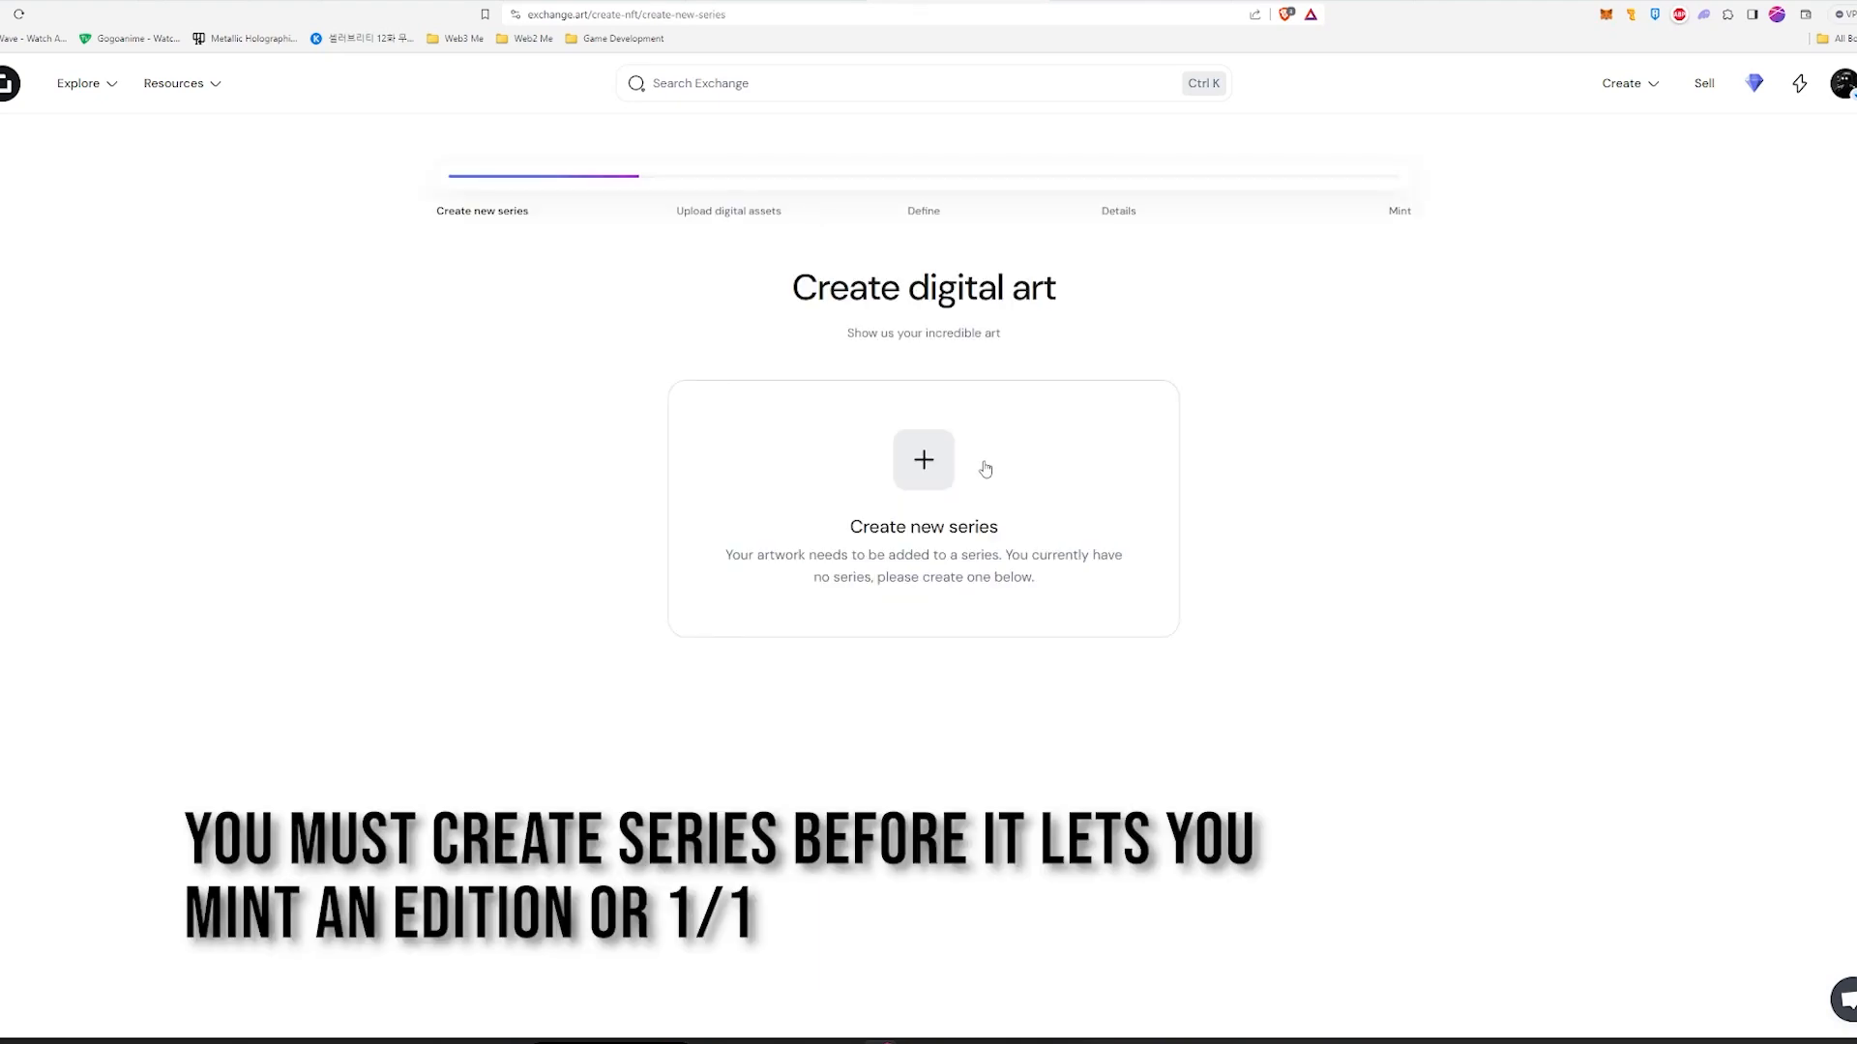
{"action": "mouse_move", "coordinate": [922, 464]}
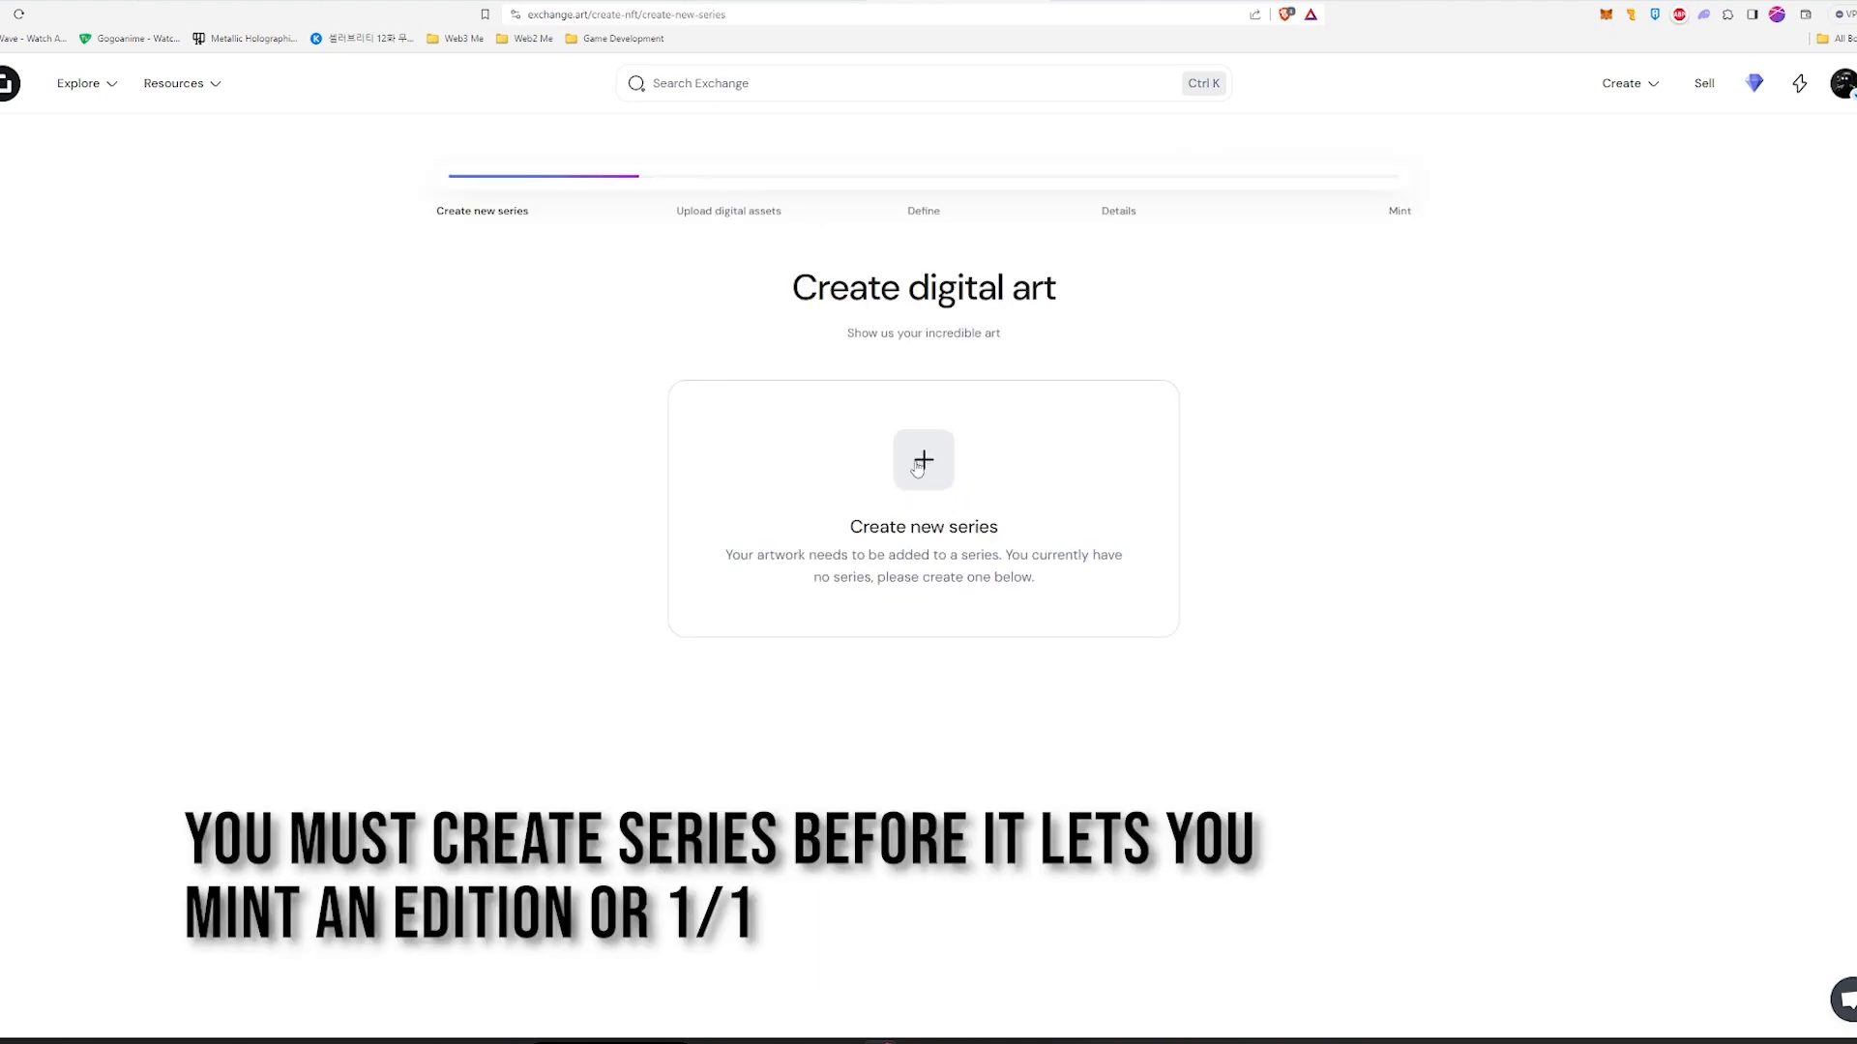
Create the Ethereal SOLstice series with avatar and banner, then add a Solana artwork.
{"action": "left_click", "coordinate": [922, 459]}
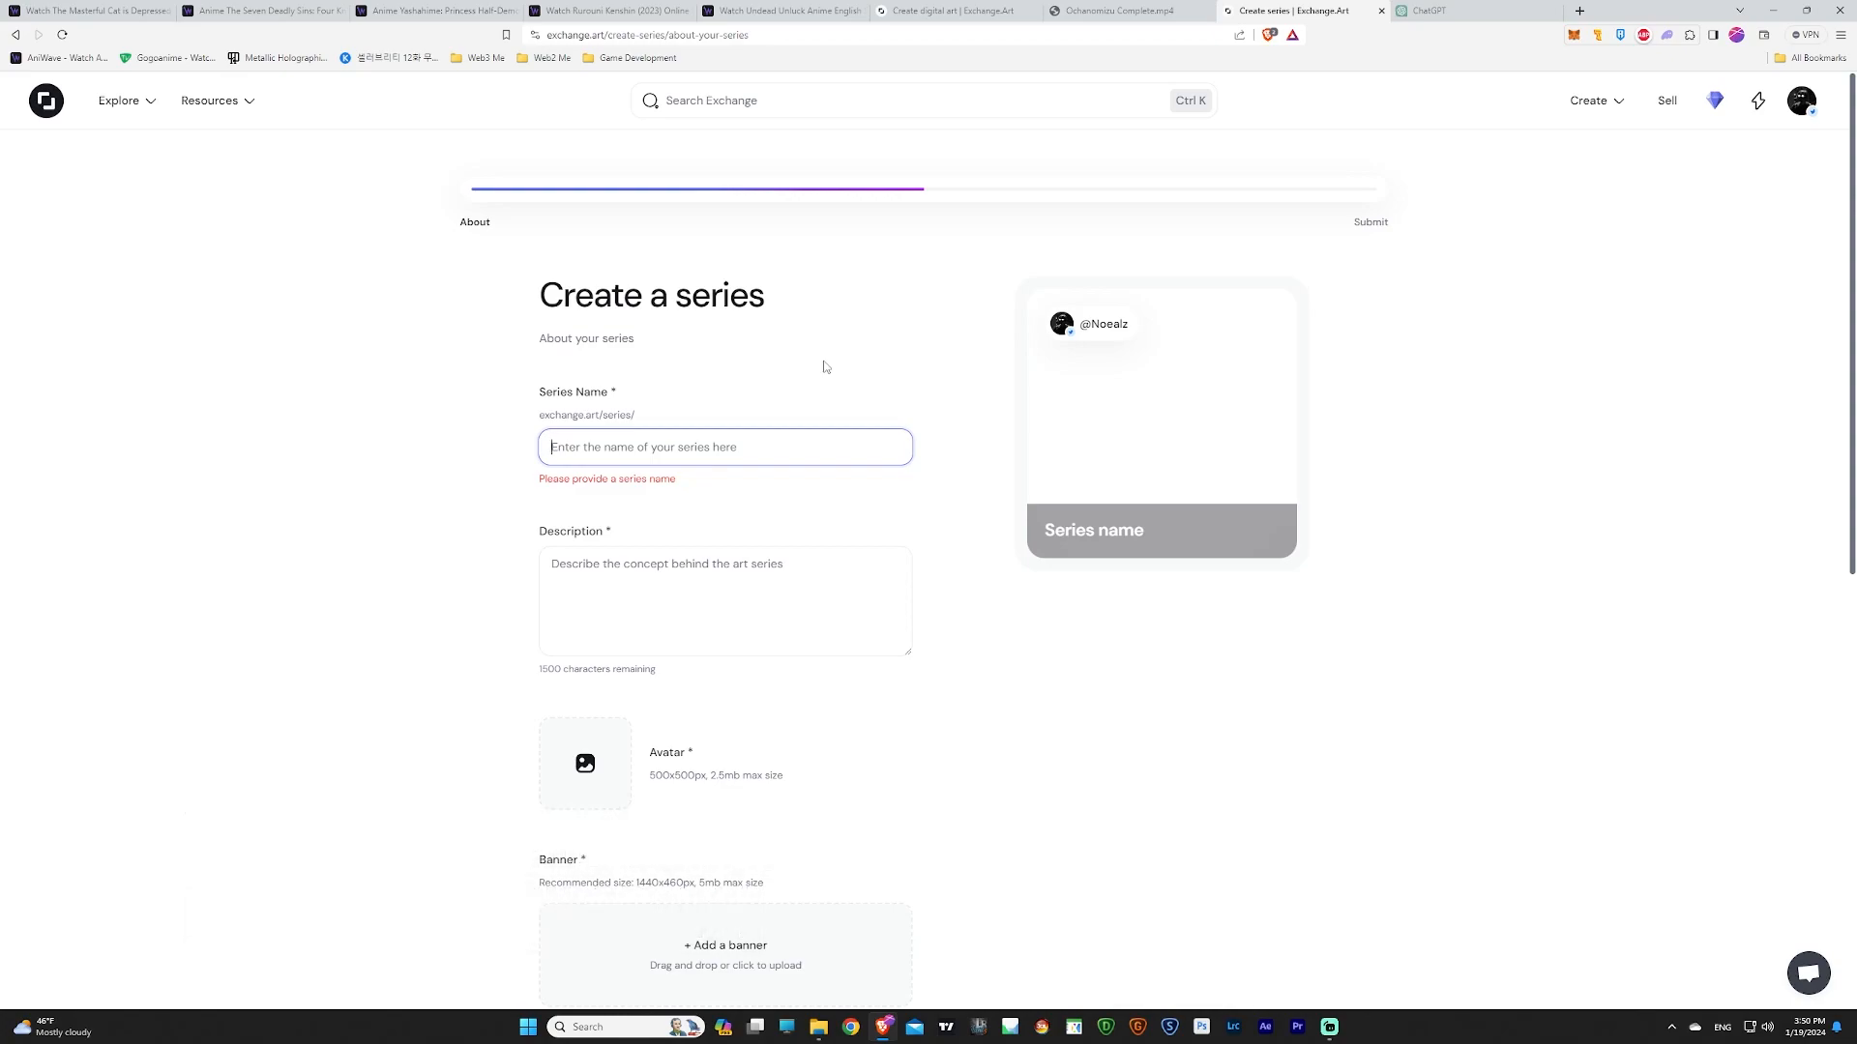
{"action": "left_click", "coordinate": [584, 763]}
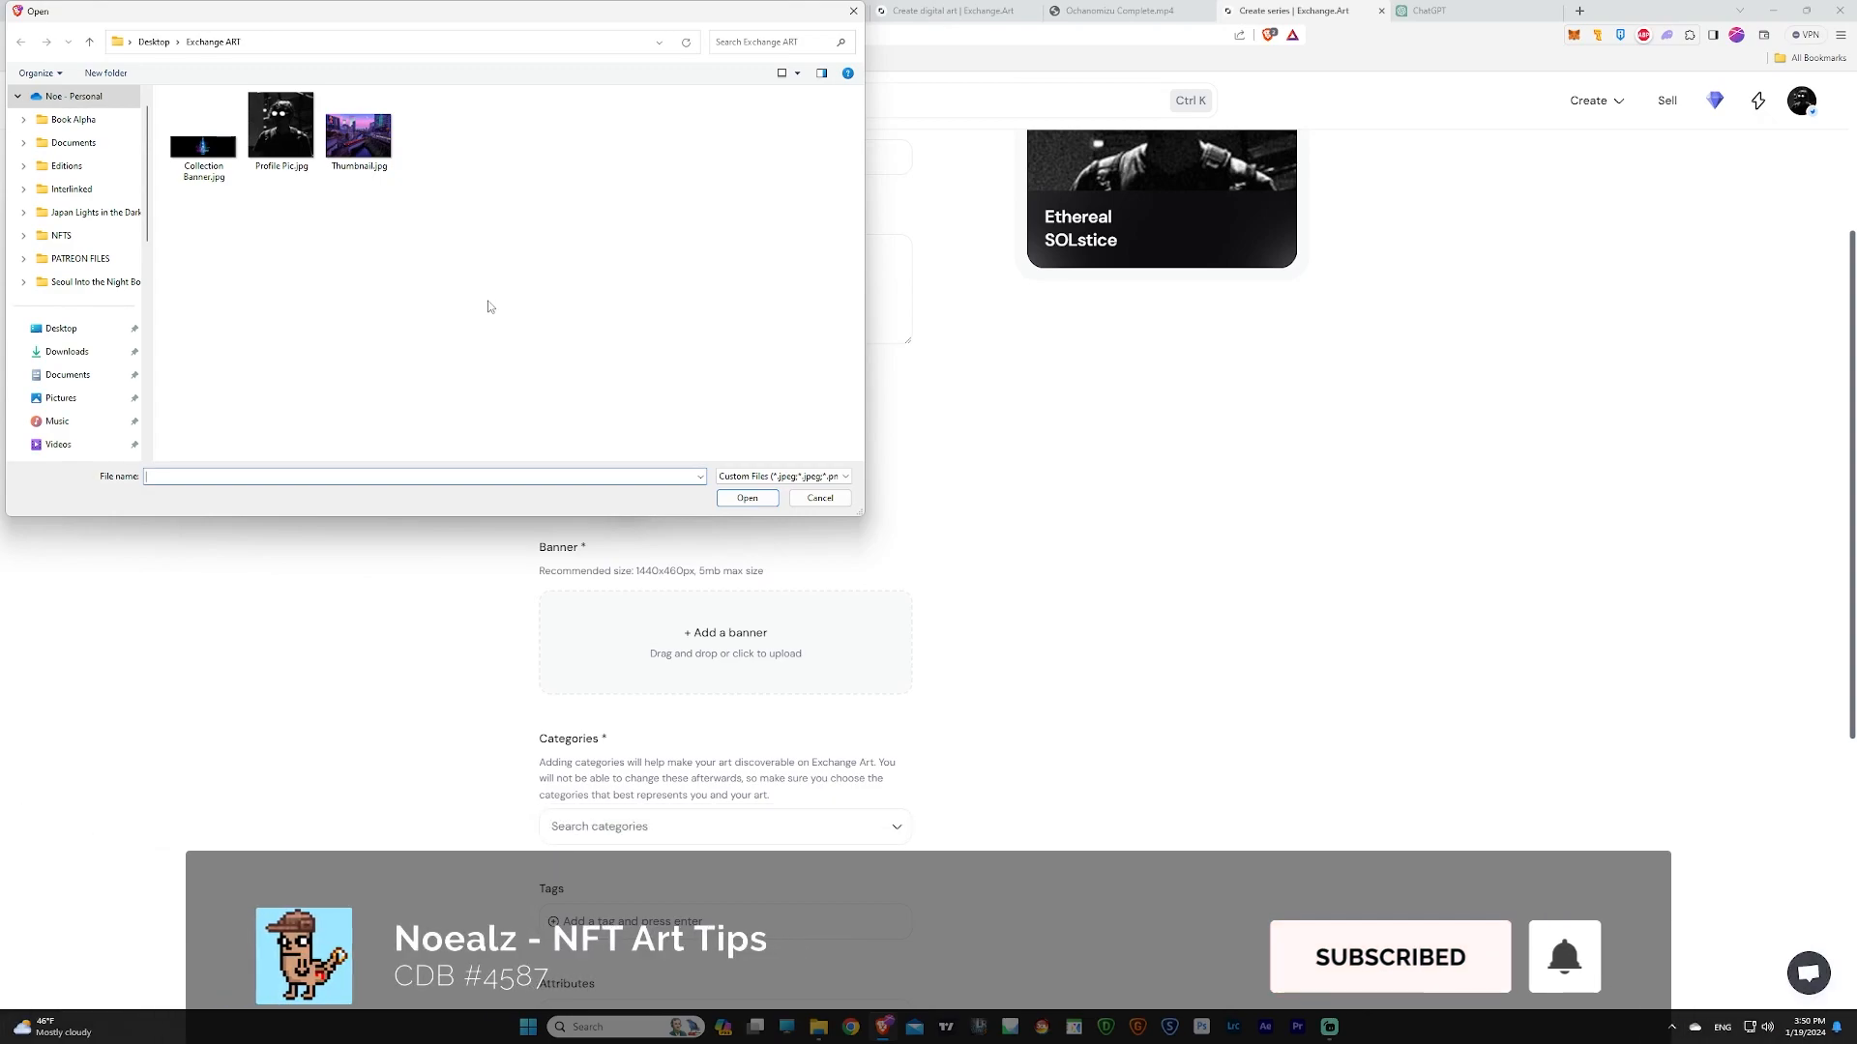
{"action": "left_click", "coordinate": [746, 497]}
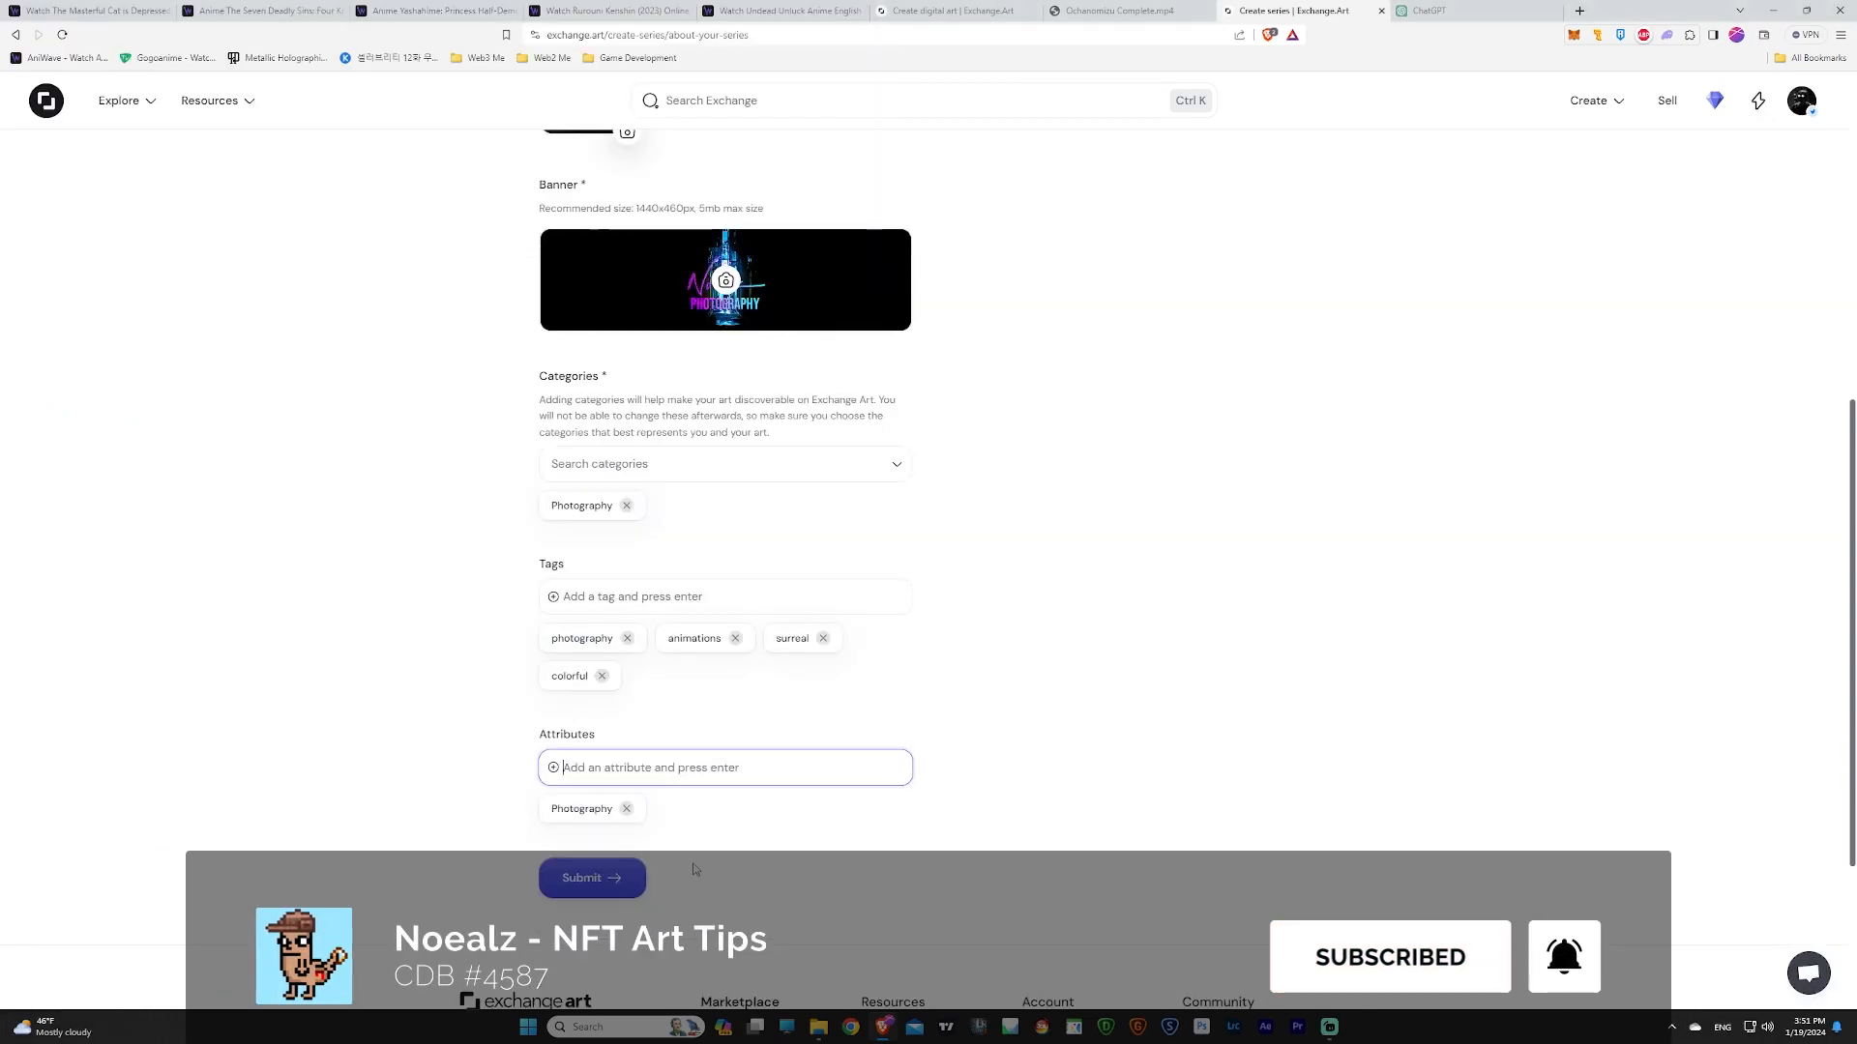
{"action": "left_click", "coordinate": [590, 877]}
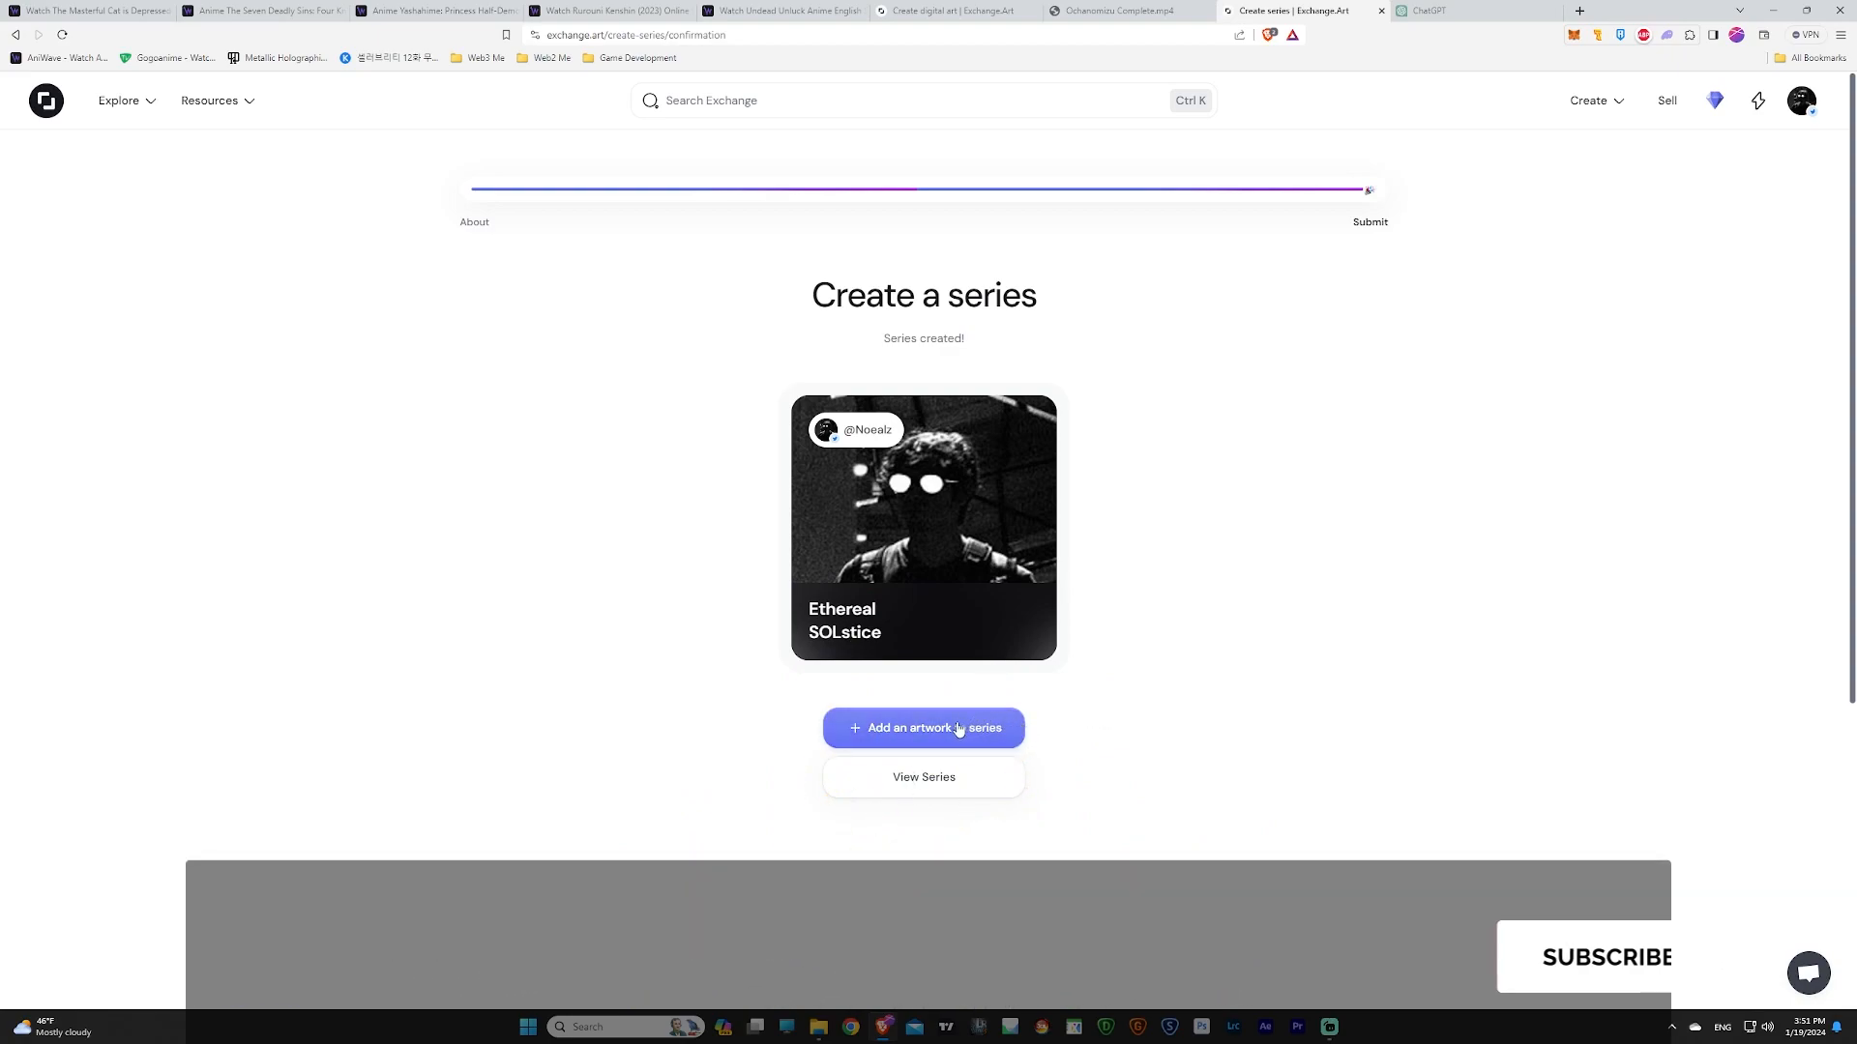
{"action": "left_click", "coordinate": [922, 728]}
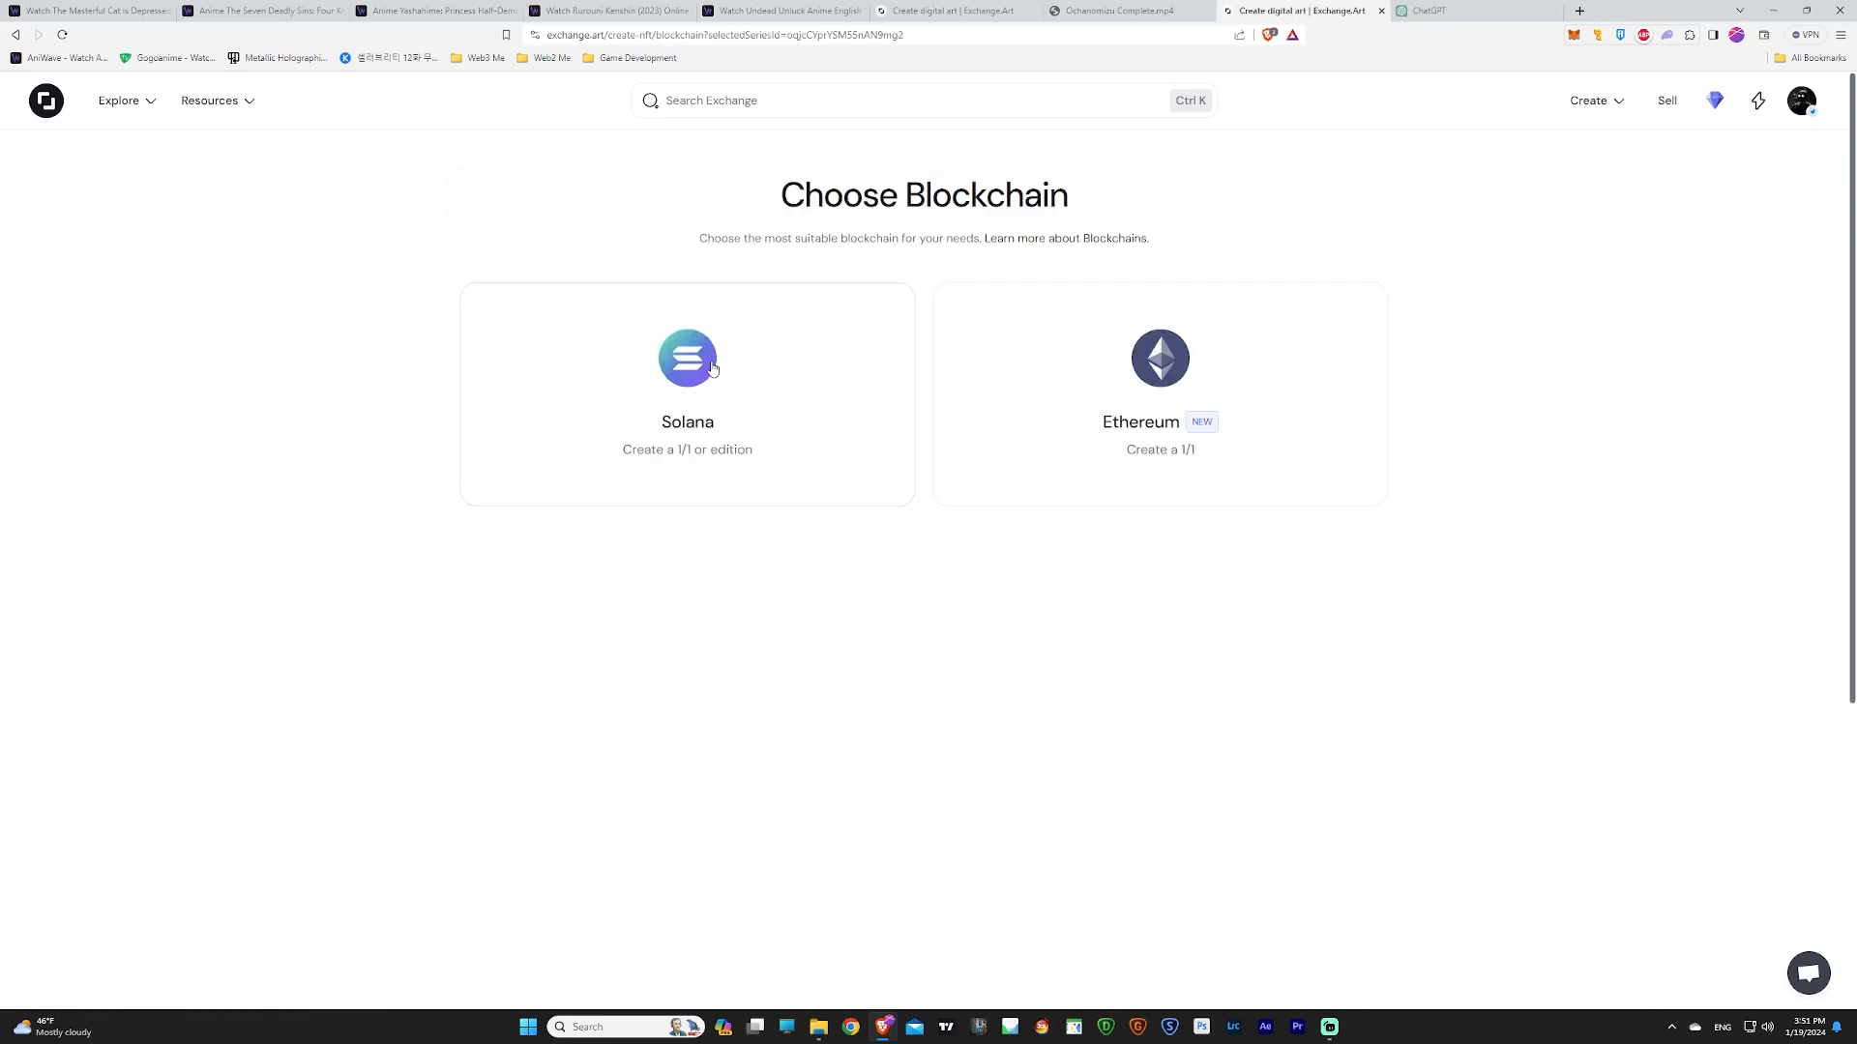
{"action": "left_click", "coordinate": [686, 390]}
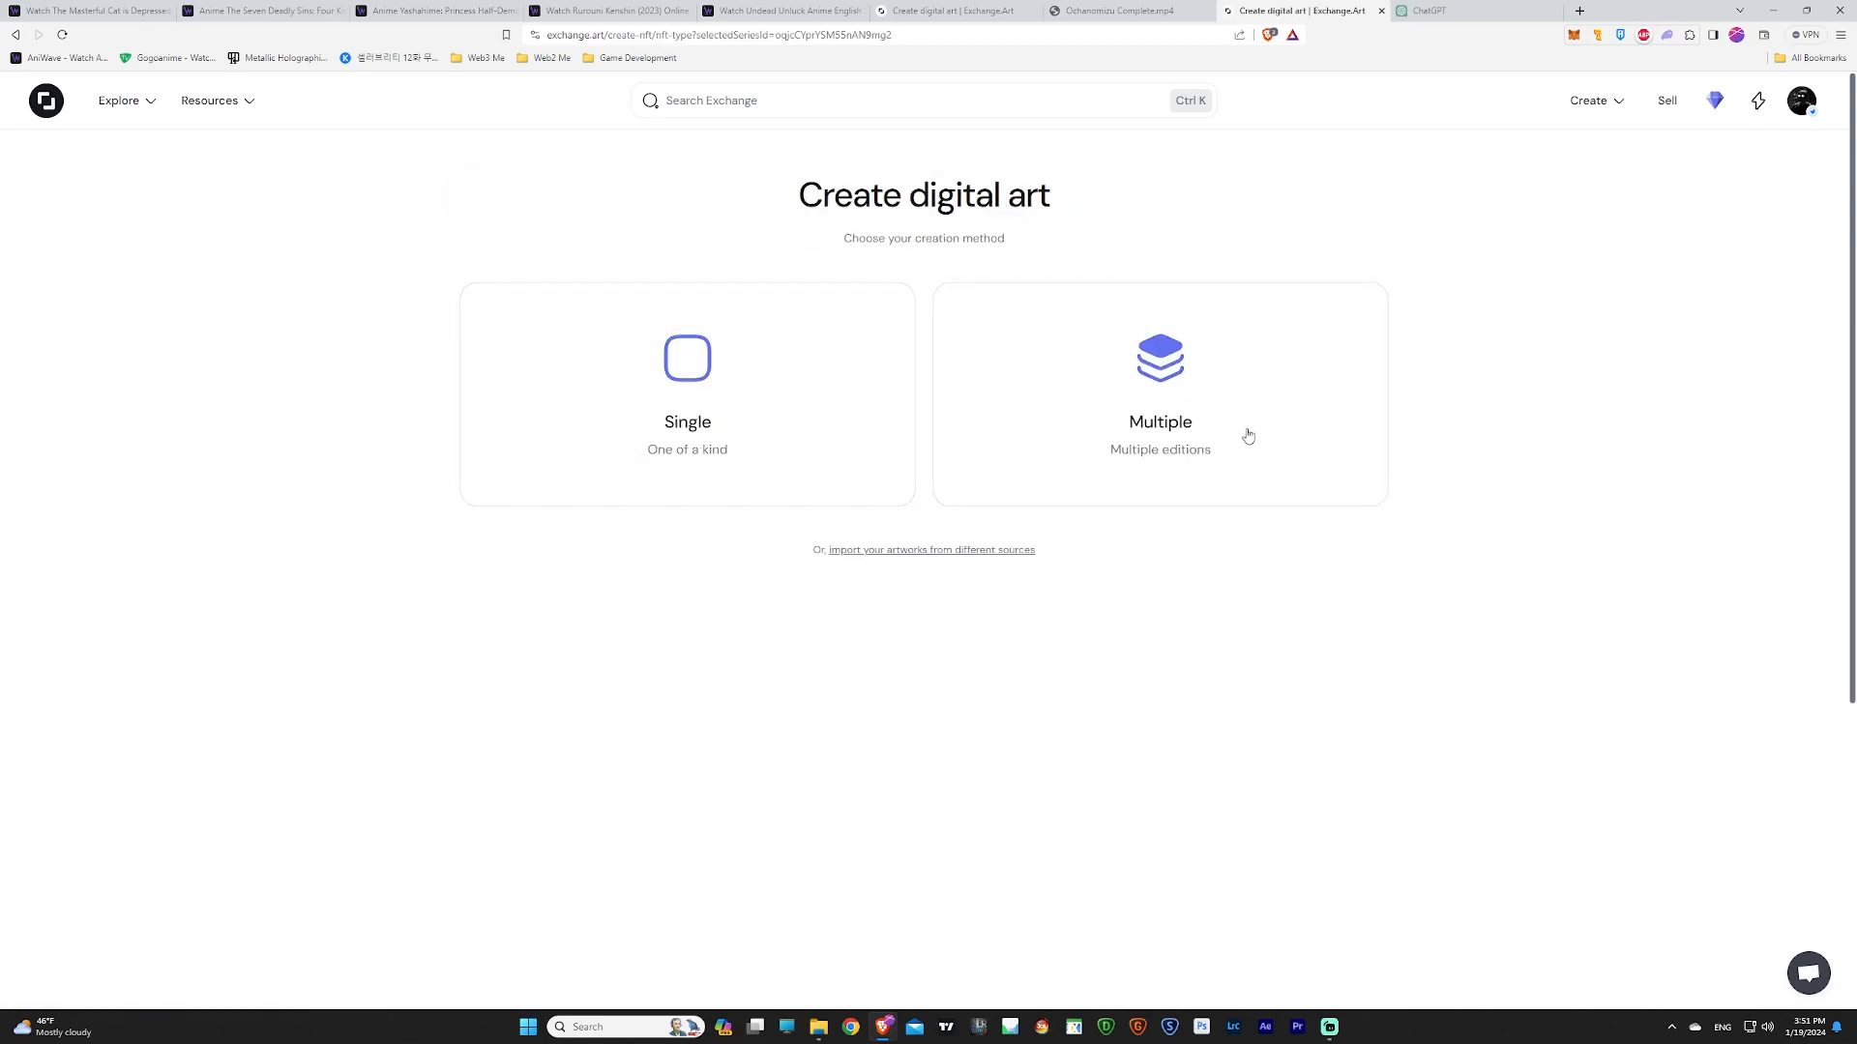
{"action": "mouse_move", "coordinate": [721, 395]}
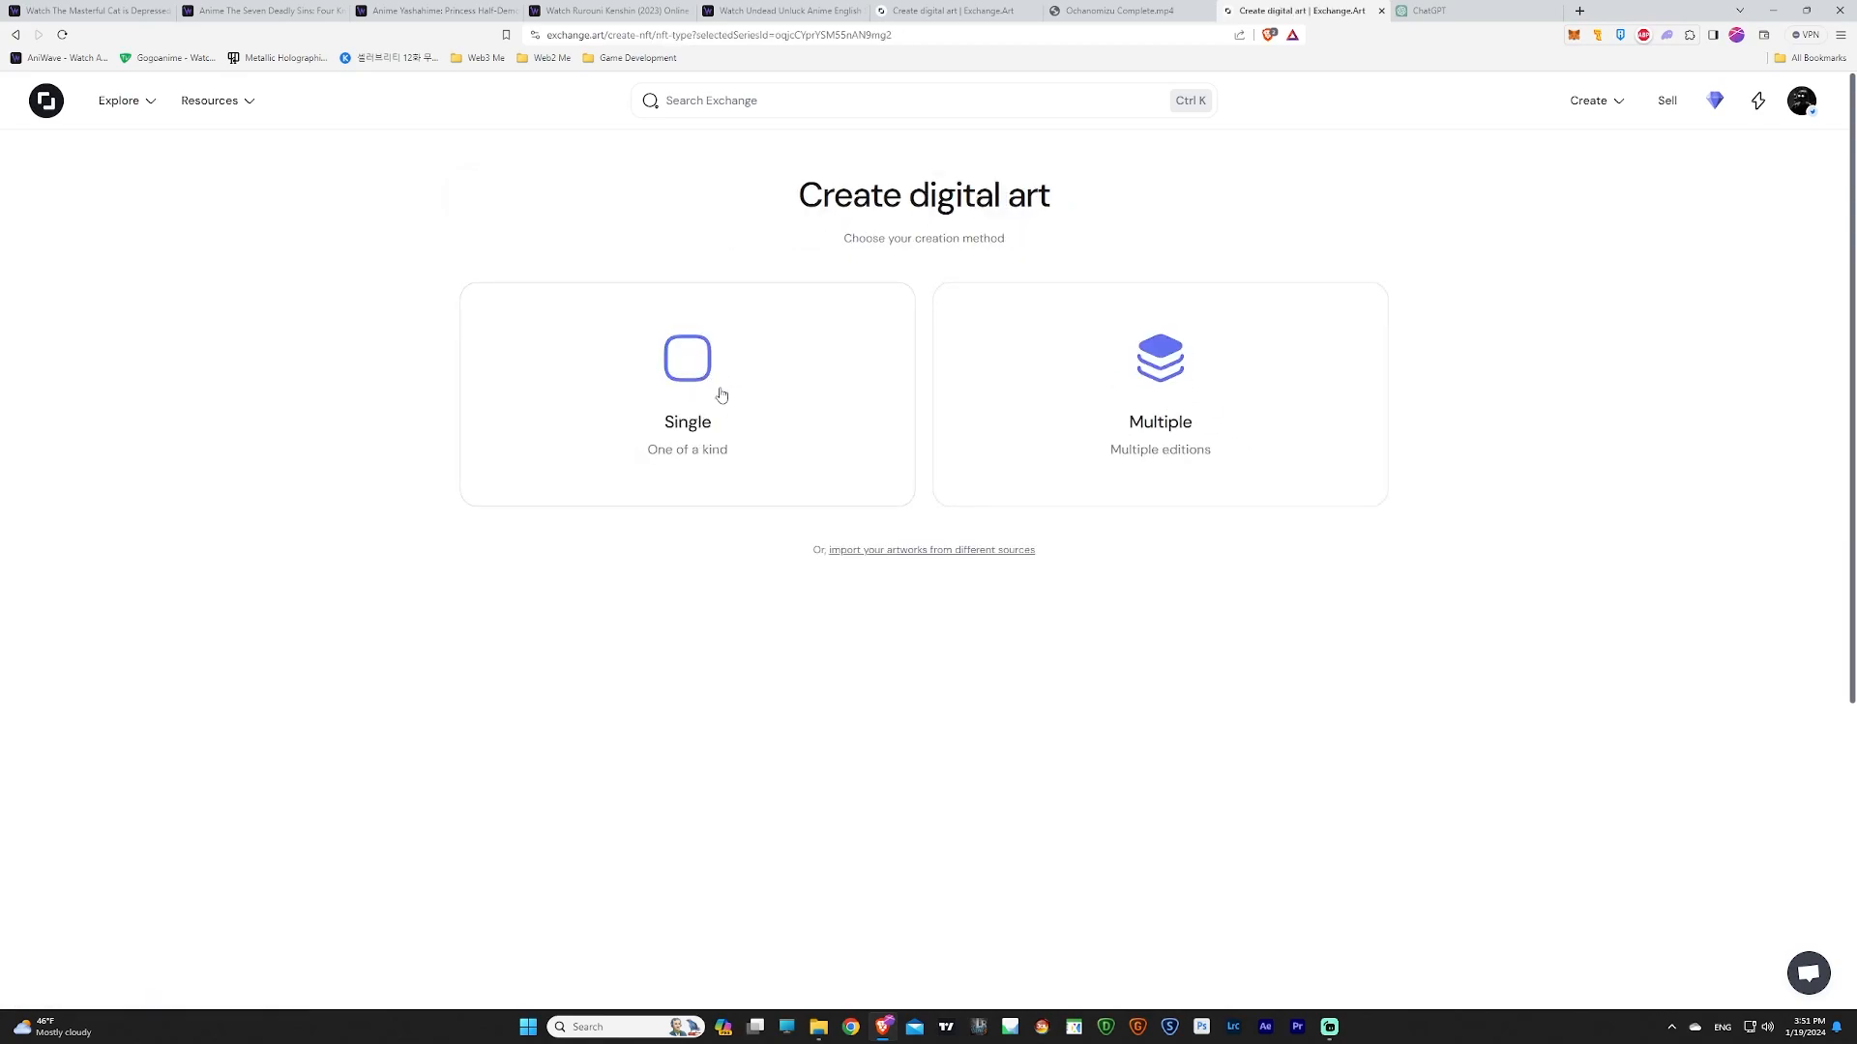
Upload the train photo and custom thumbnail as a multiple, 50-copy limited edition.
{"action": "left_click", "coordinate": [686, 391]}
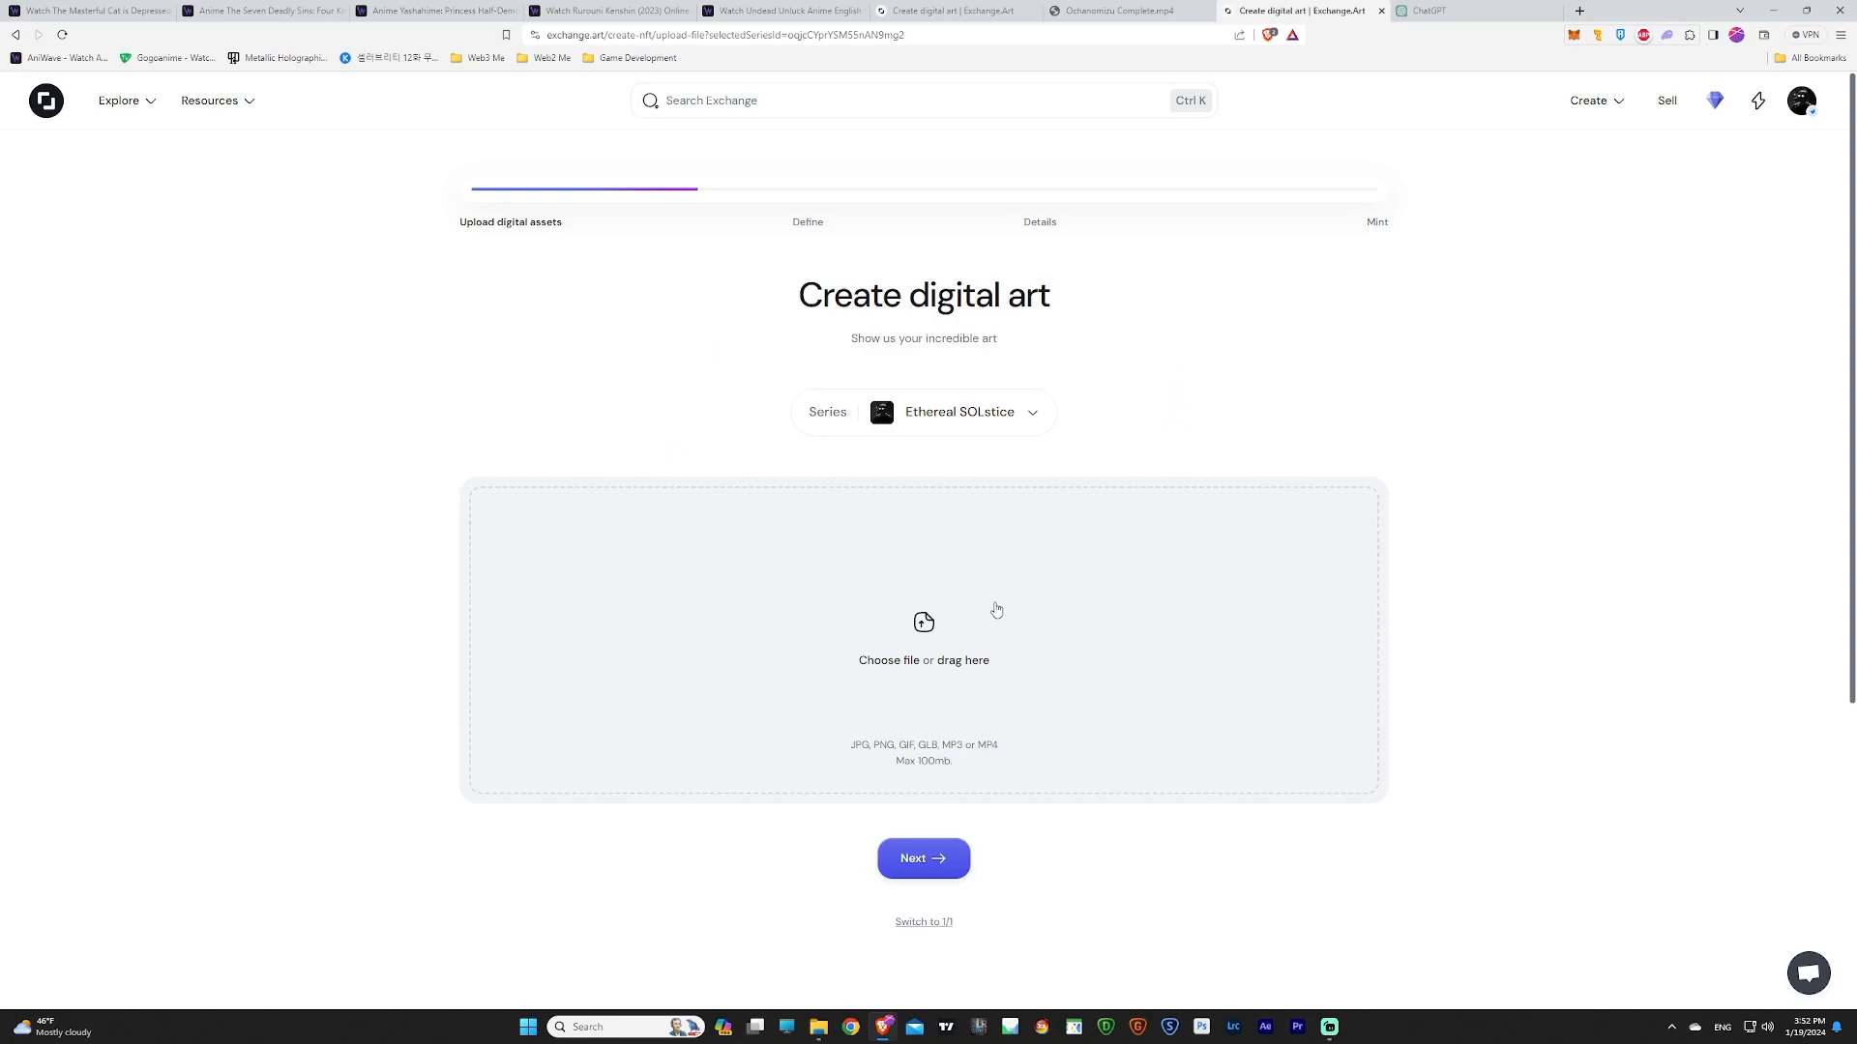
{"action": "mouse_move", "coordinate": [980, 613]}
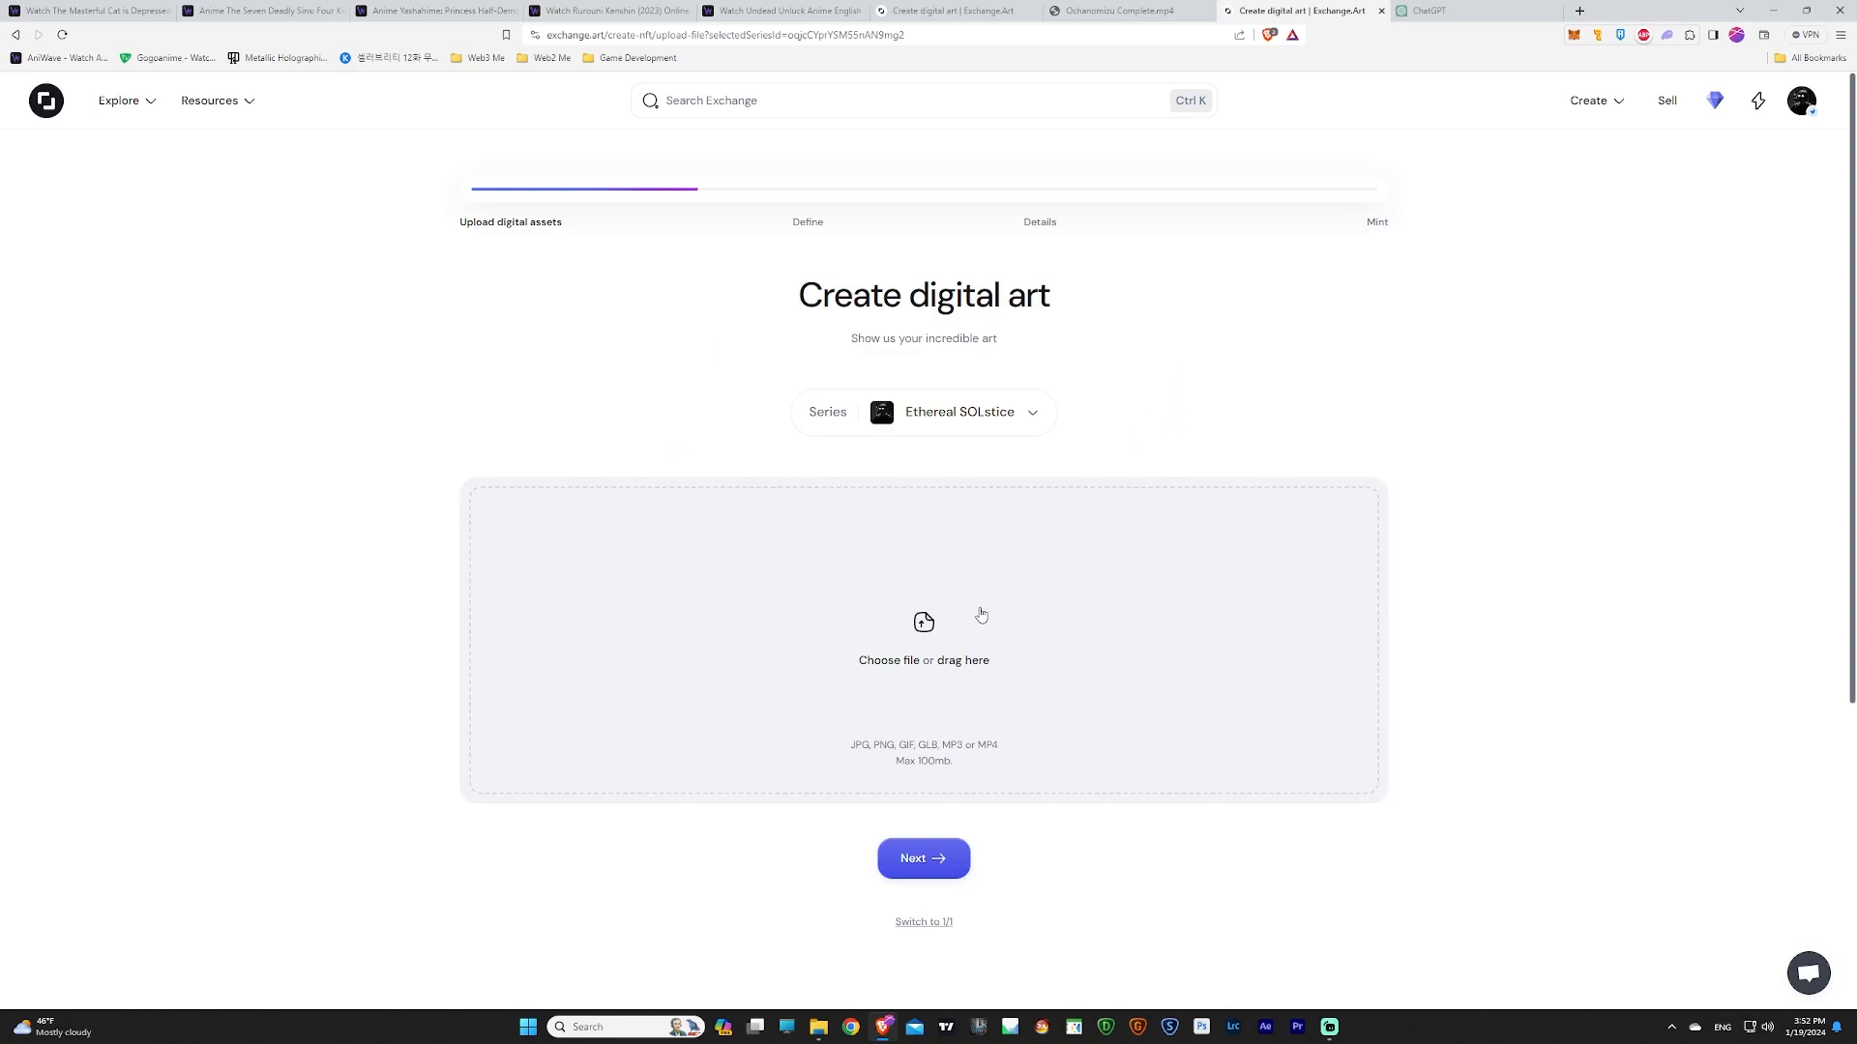
{"action": "left_click", "coordinate": [923, 639]}
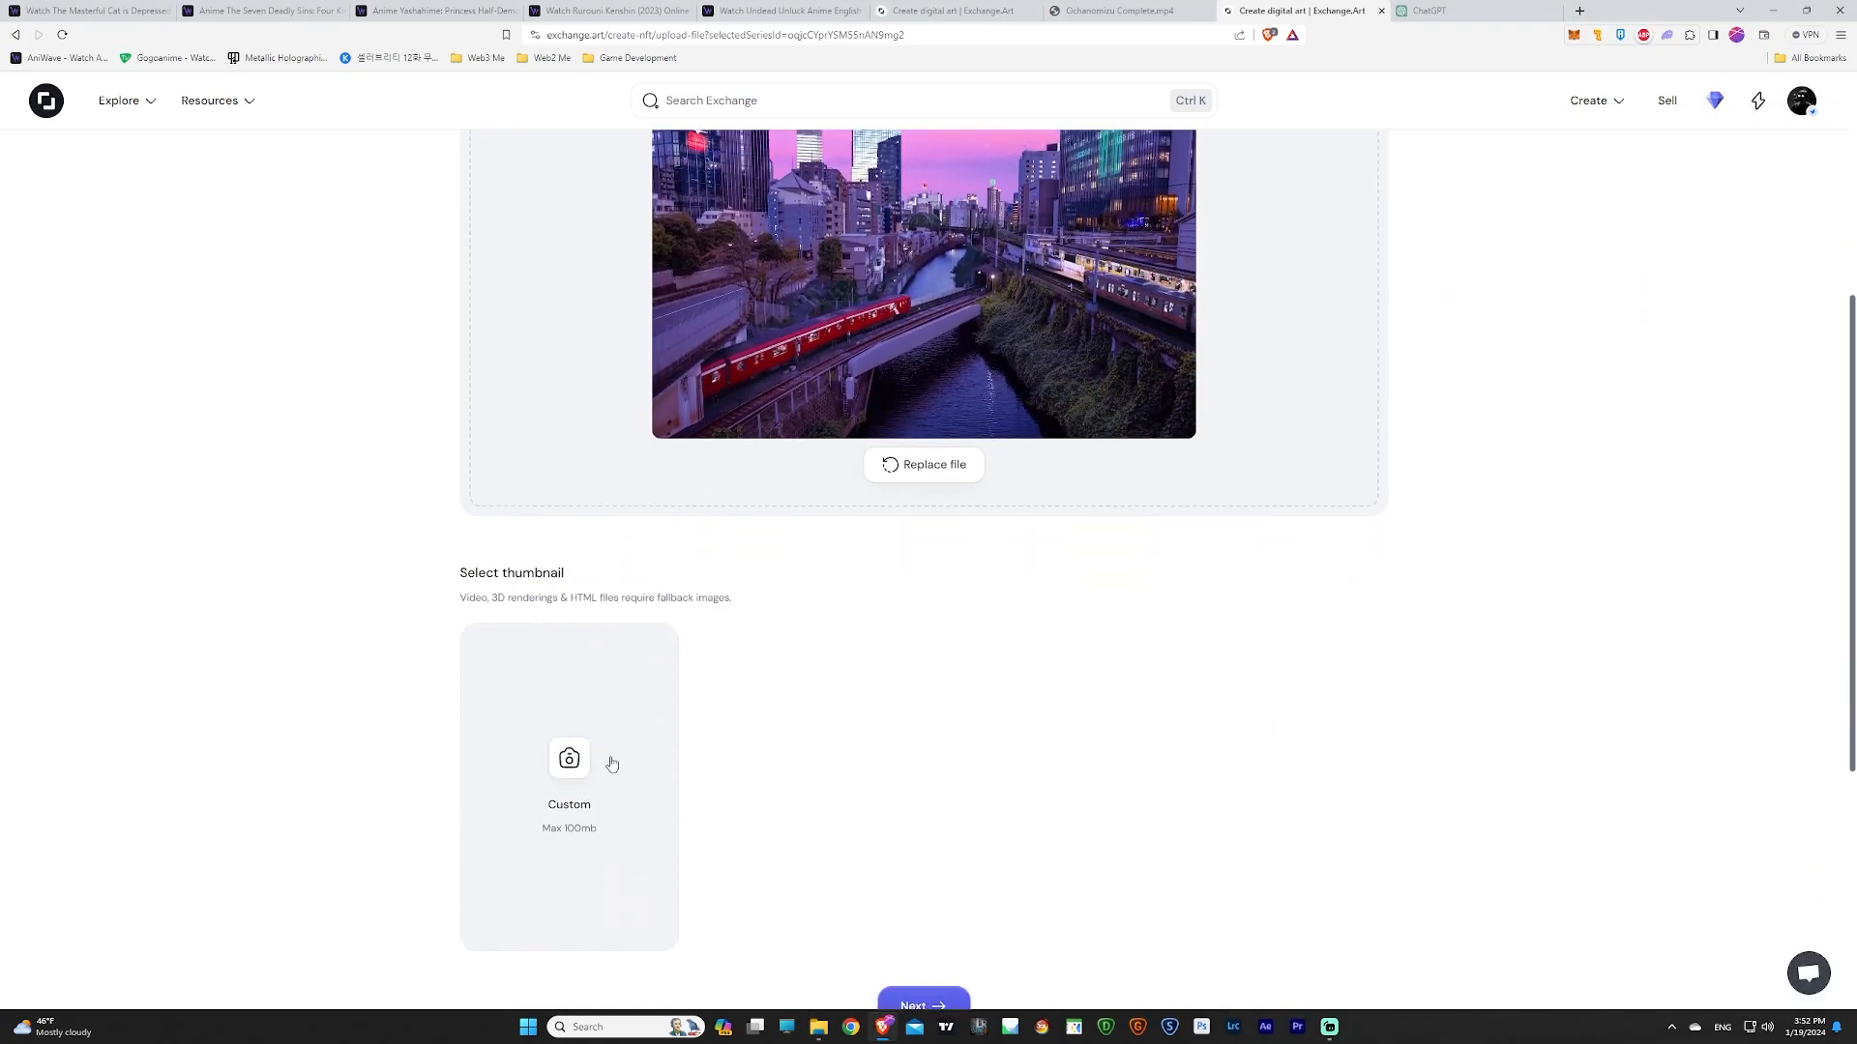
{"action": "left_click", "coordinate": [818, 1027]}
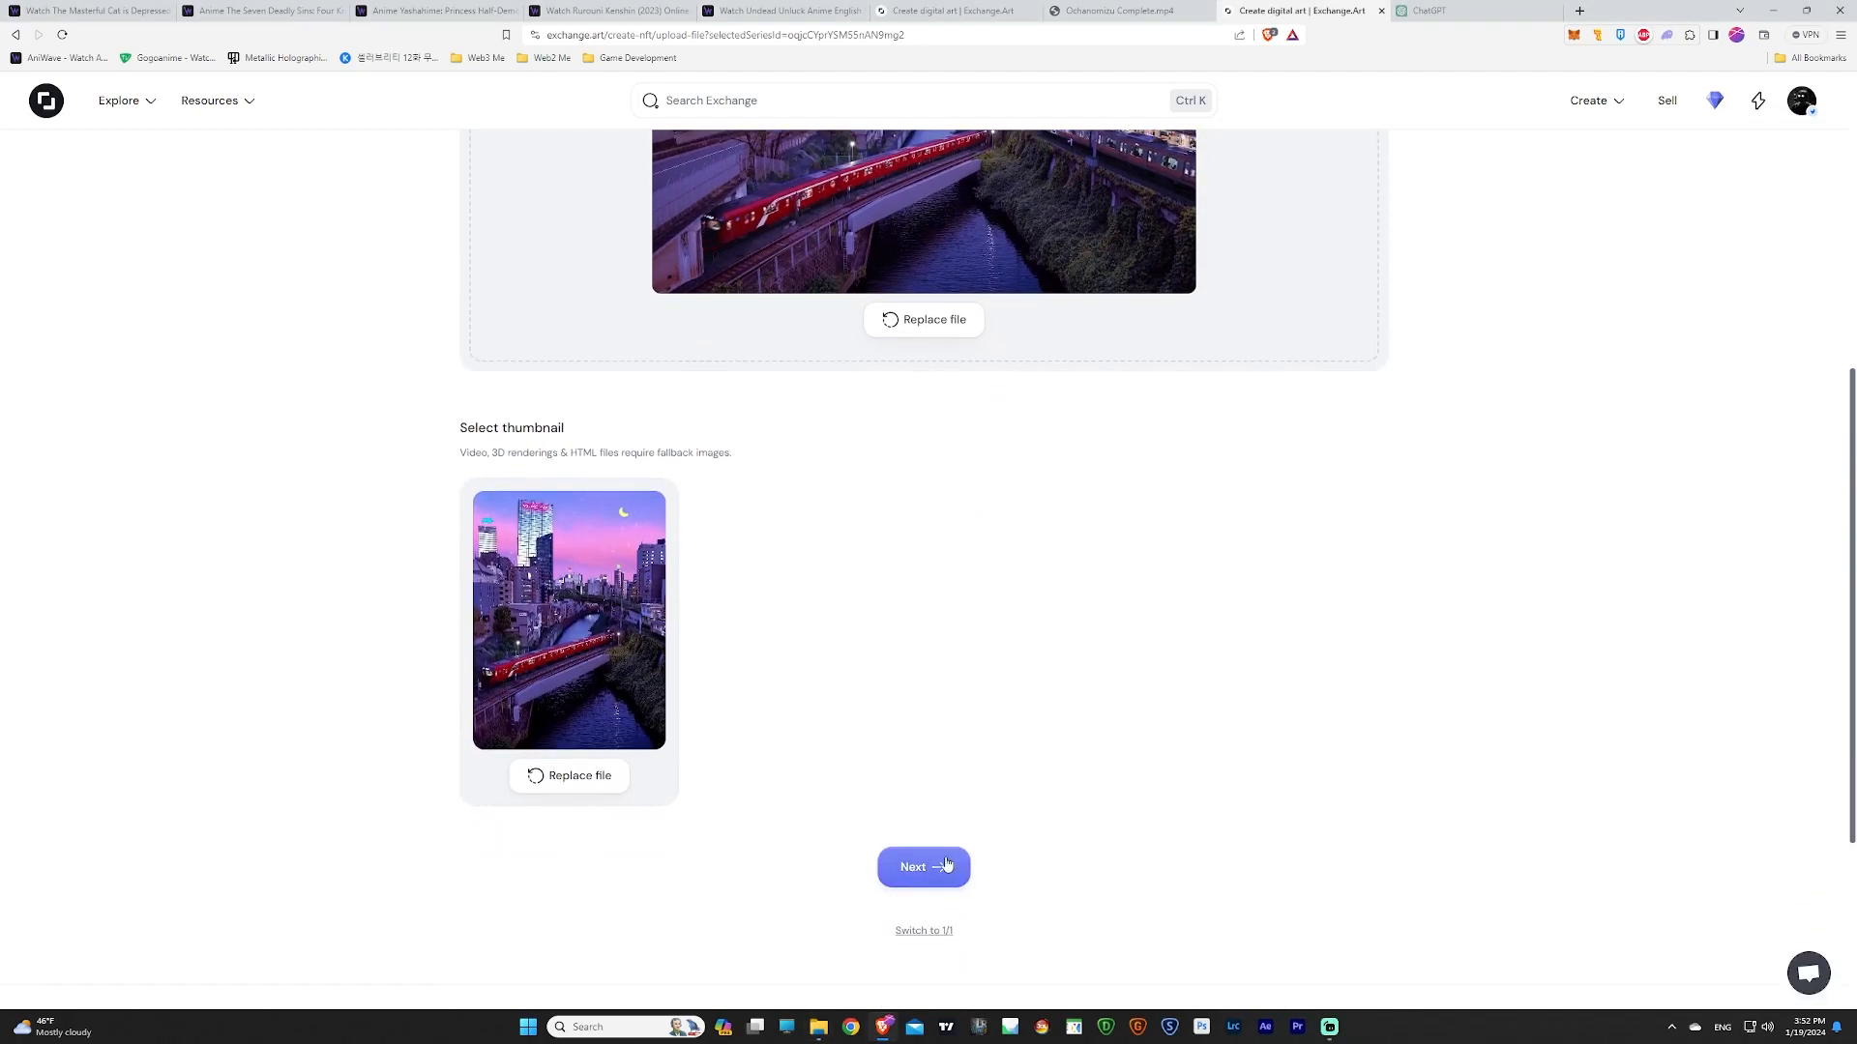
{"action": "left_click", "coordinate": [922, 866]}
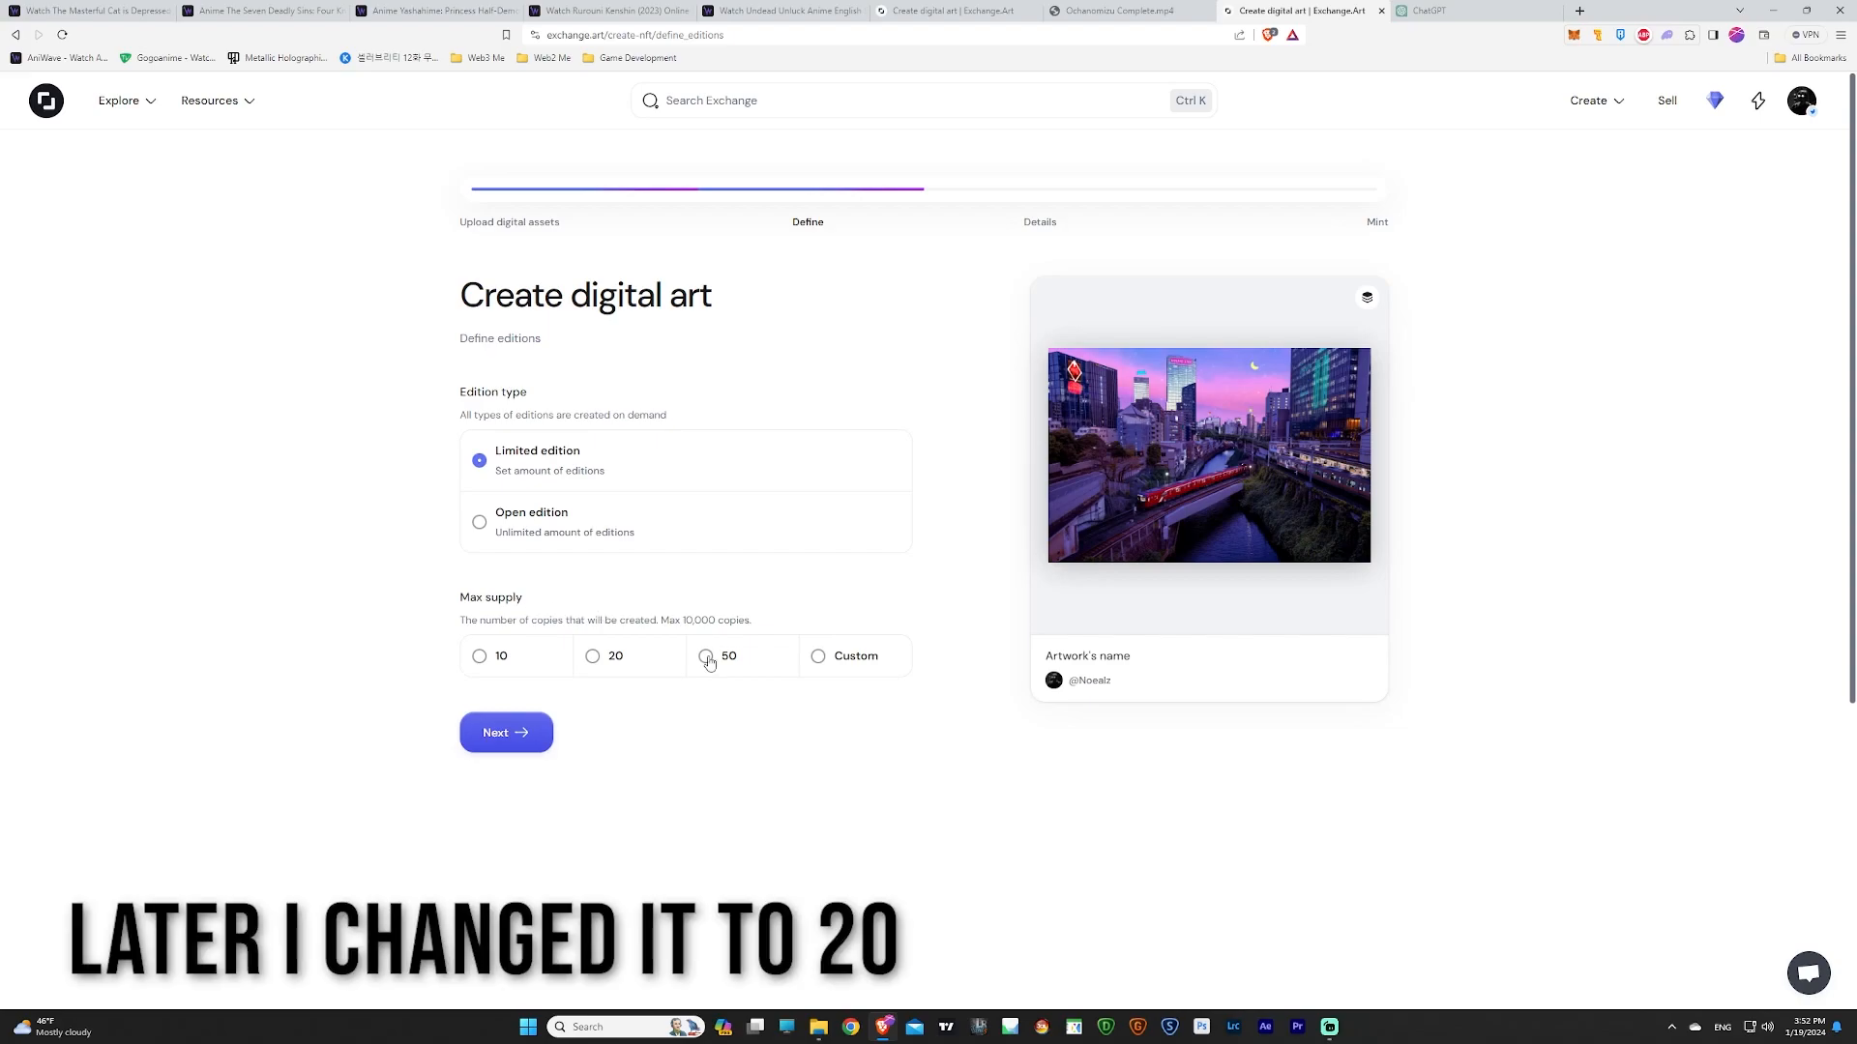
{"action": "left_click", "coordinate": [705, 656]}
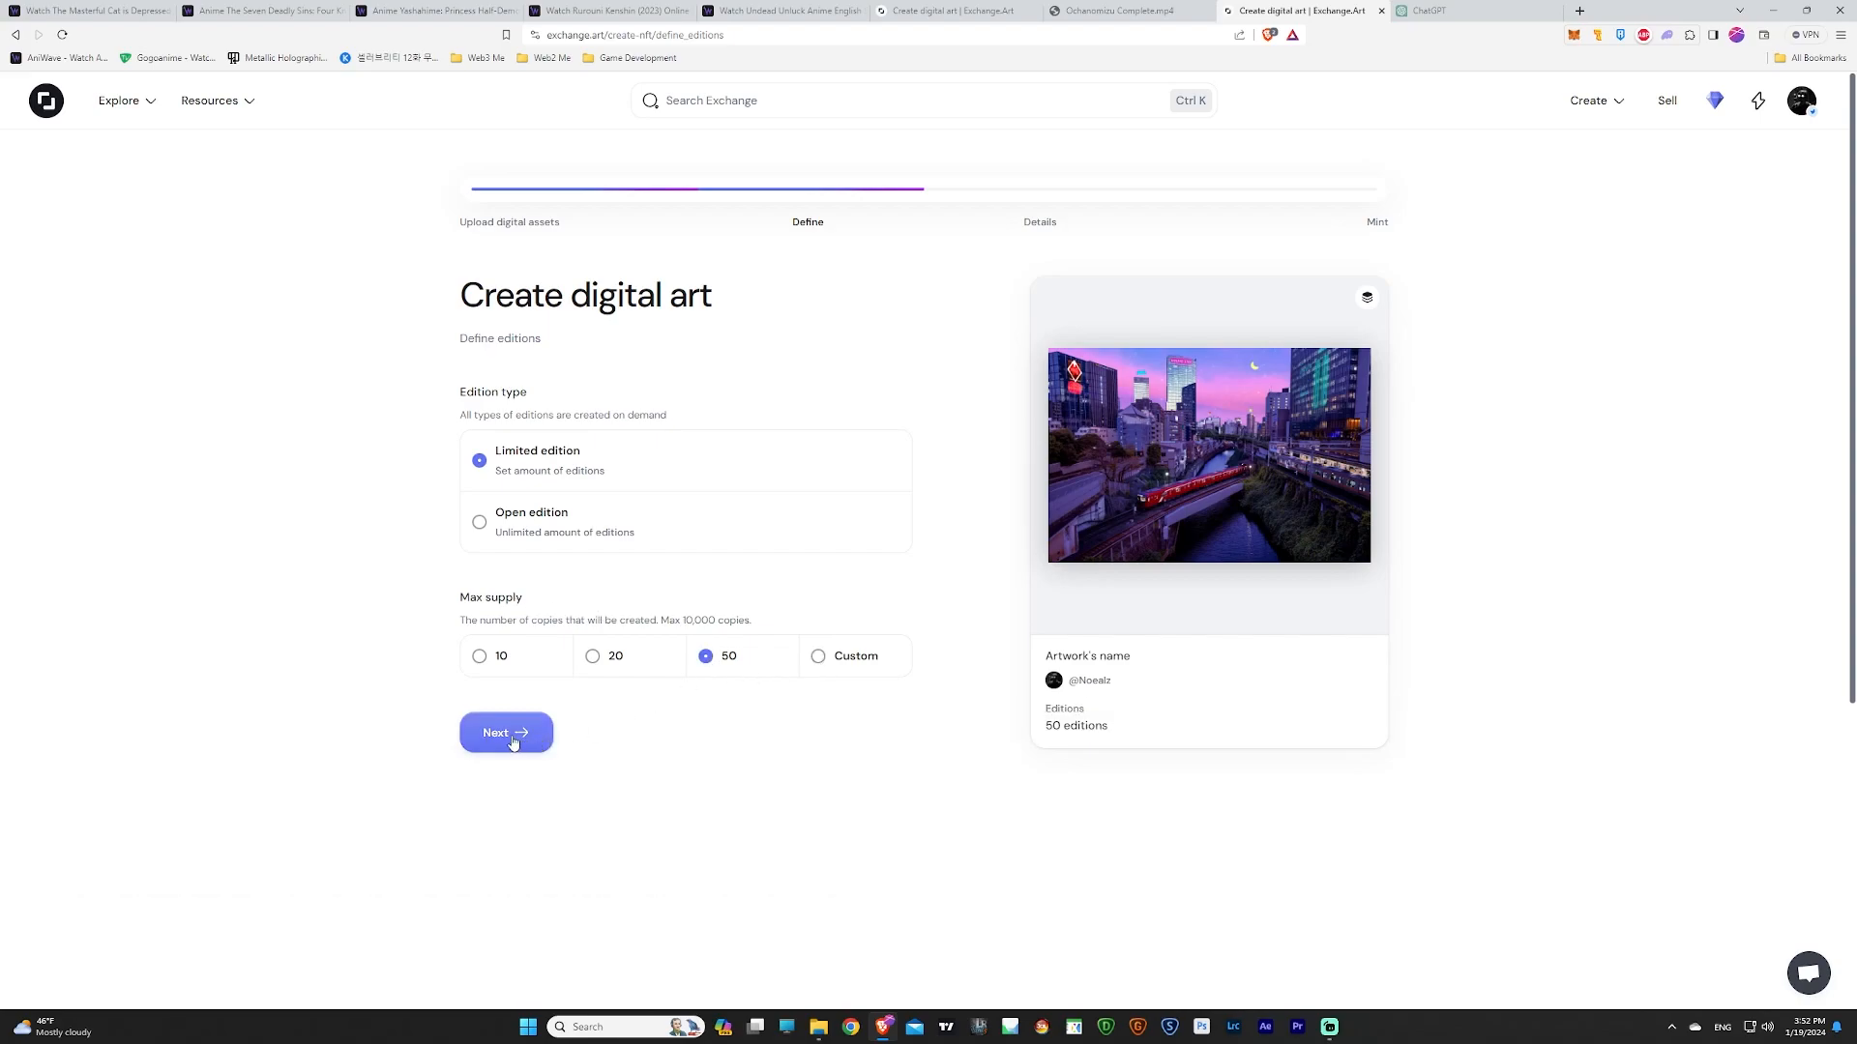
{"action": "left_click", "coordinate": [505, 732]}
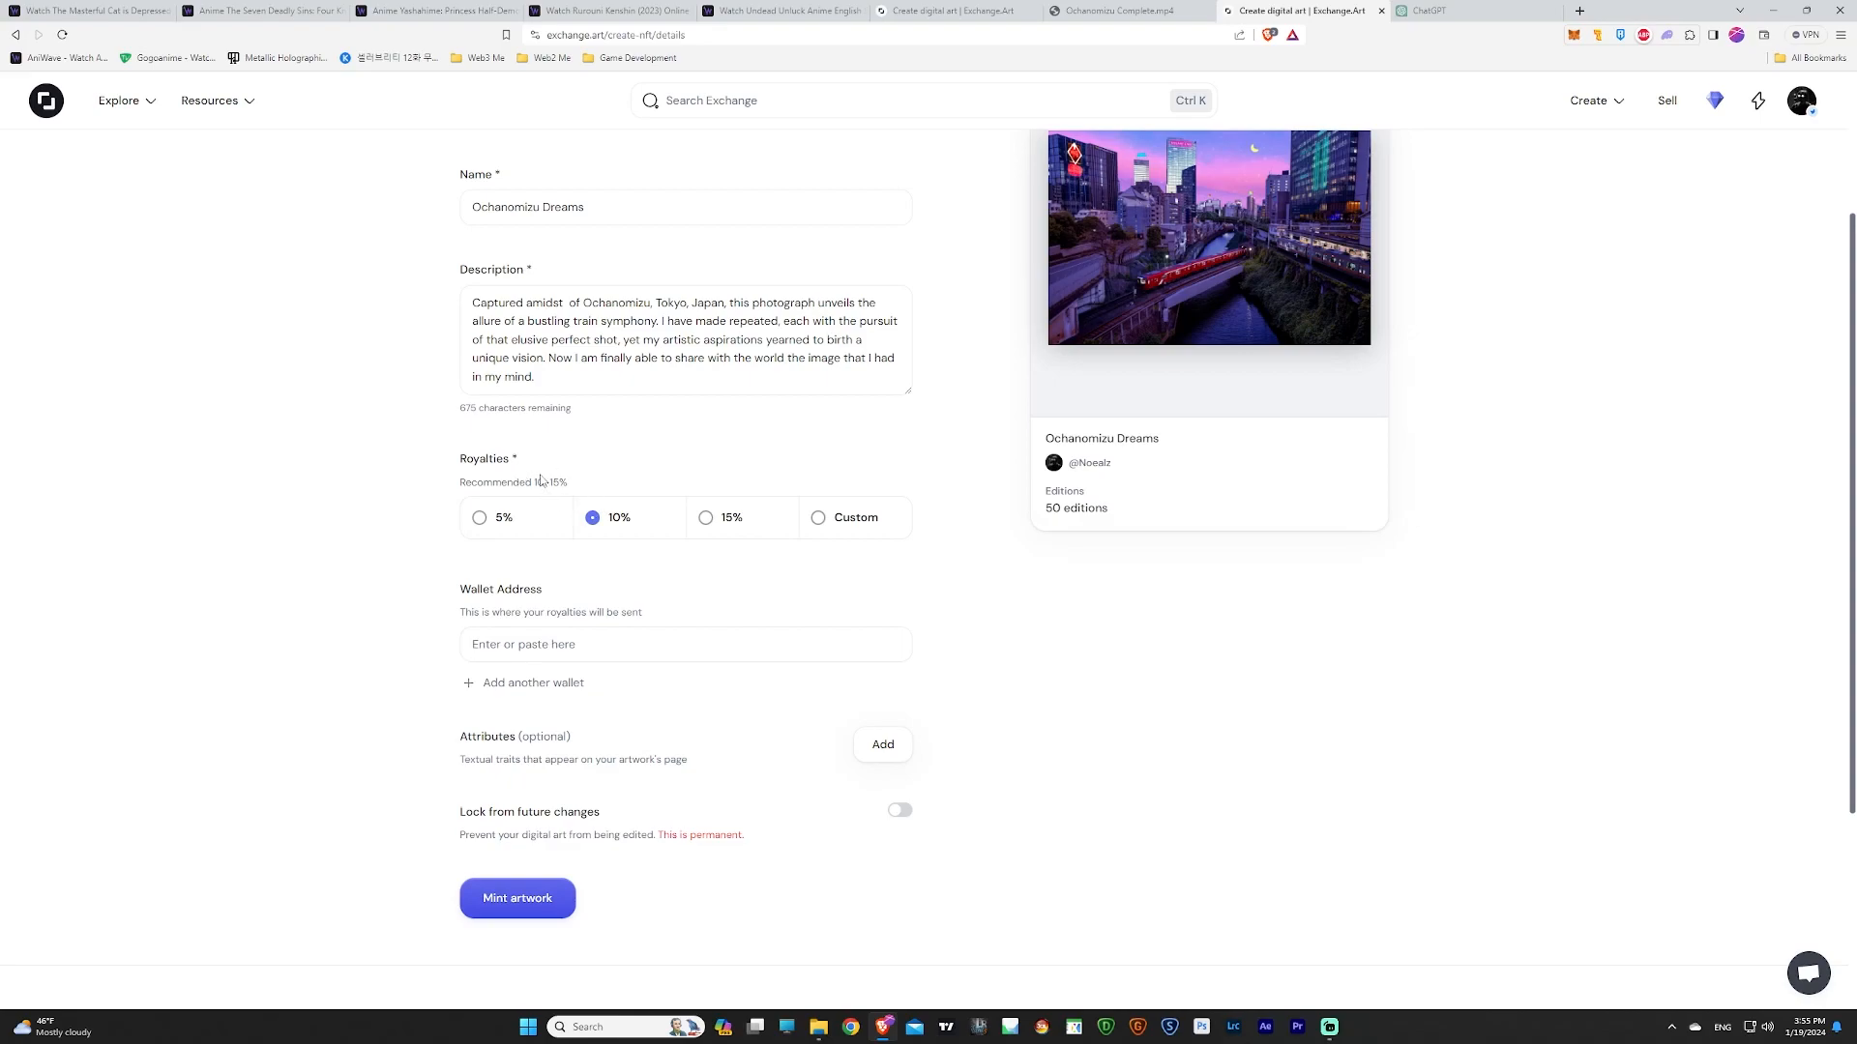
{"action": "mouse_move", "coordinate": [548, 615]}
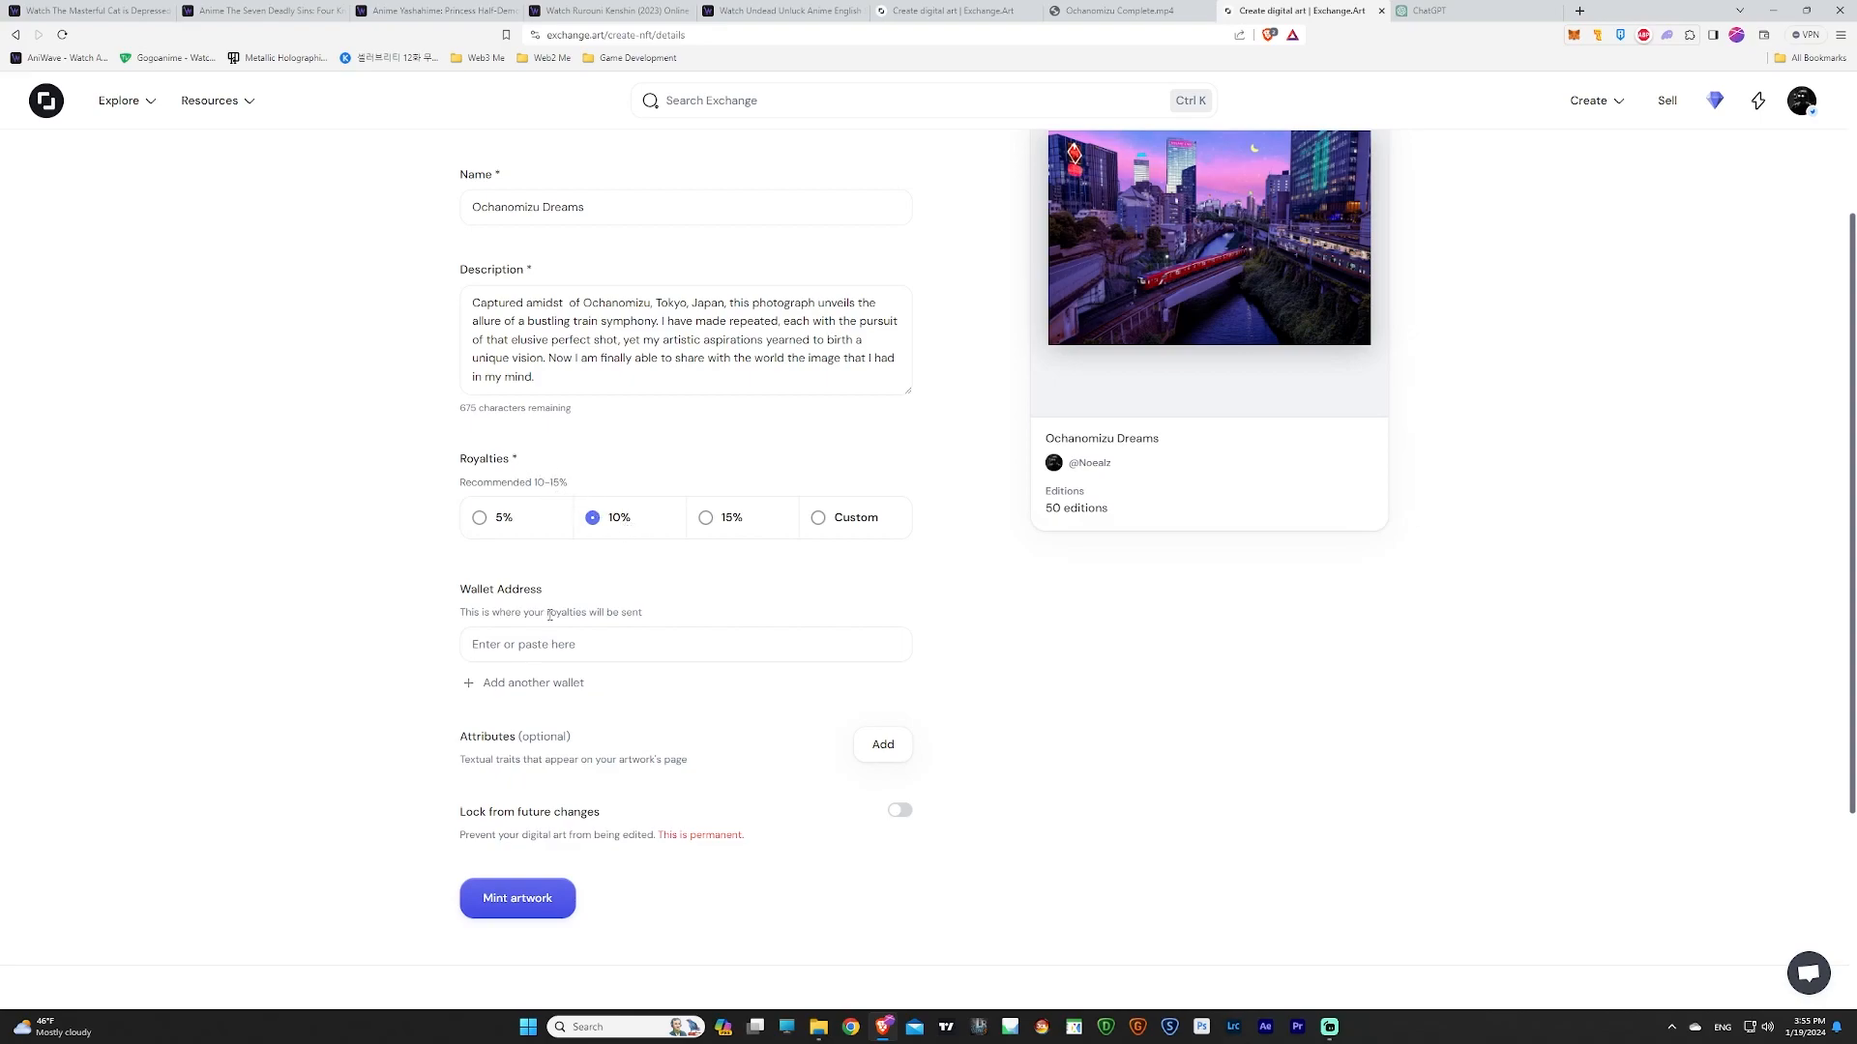
Paste Phantom's Solana address 4TbsfW7l…EehybY into the royalty Wallet Address field.
{"action": "double_click", "coordinate": [501, 589]}
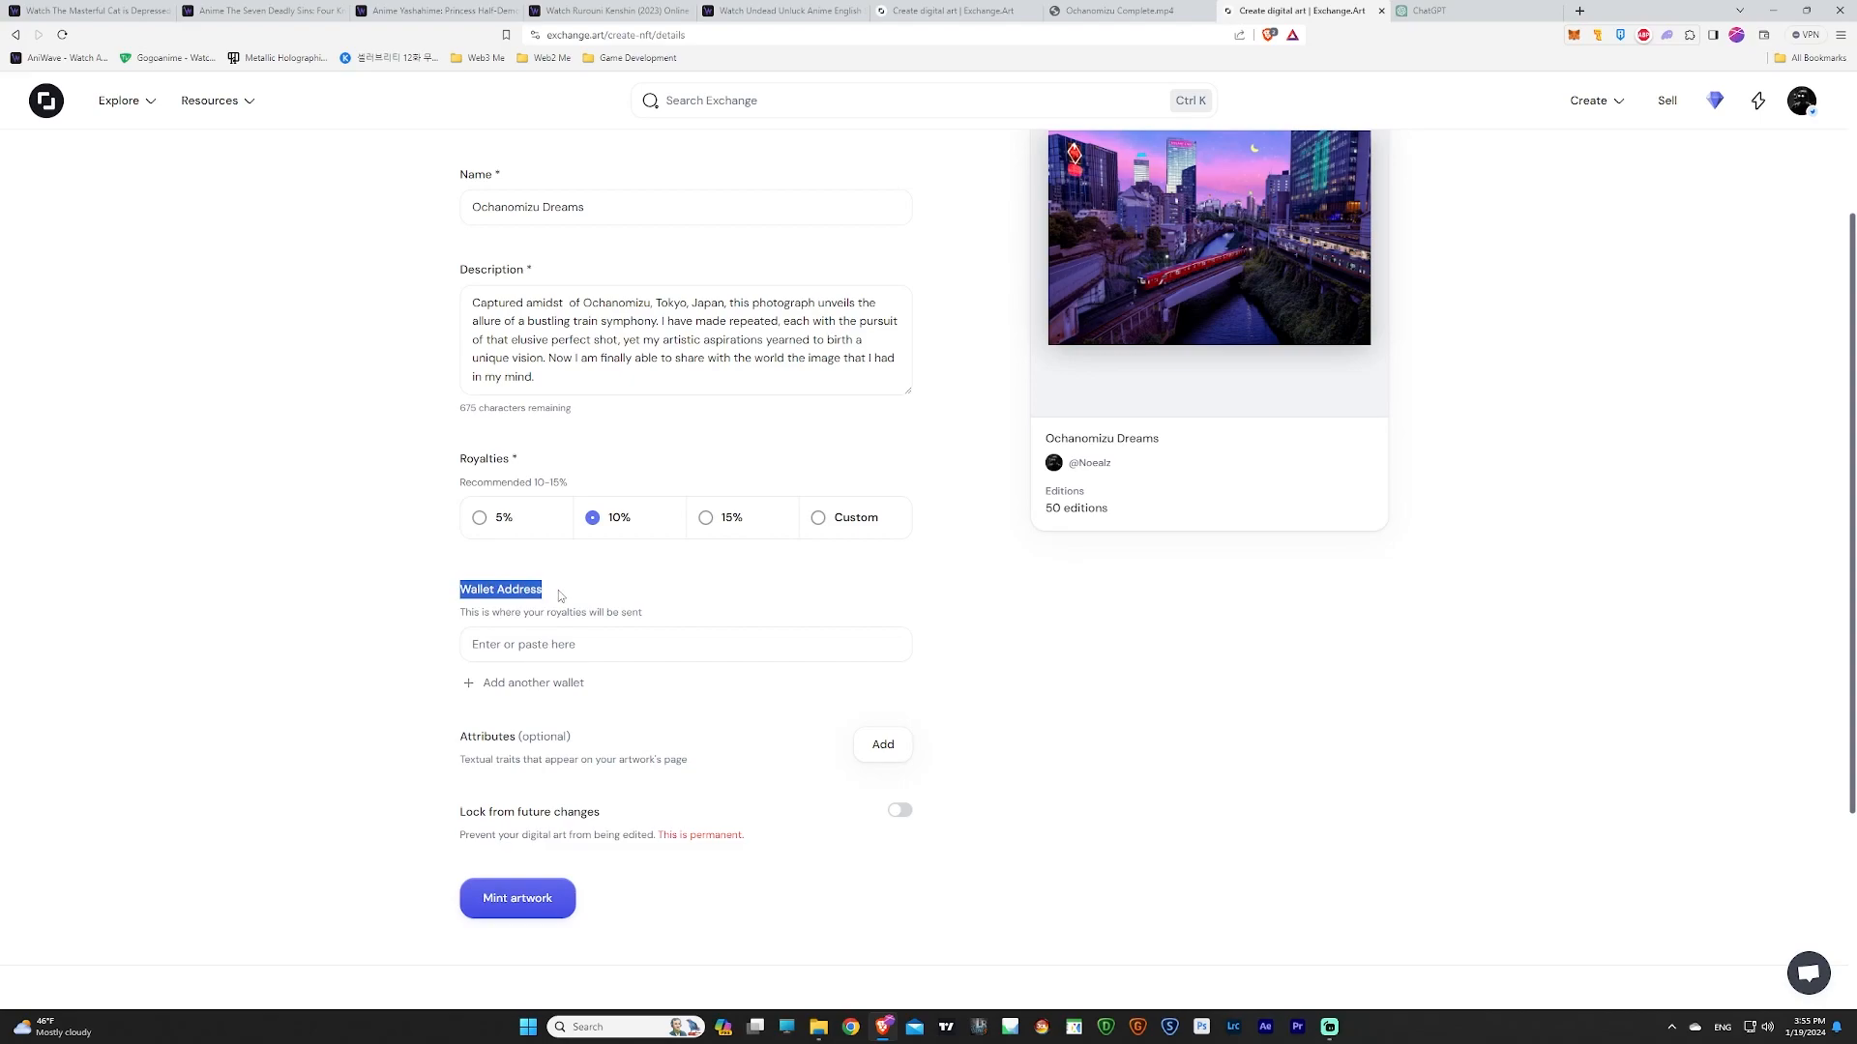
{"action": "mouse_move", "coordinate": [1665, 39]}
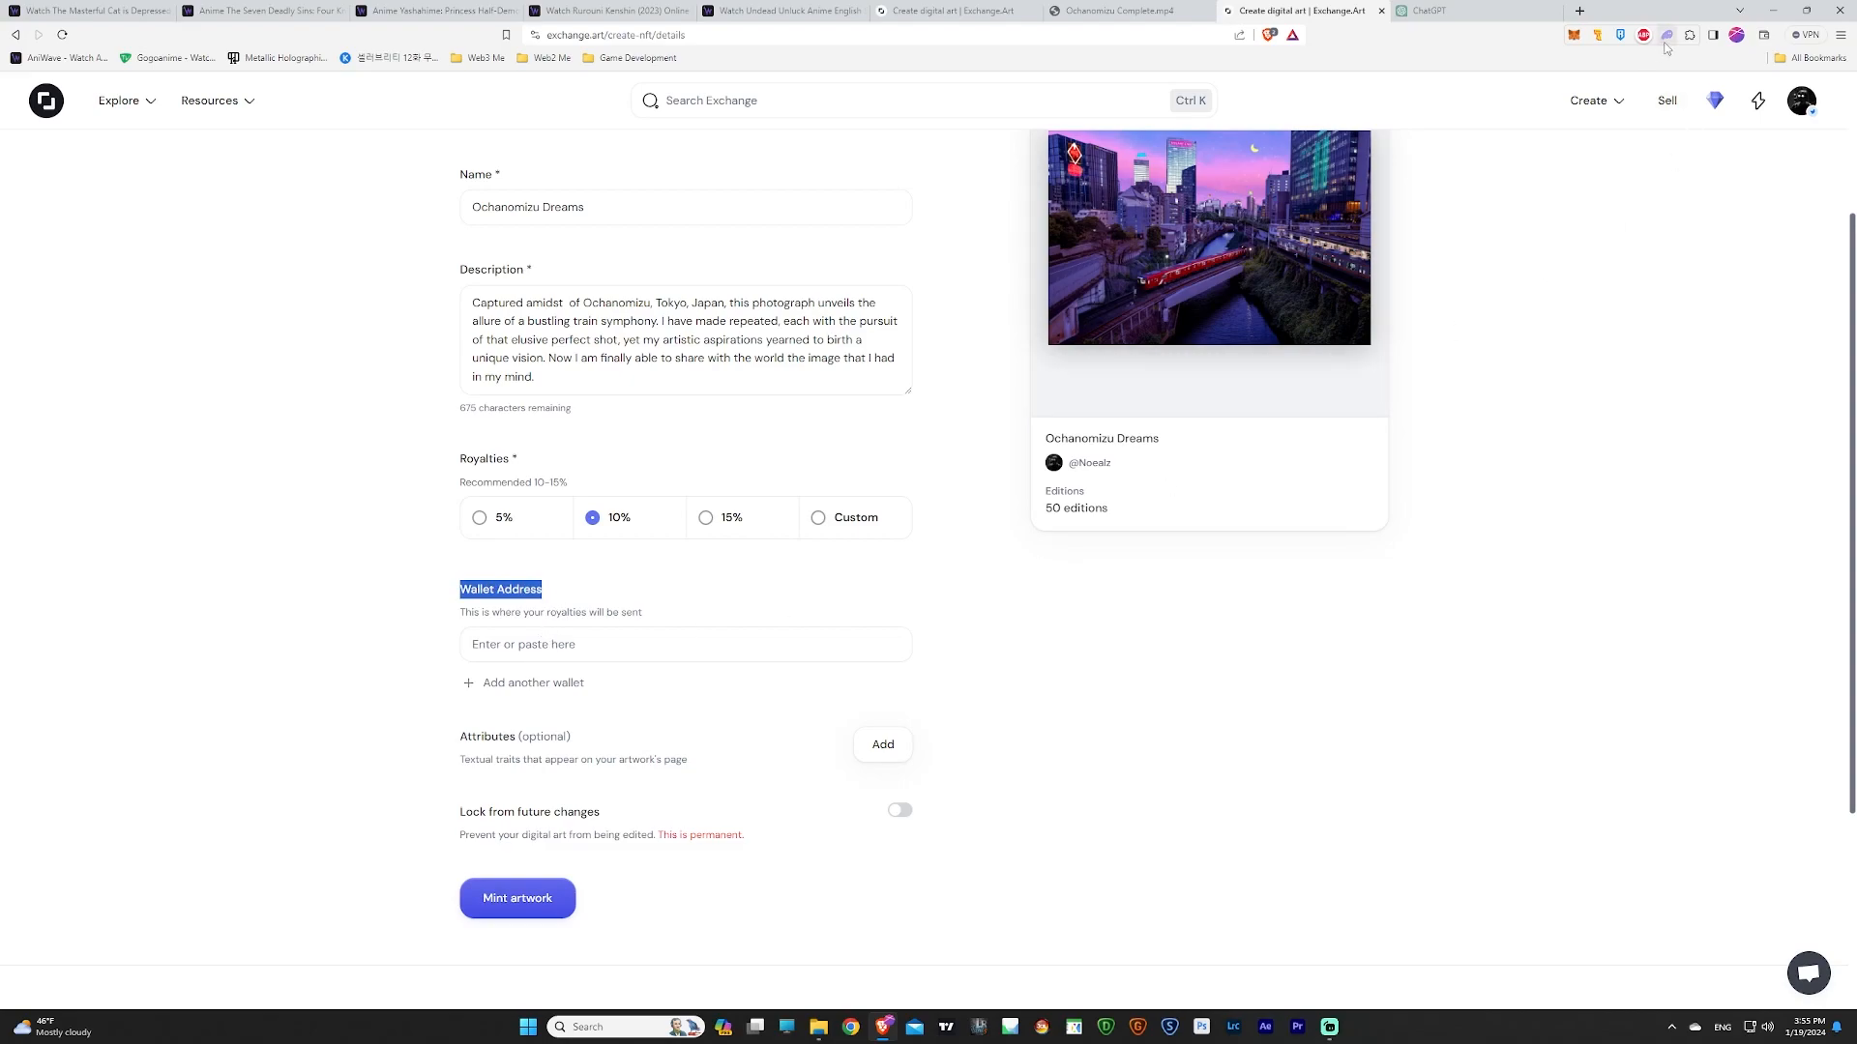
{"action": "left_click", "coordinate": [1663, 35]}
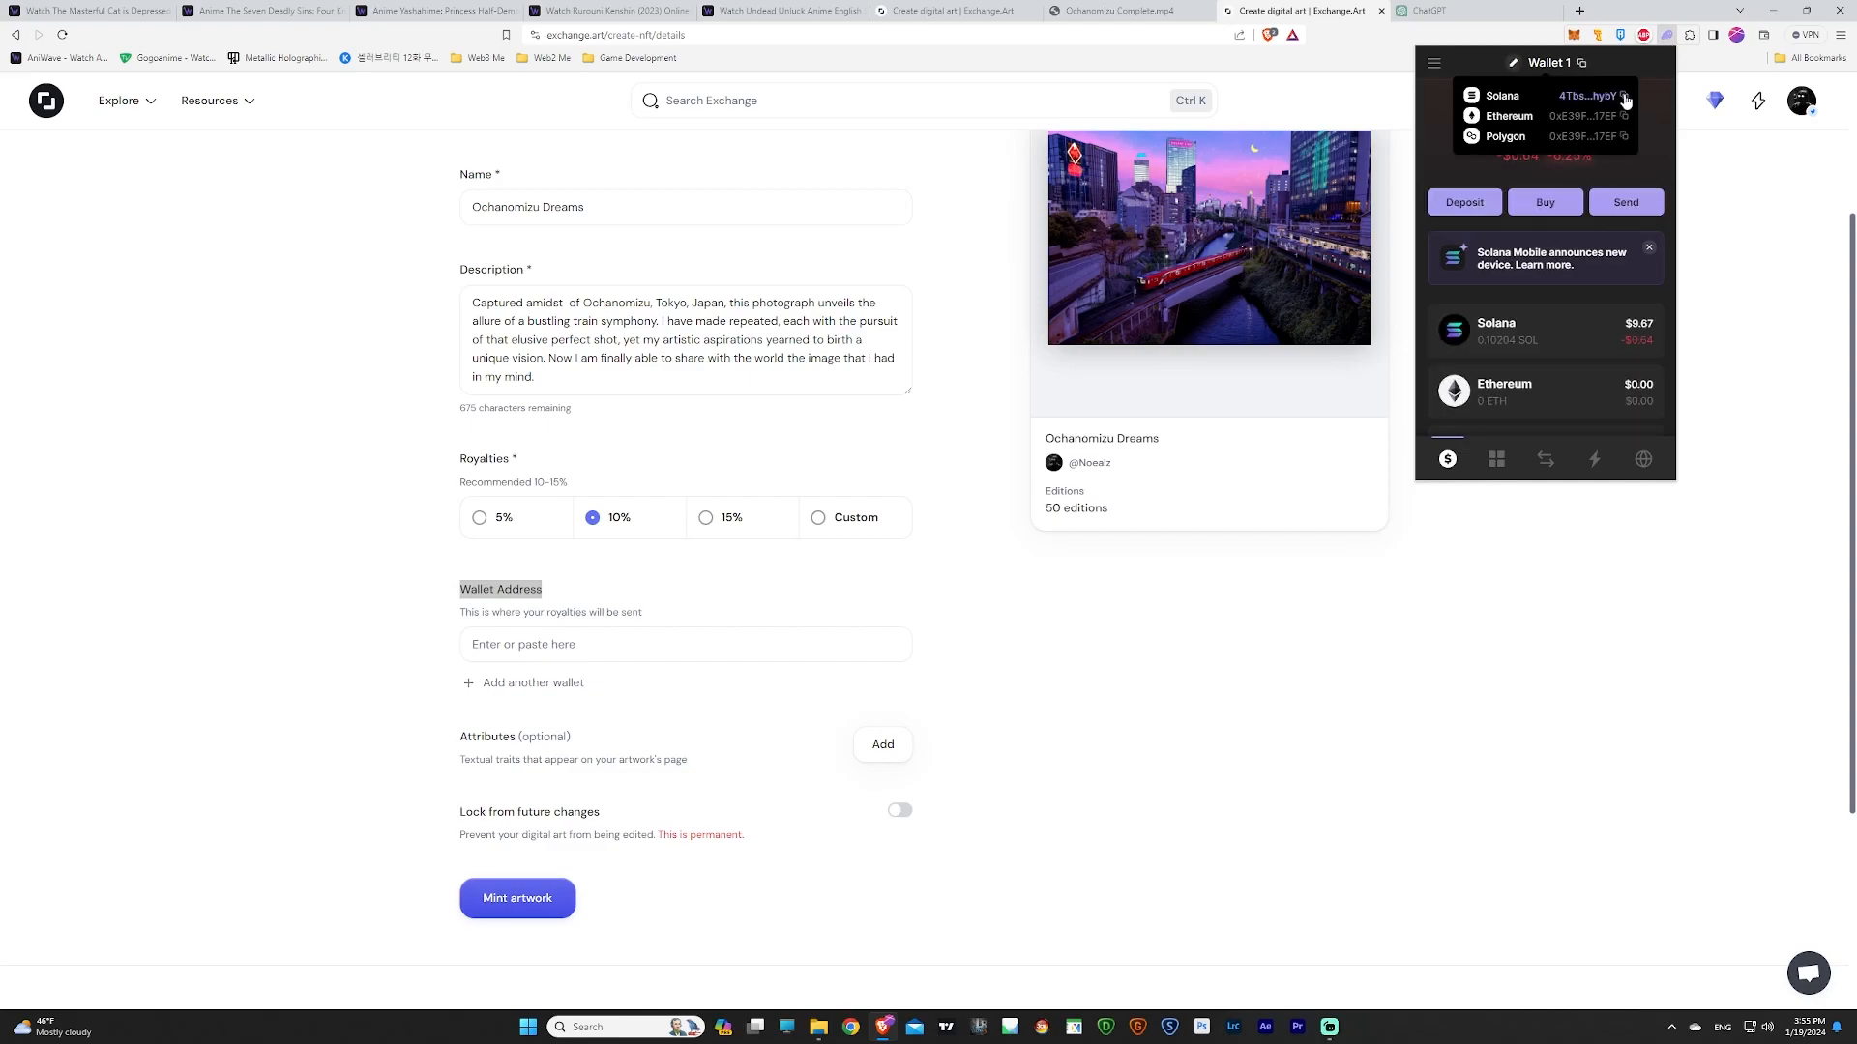
{"action": "type", "text": "4TbsfW7lEMDd64WsNSWLZZ7tBsf4cykAvkWghzEehybY"}
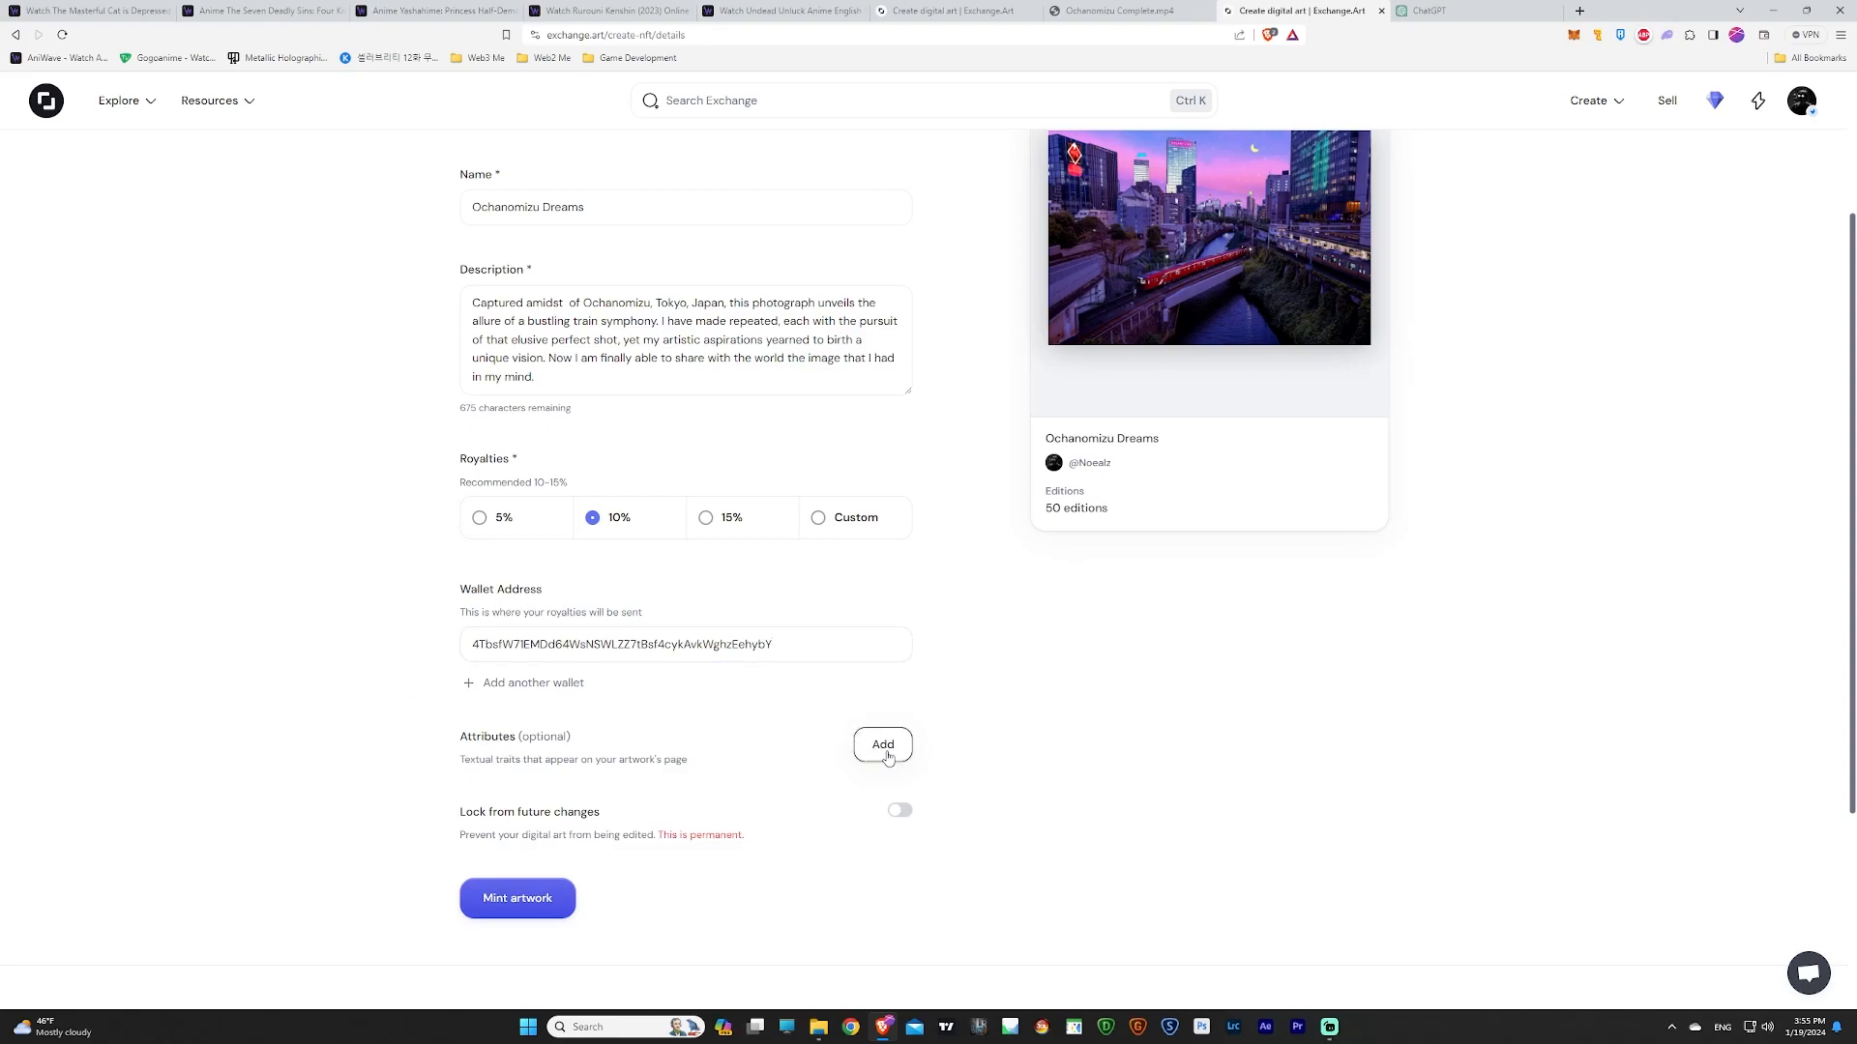
Check the Ochanomizu Dreams name, description and royalty wallet, then mint the artwork.
{"action": "scroll", "scroll_direction": "up", "scroll_amount": 3}
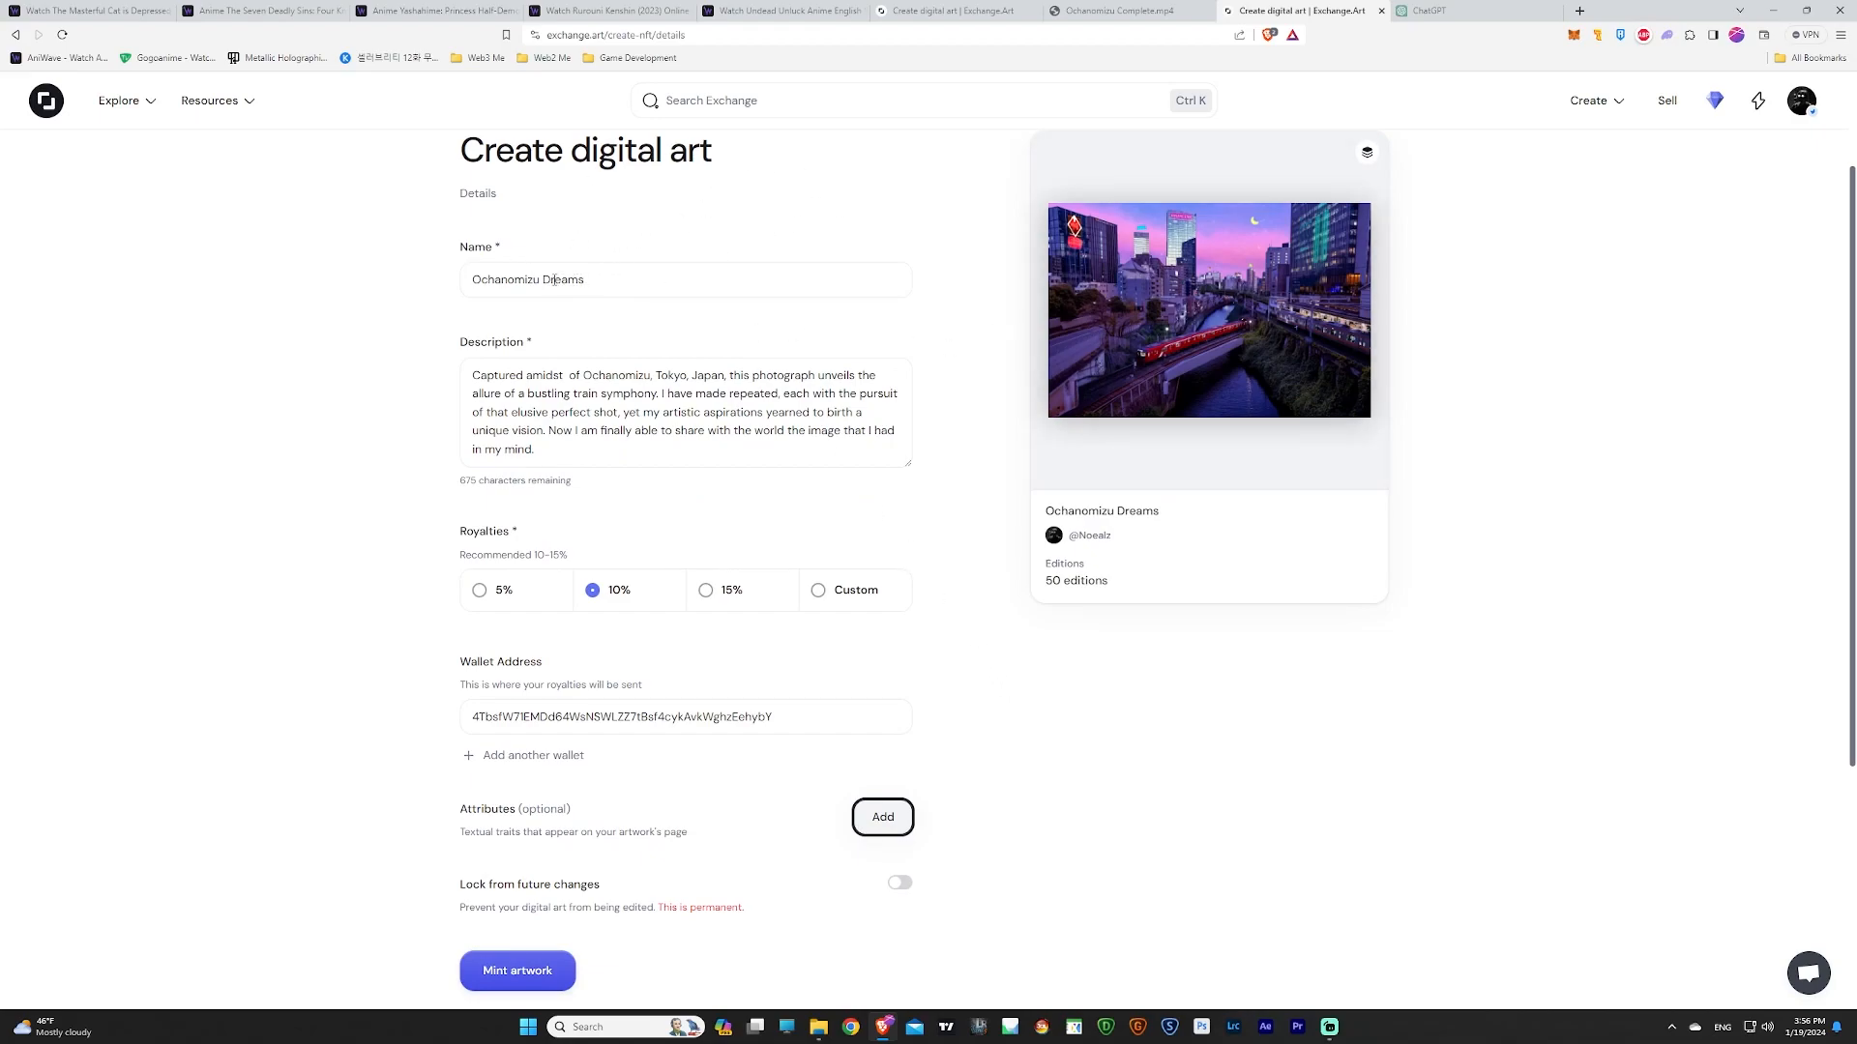
{"action": "left_click", "coordinate": [685, 280]}
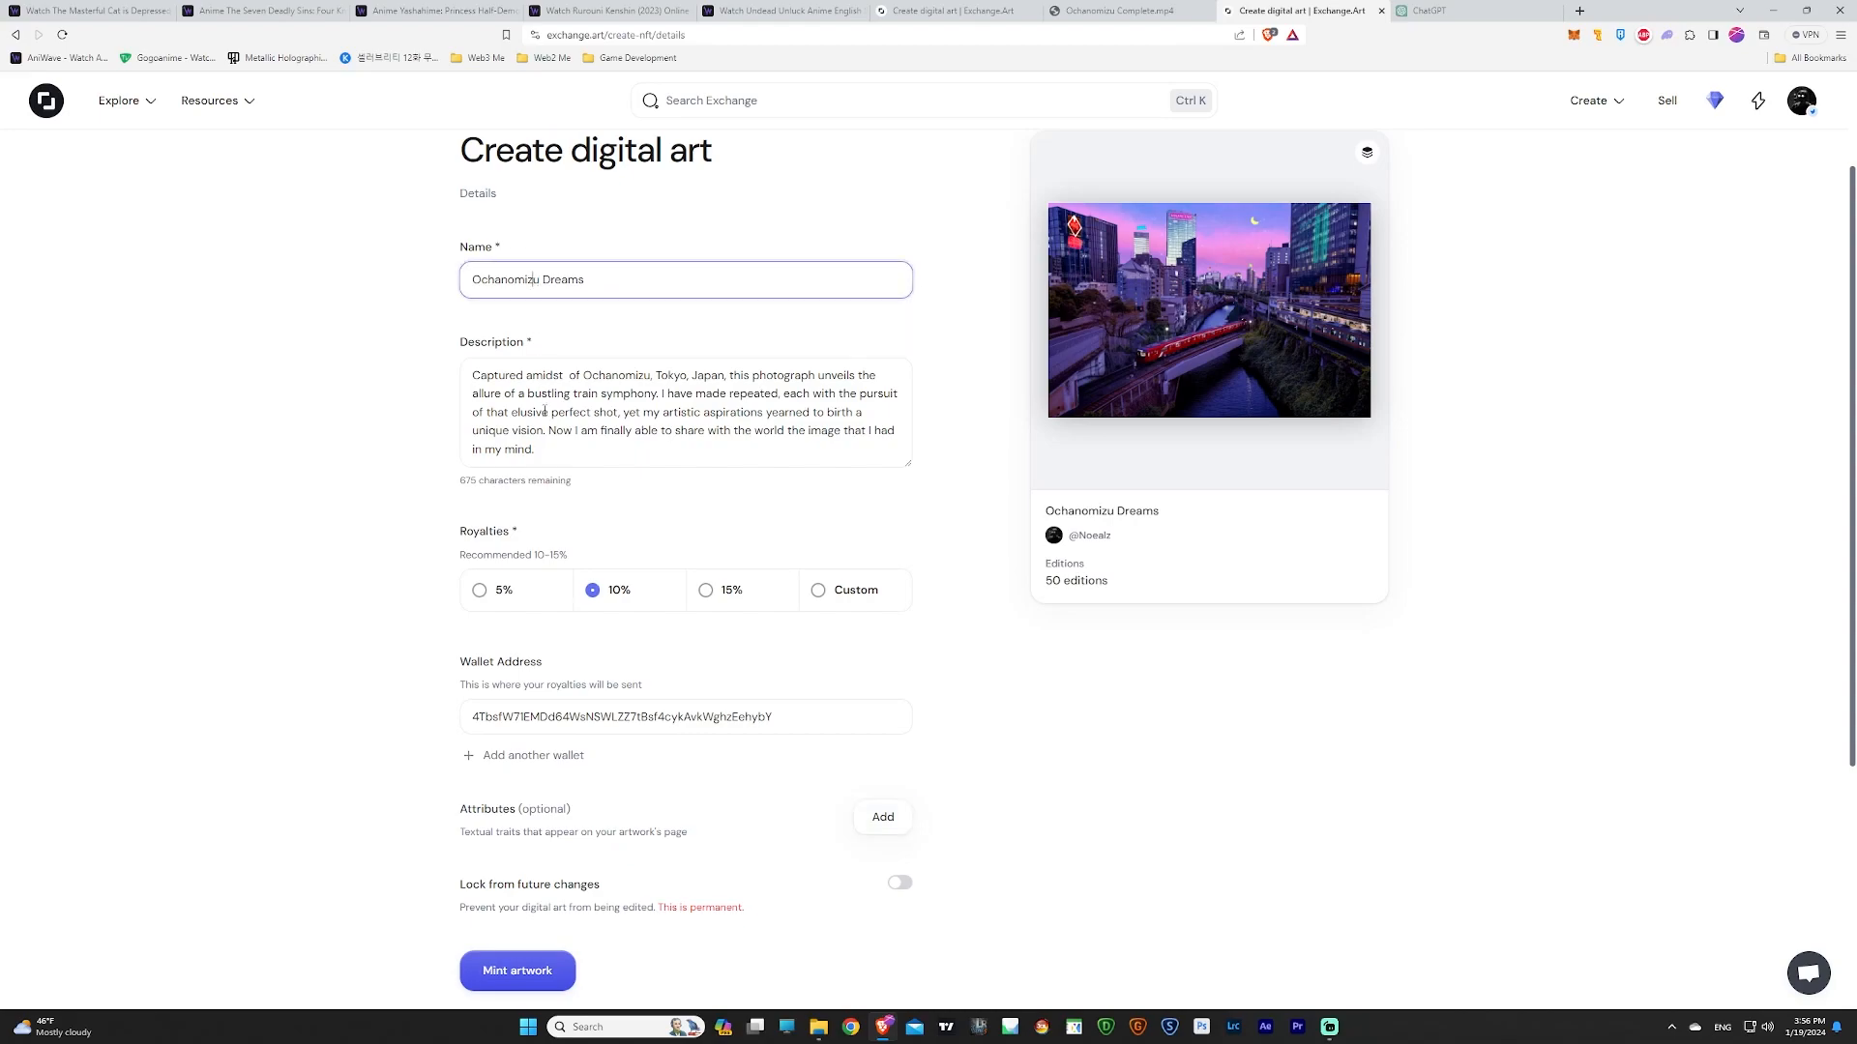
{"action": "left_click", "coordinate": [684, 412]}
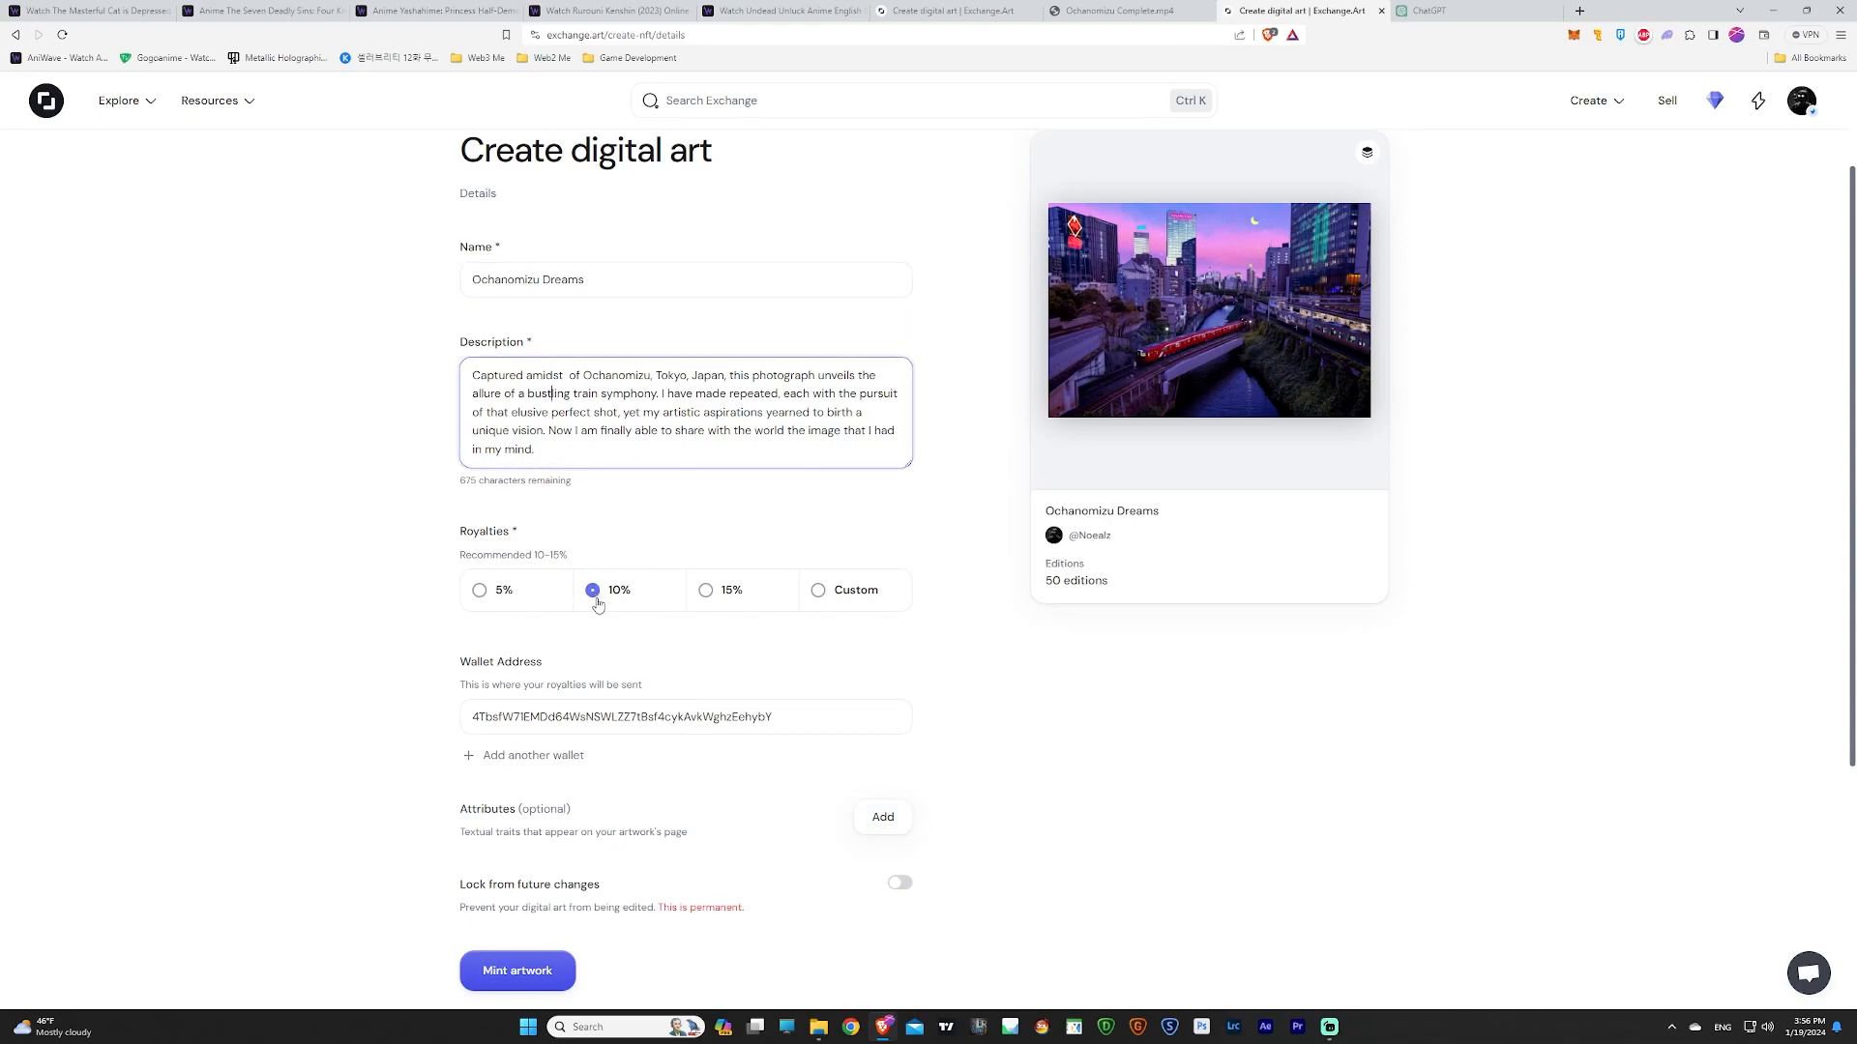
{"action": "left_click", "coordinate": [685, 717]}
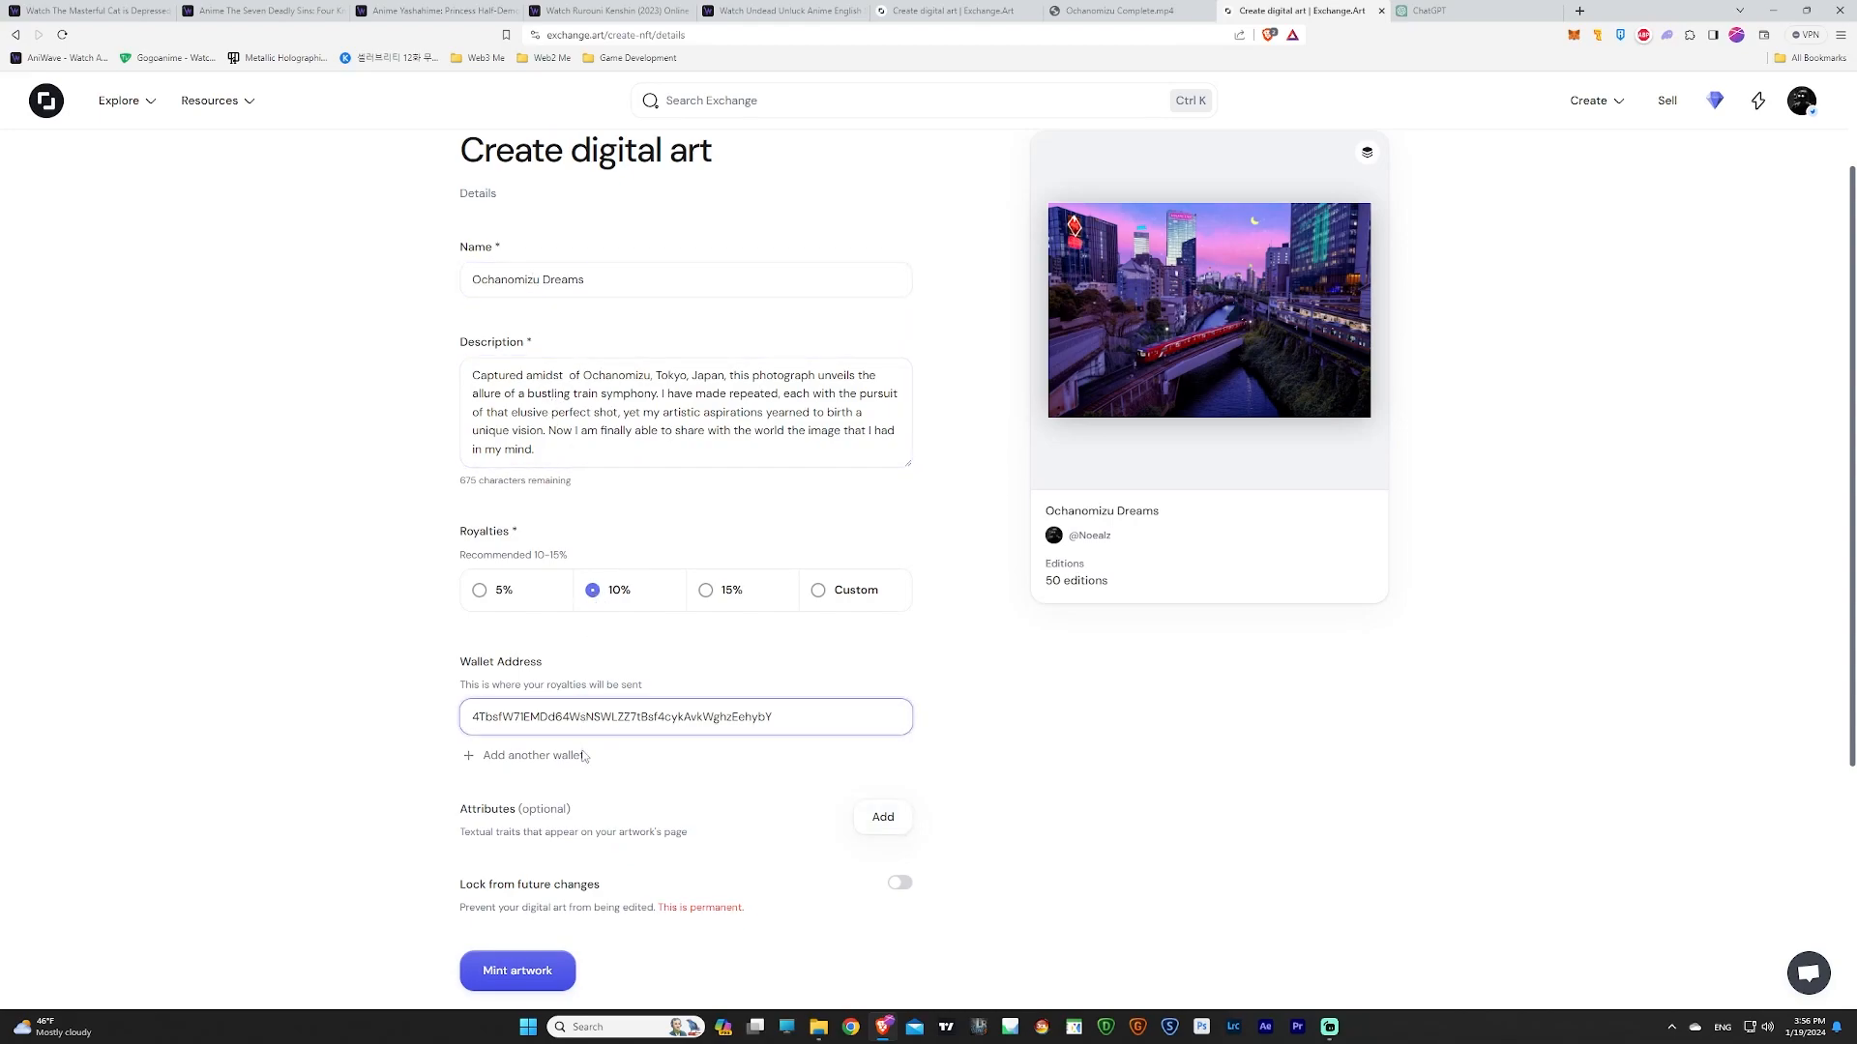
{"action": "mouse_move", "coordinate": [557, 849]}
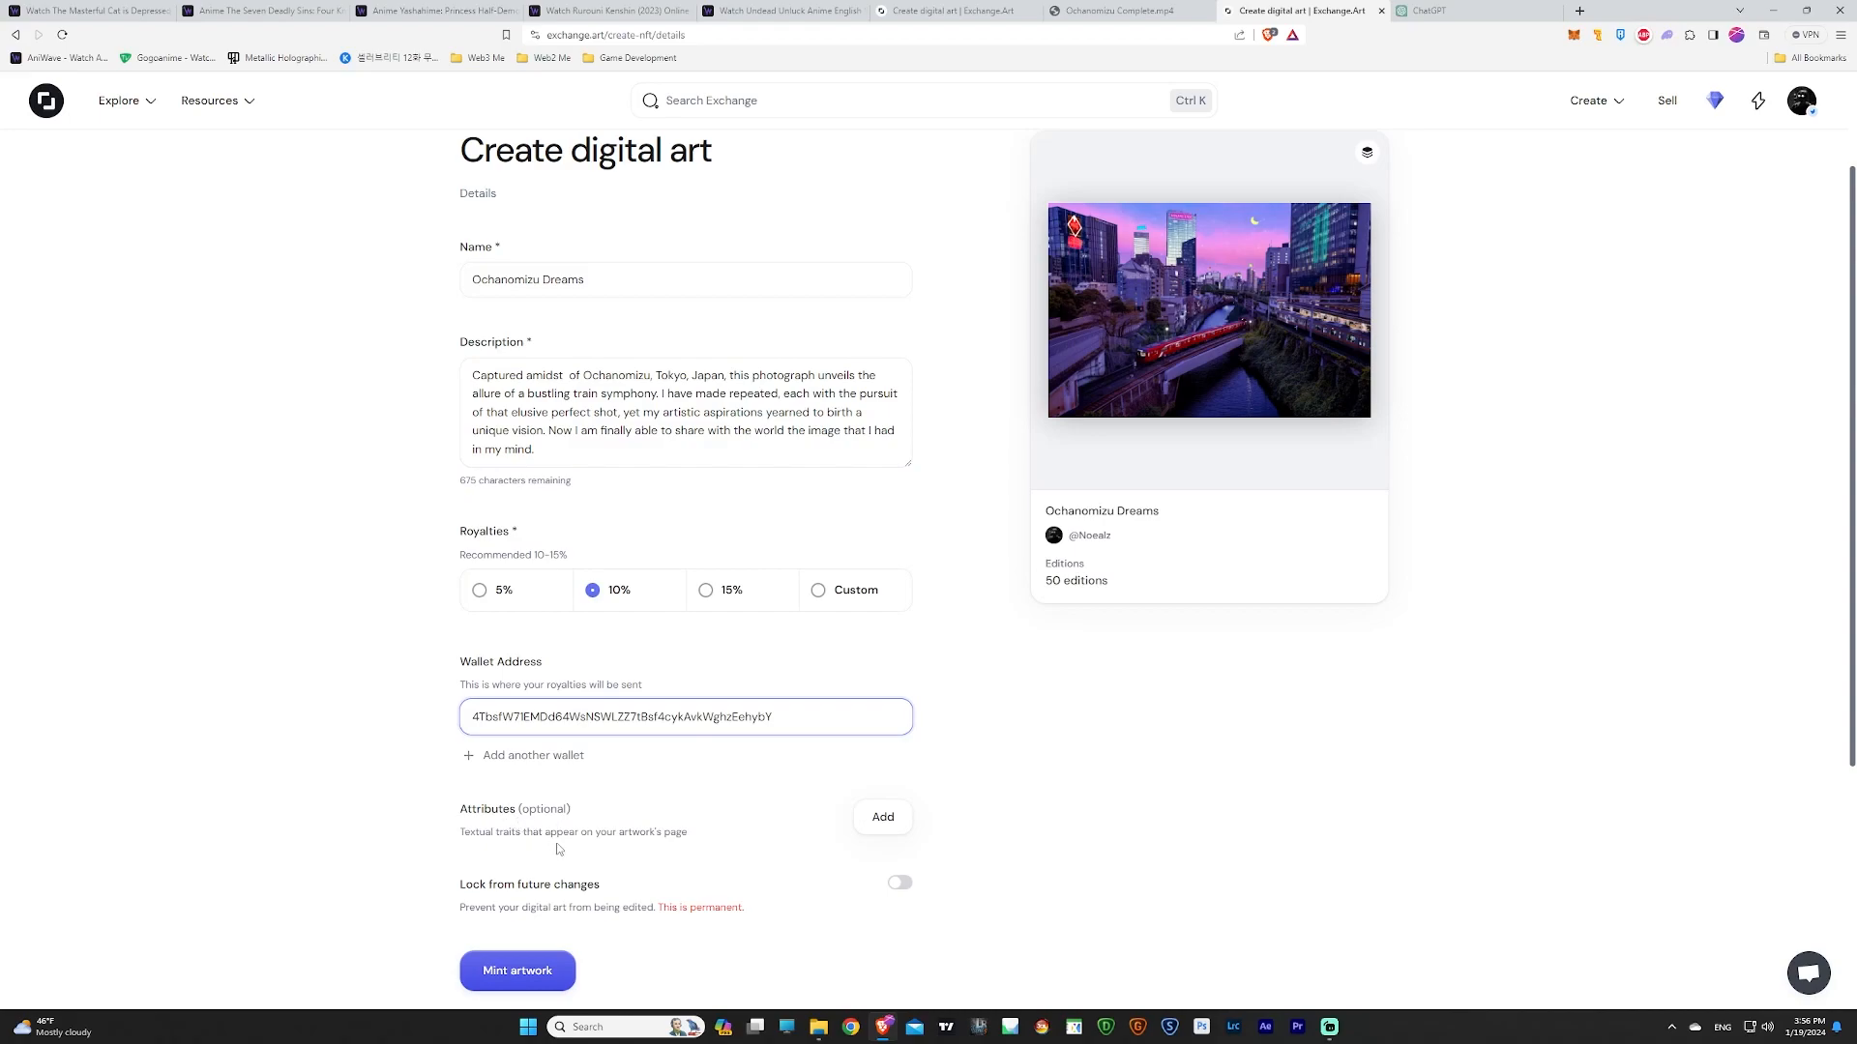
{"action": "scroll", "scroll_direction": "down", "scroll_amount": 3}
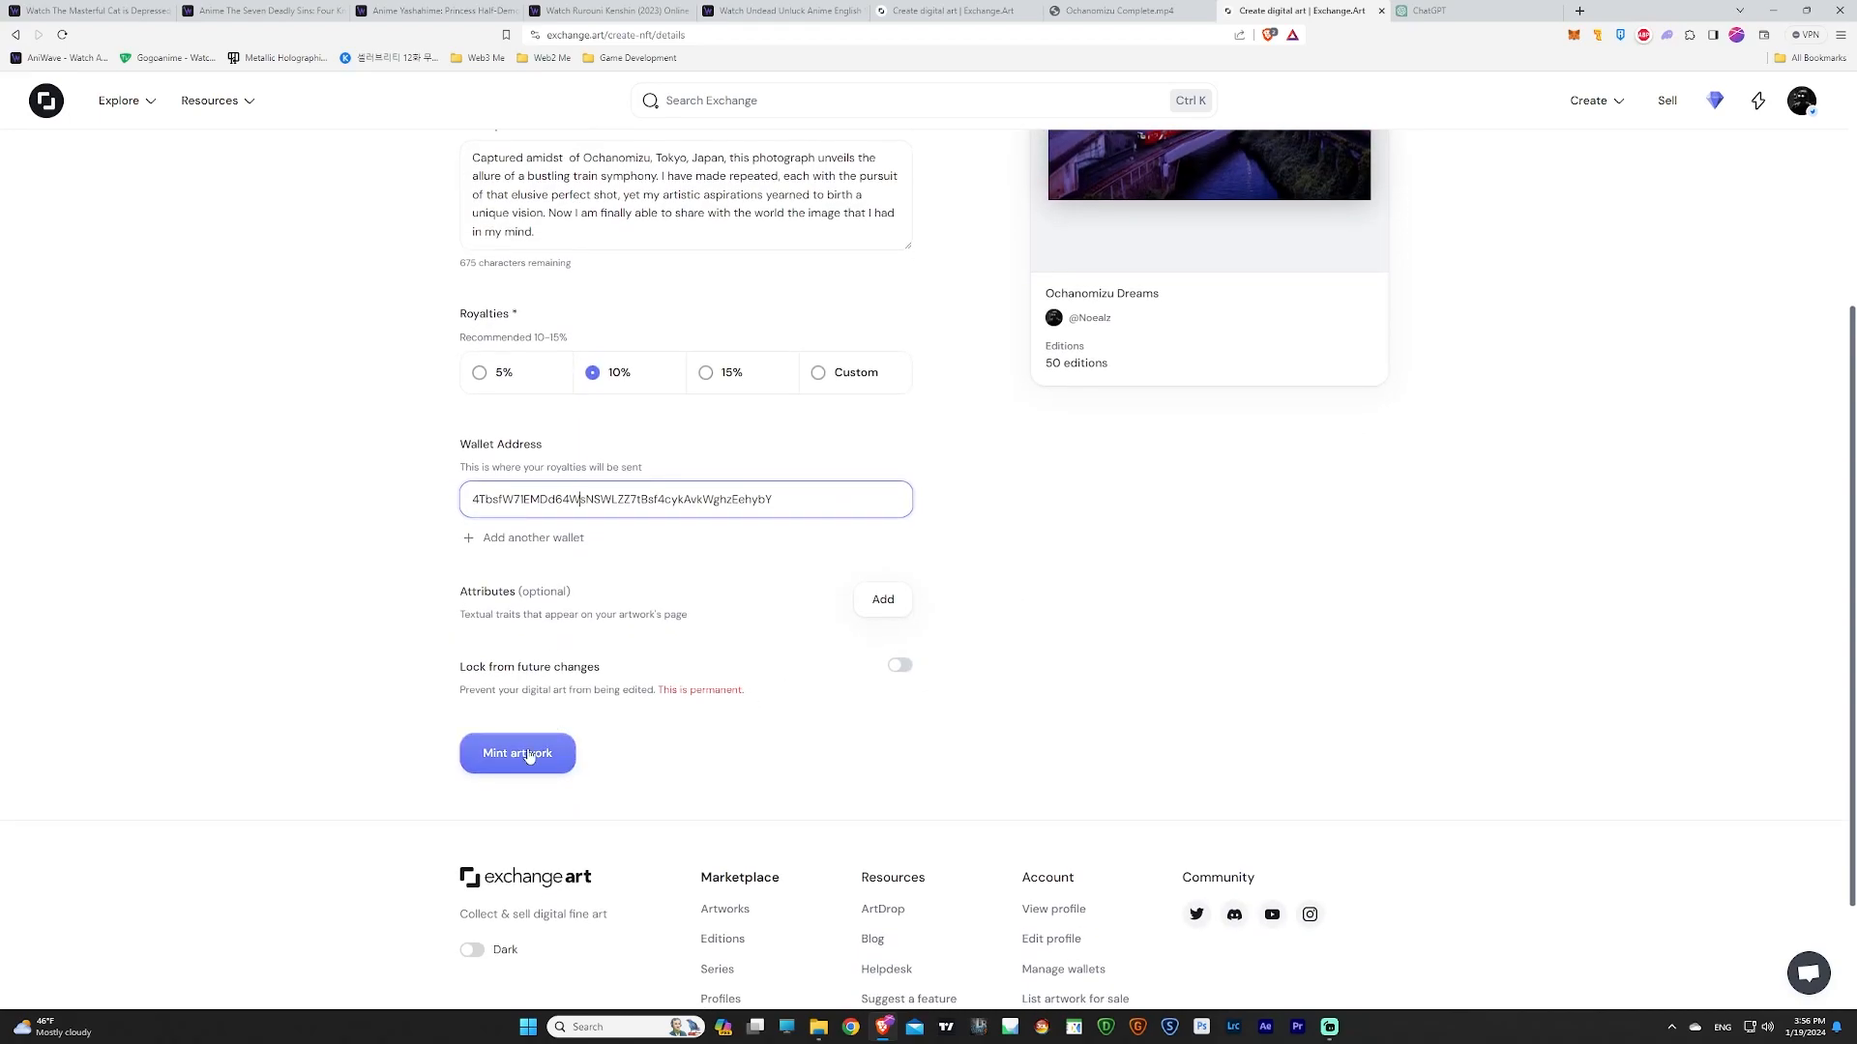
{"action": "left_click", "coordinate": [518, 754]}
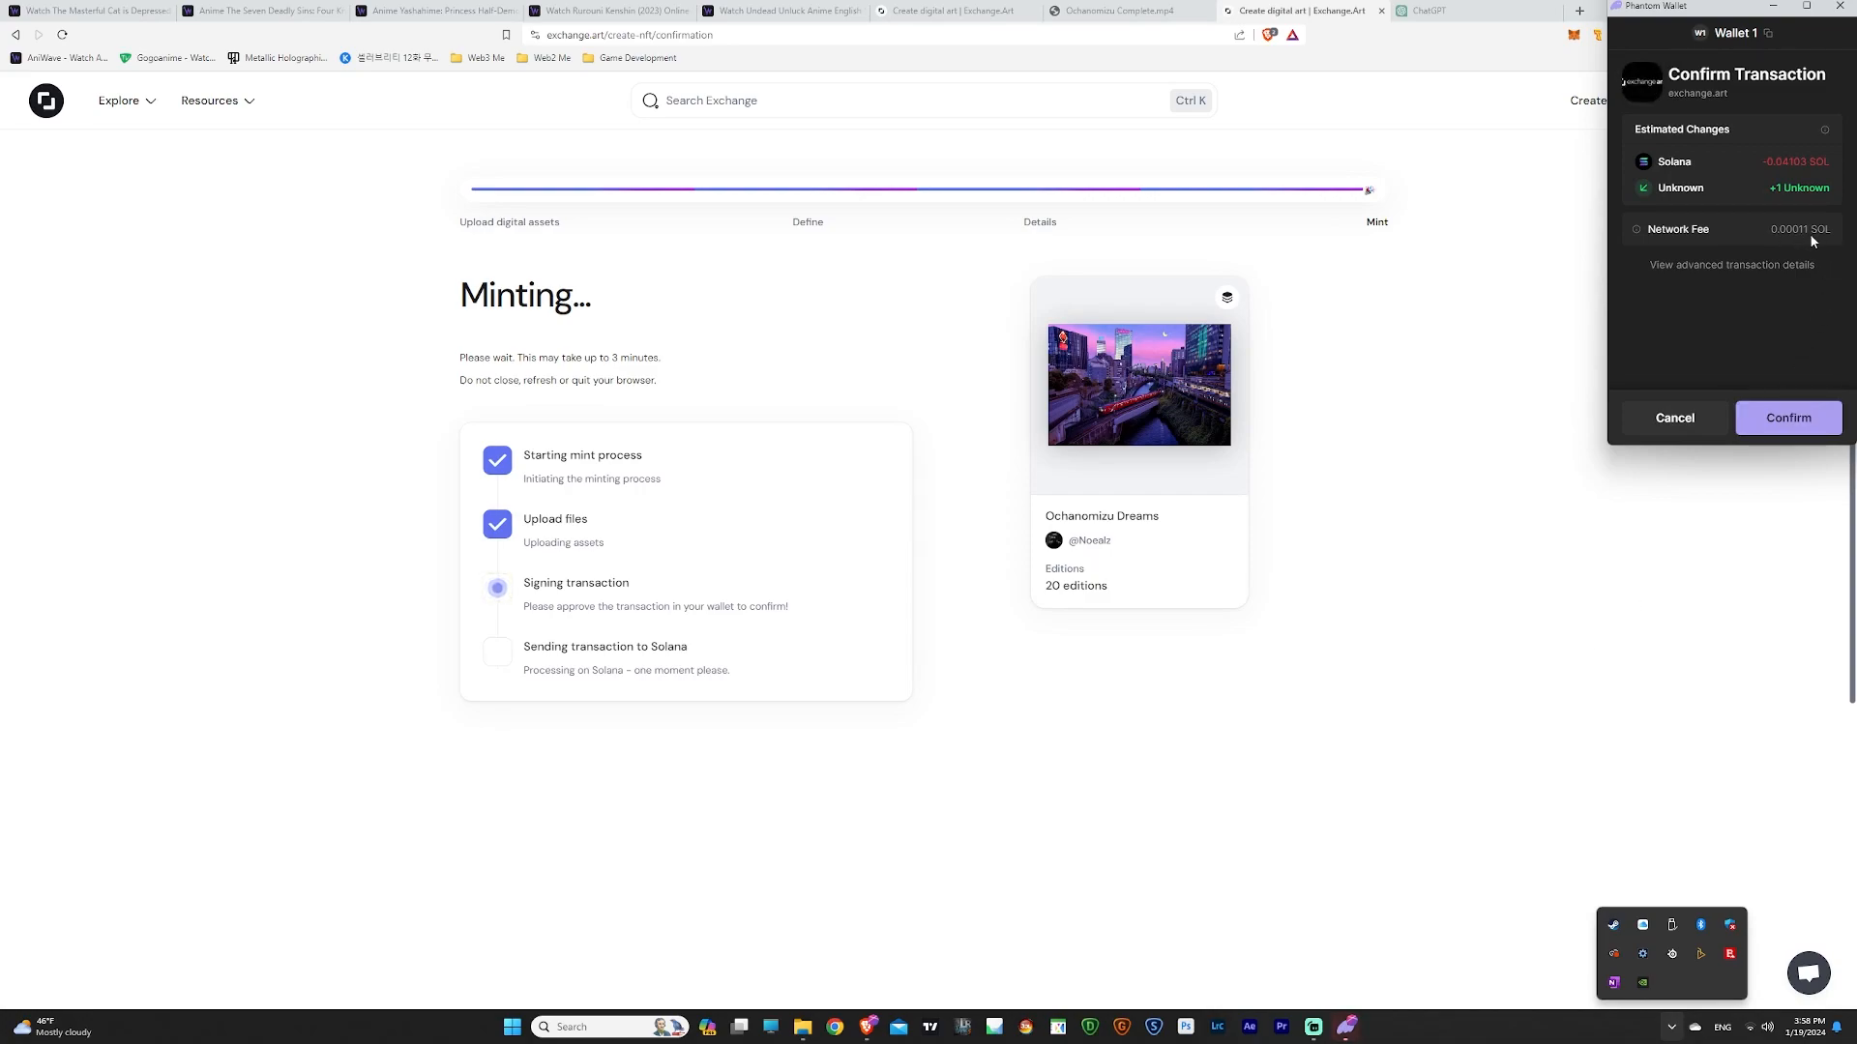
{"action": "mouse_move", "coordinate": [1798, 335]}
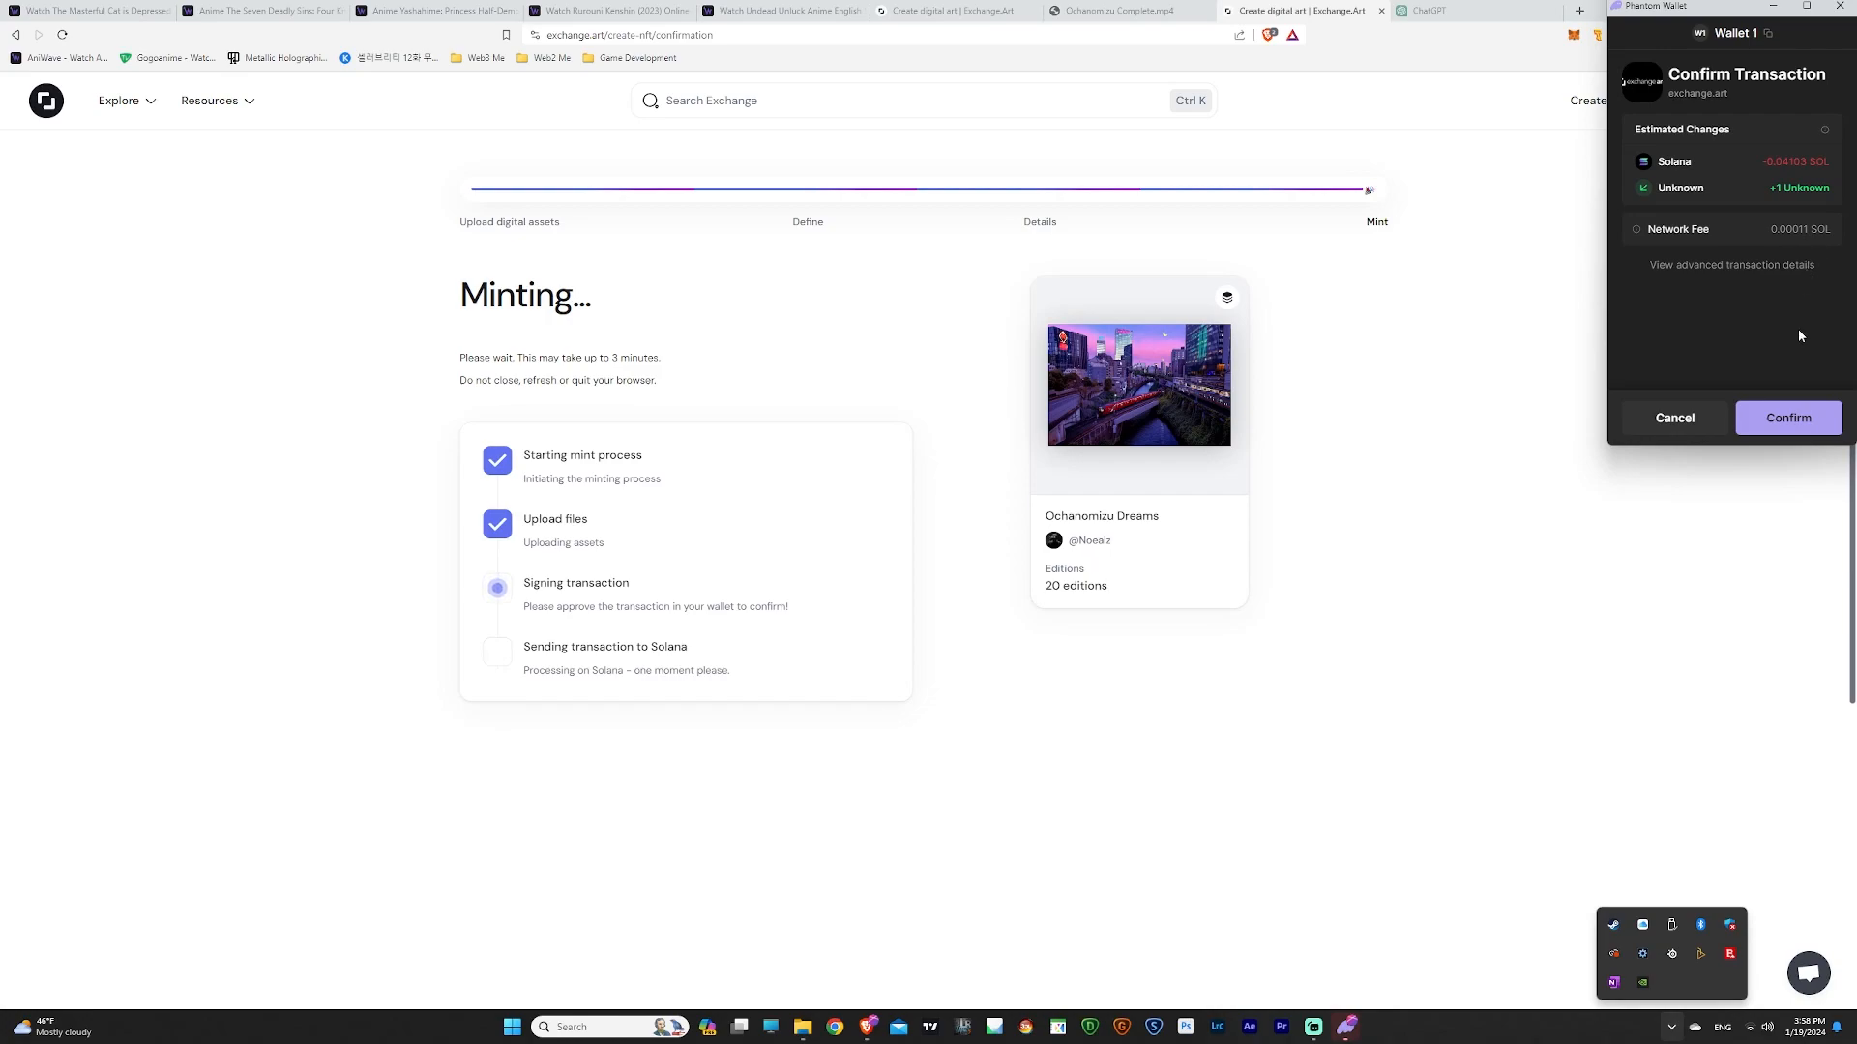
Confirm the minting transaction in the Phantom wallet popup.
{"action": "left_click", "coordinate": [1787, 417]}
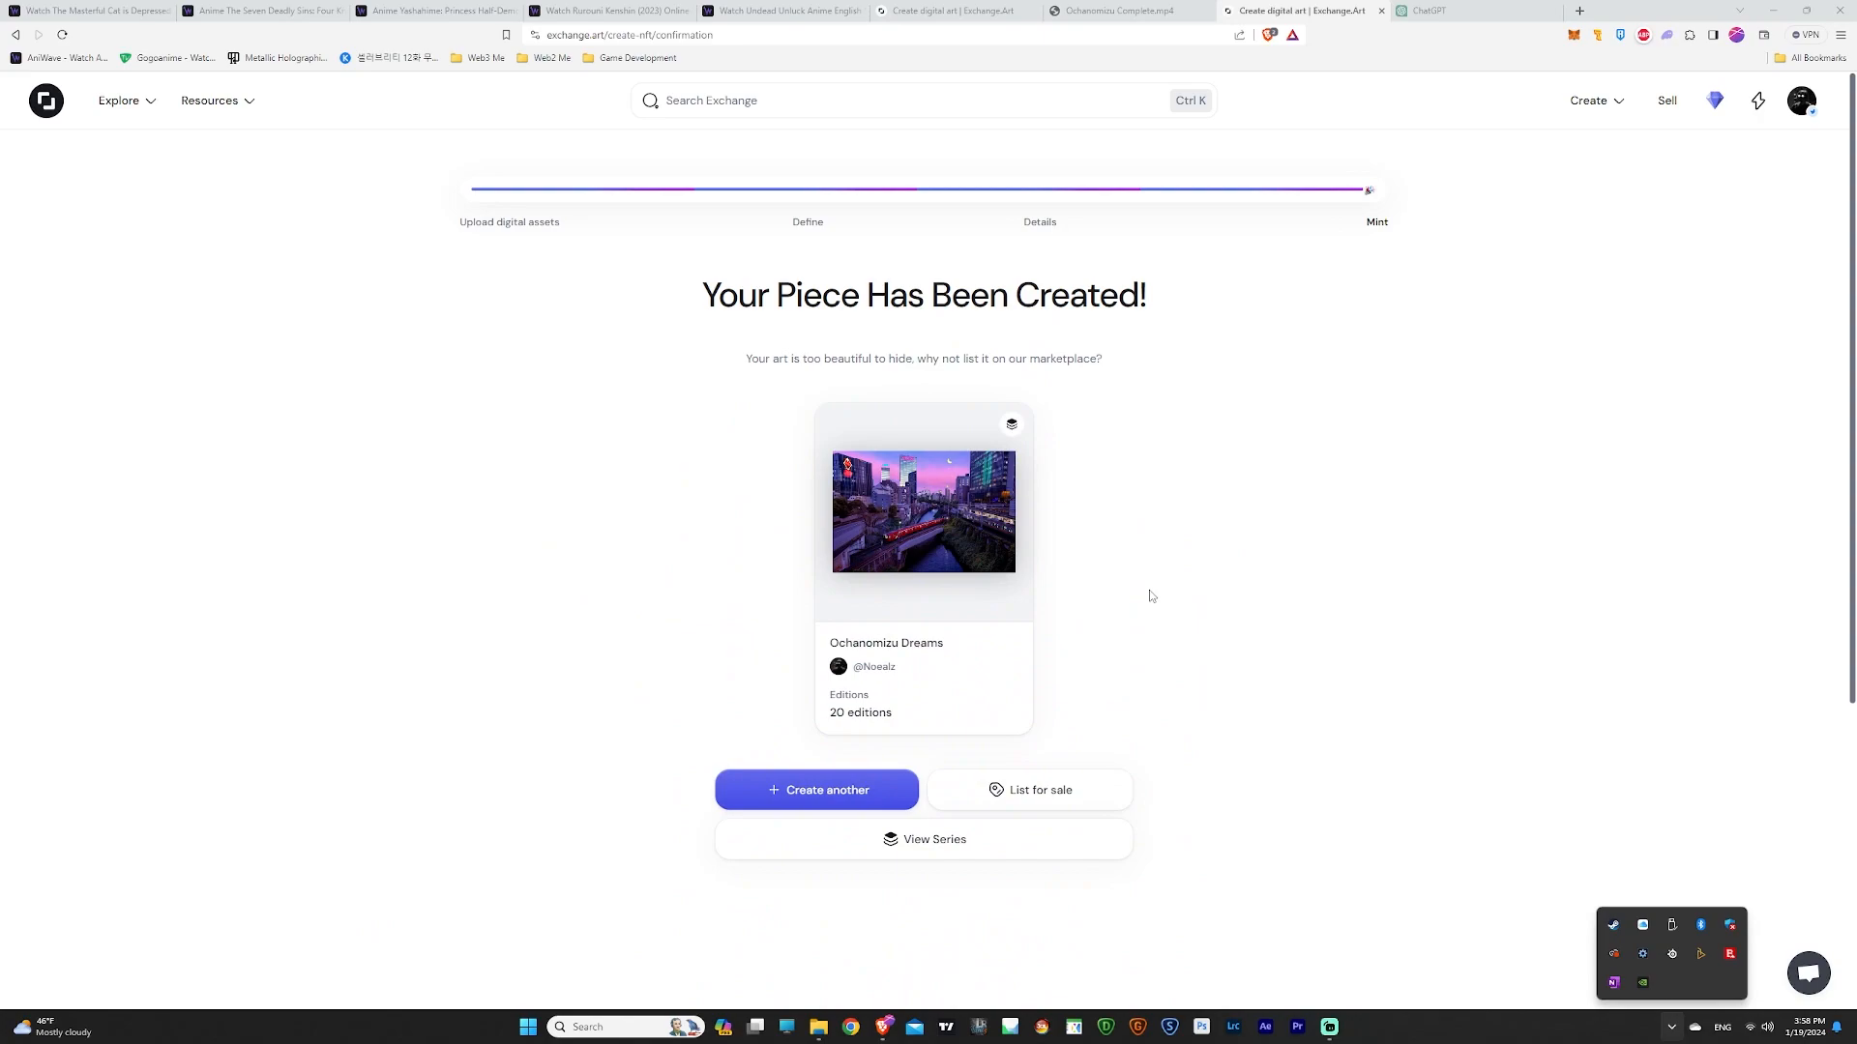
List Ochanomizu Dreams in SOL at 1 SOL, max 3 per collector, starting immediately.
{"action": "left_click", "coordinate": [1027, 790]}
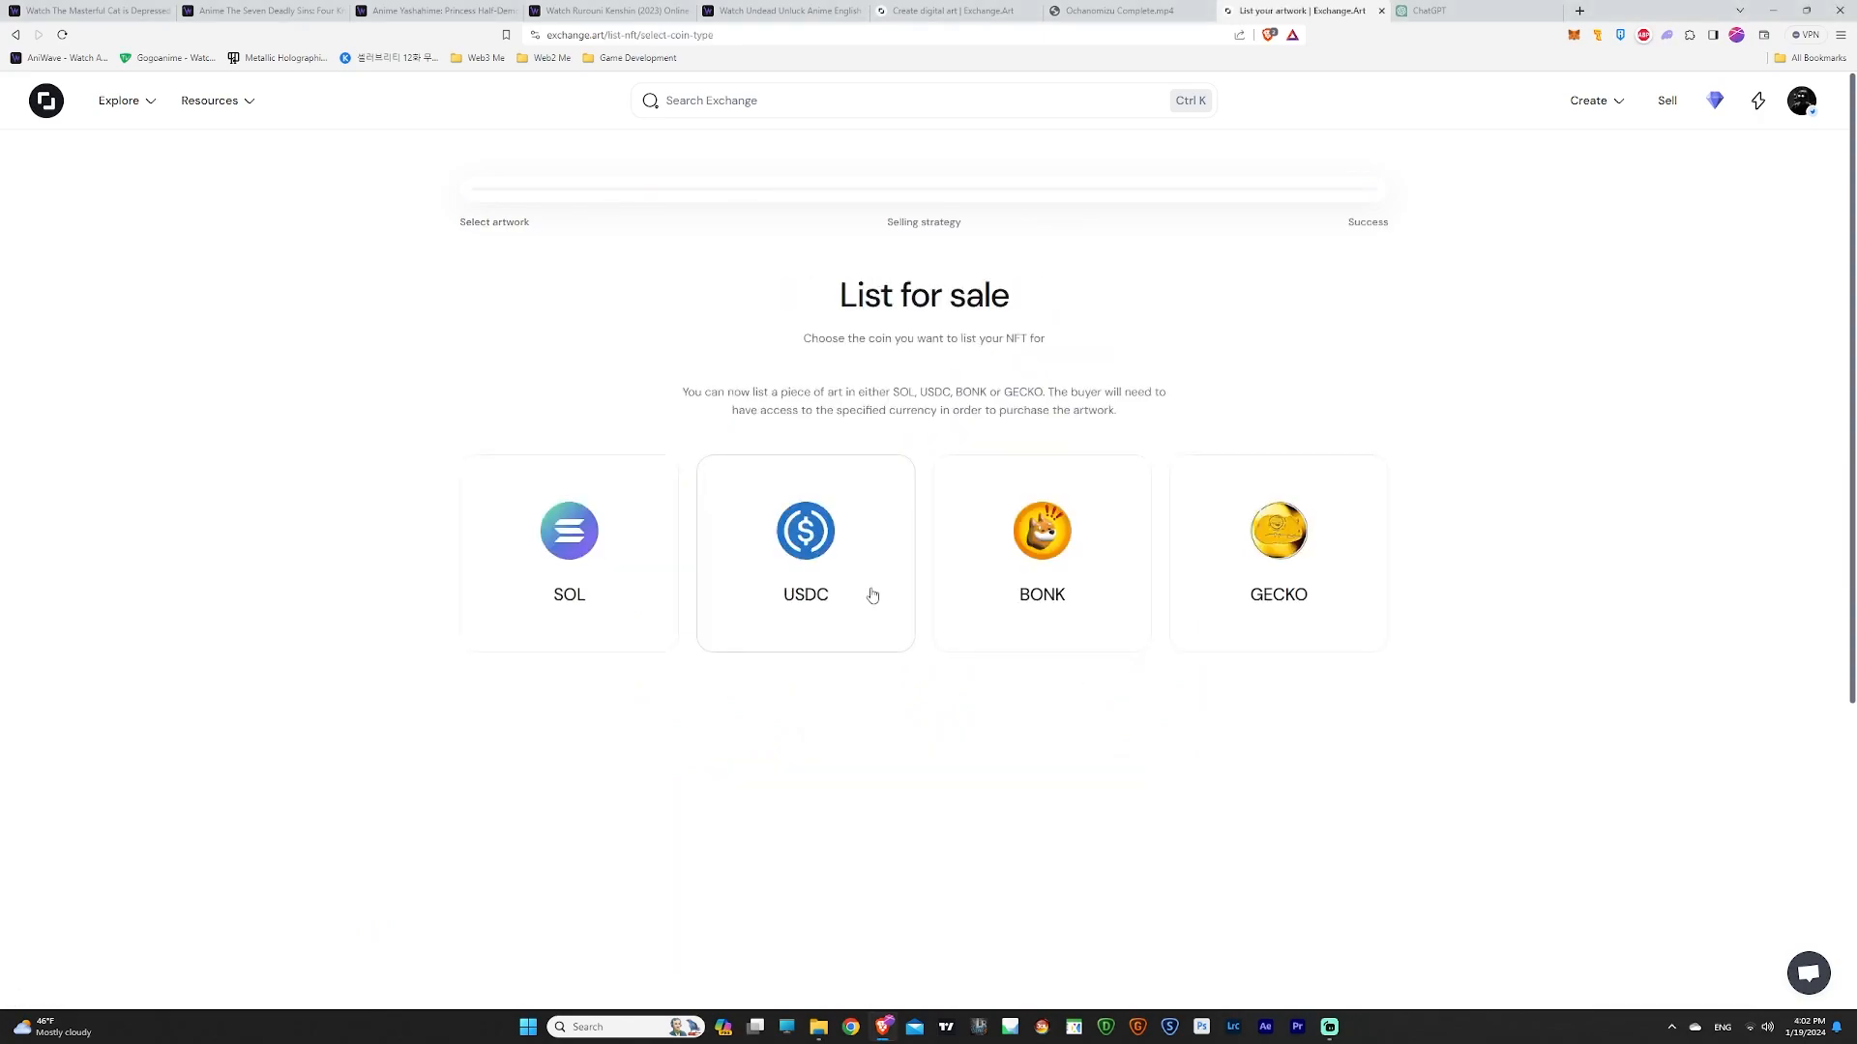
{"action": "left_click", "coordinate": [569, 553]}
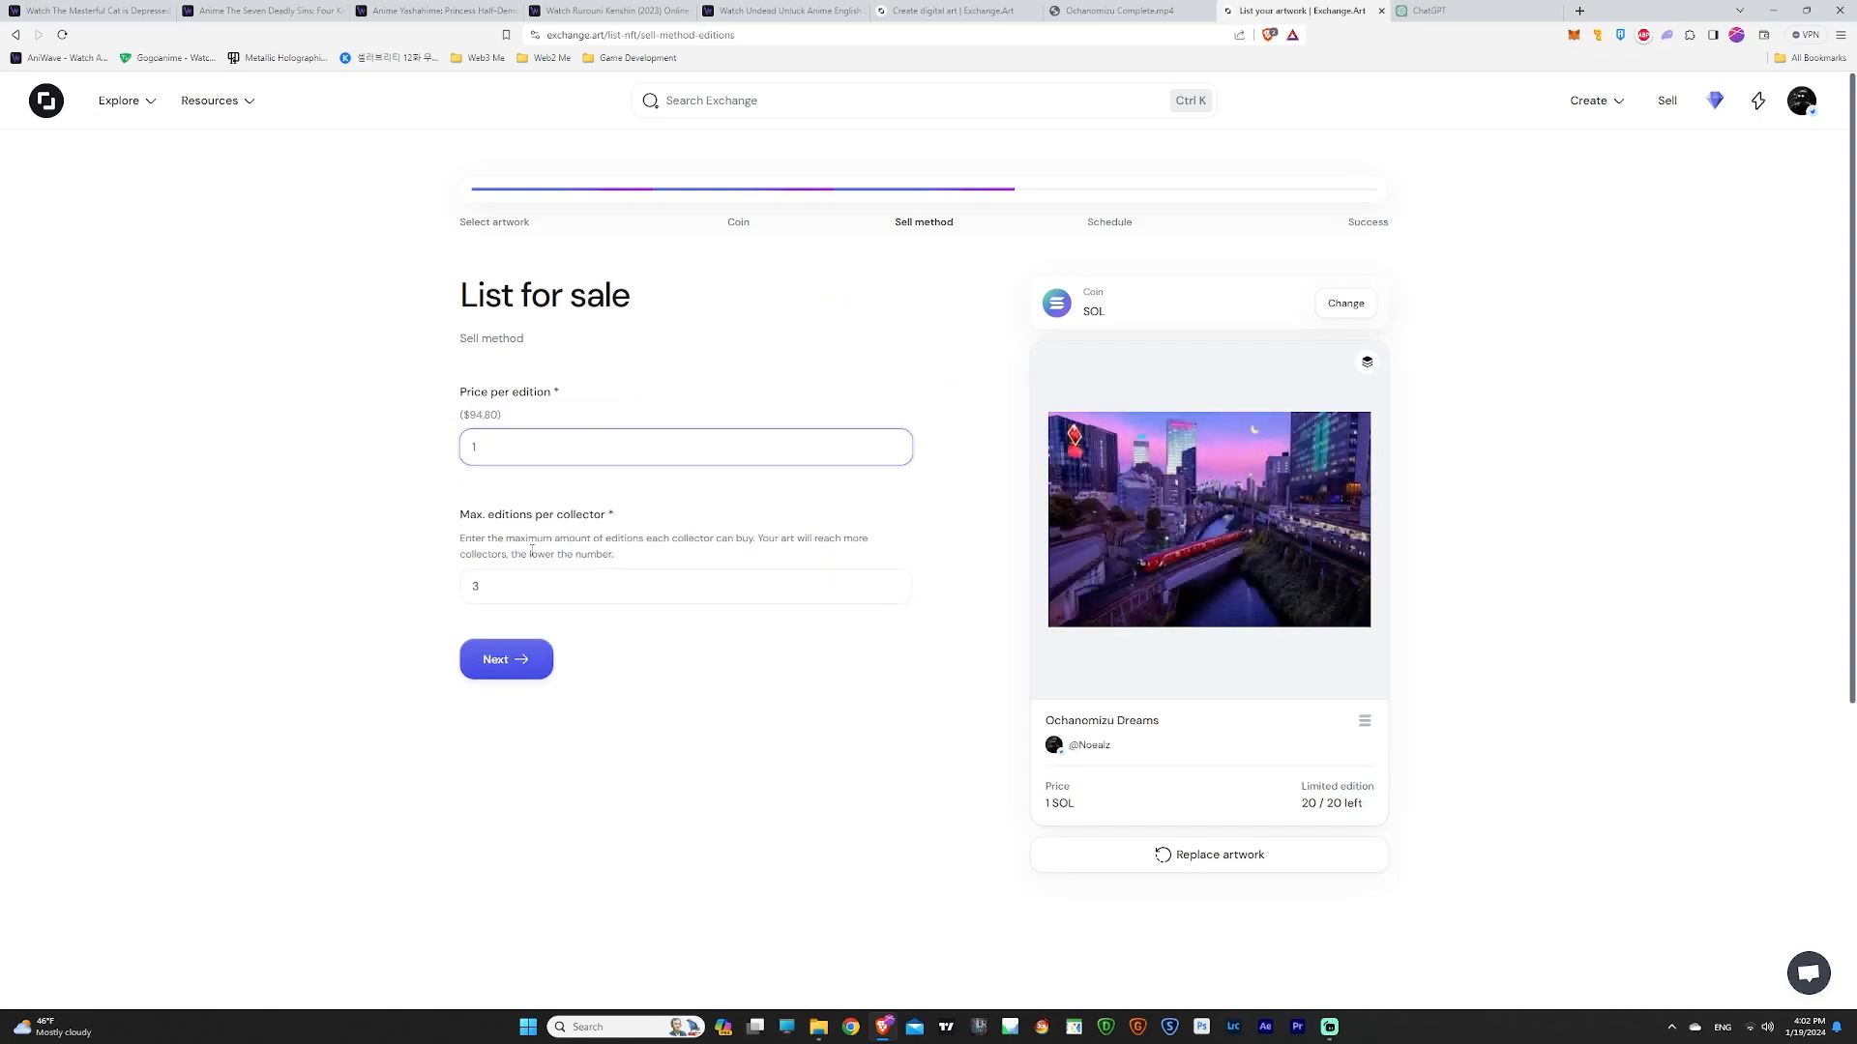
{"action": "left_click", "coordinate": [505, 659]}
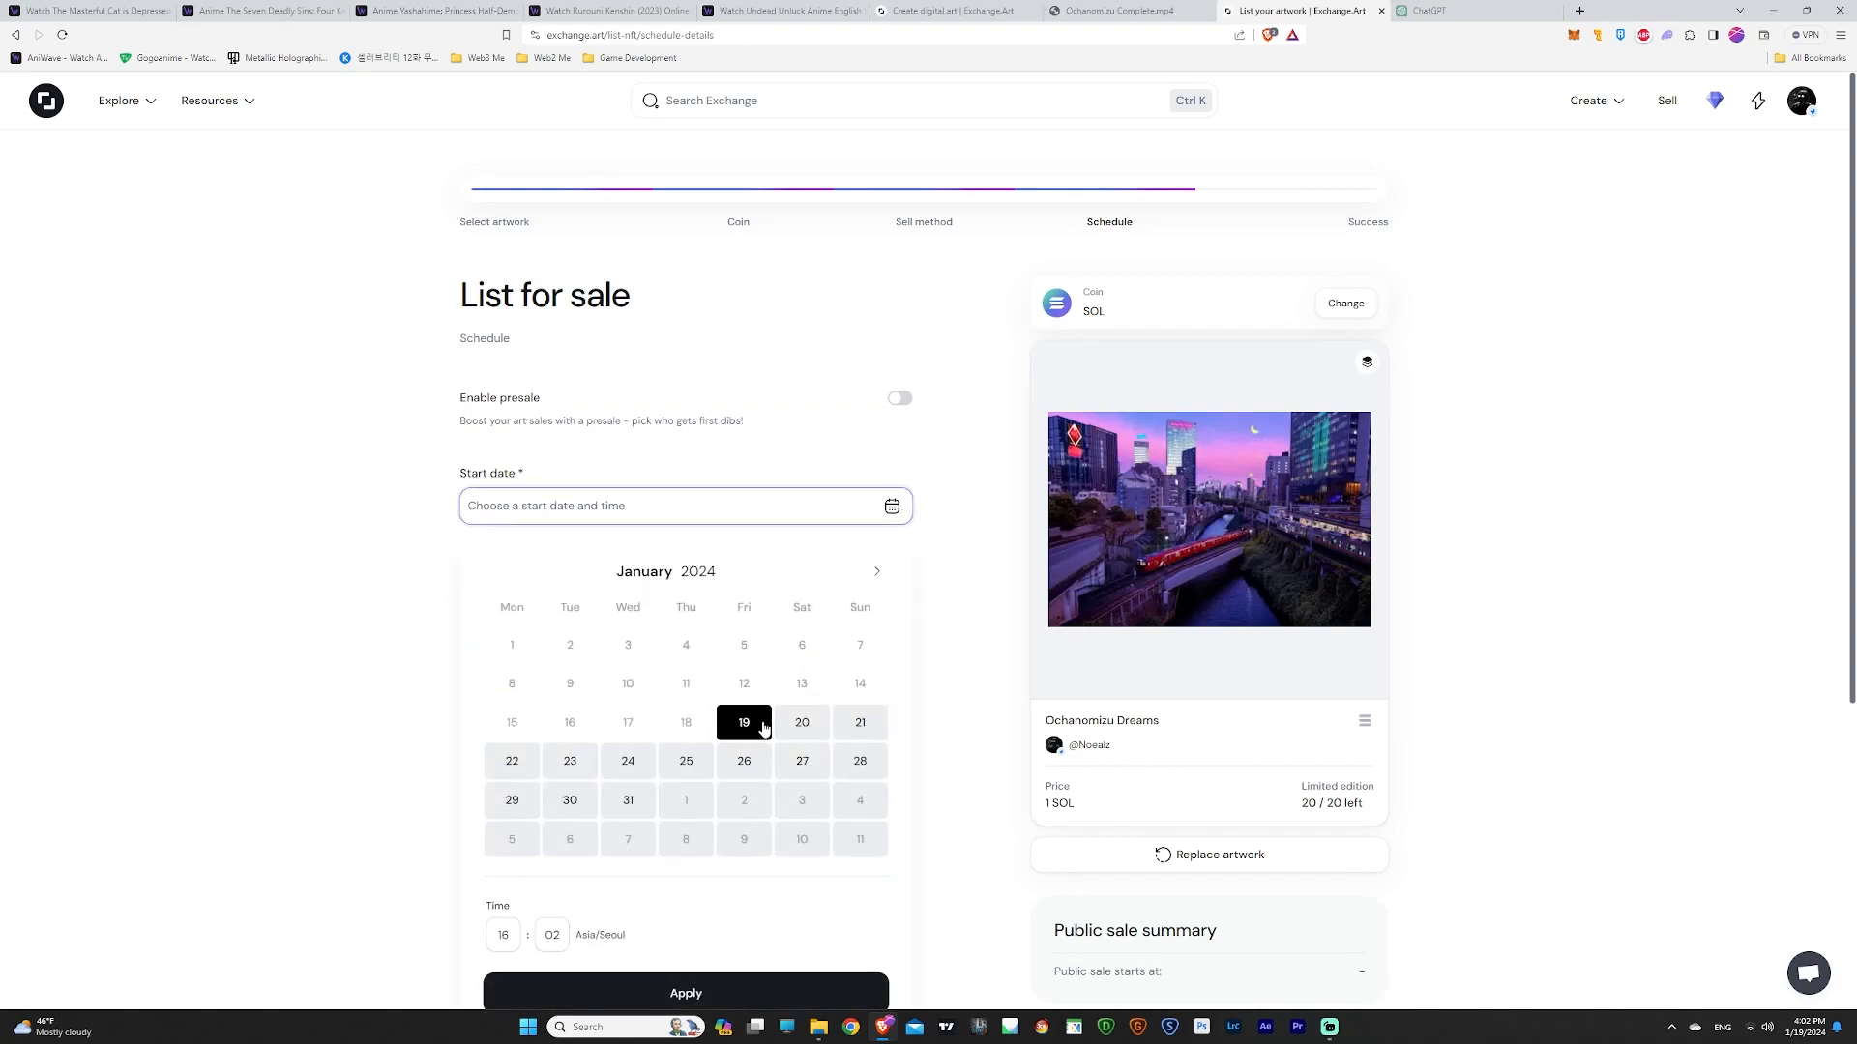
{"action": "left_click", "coordinate": [685, 992]}
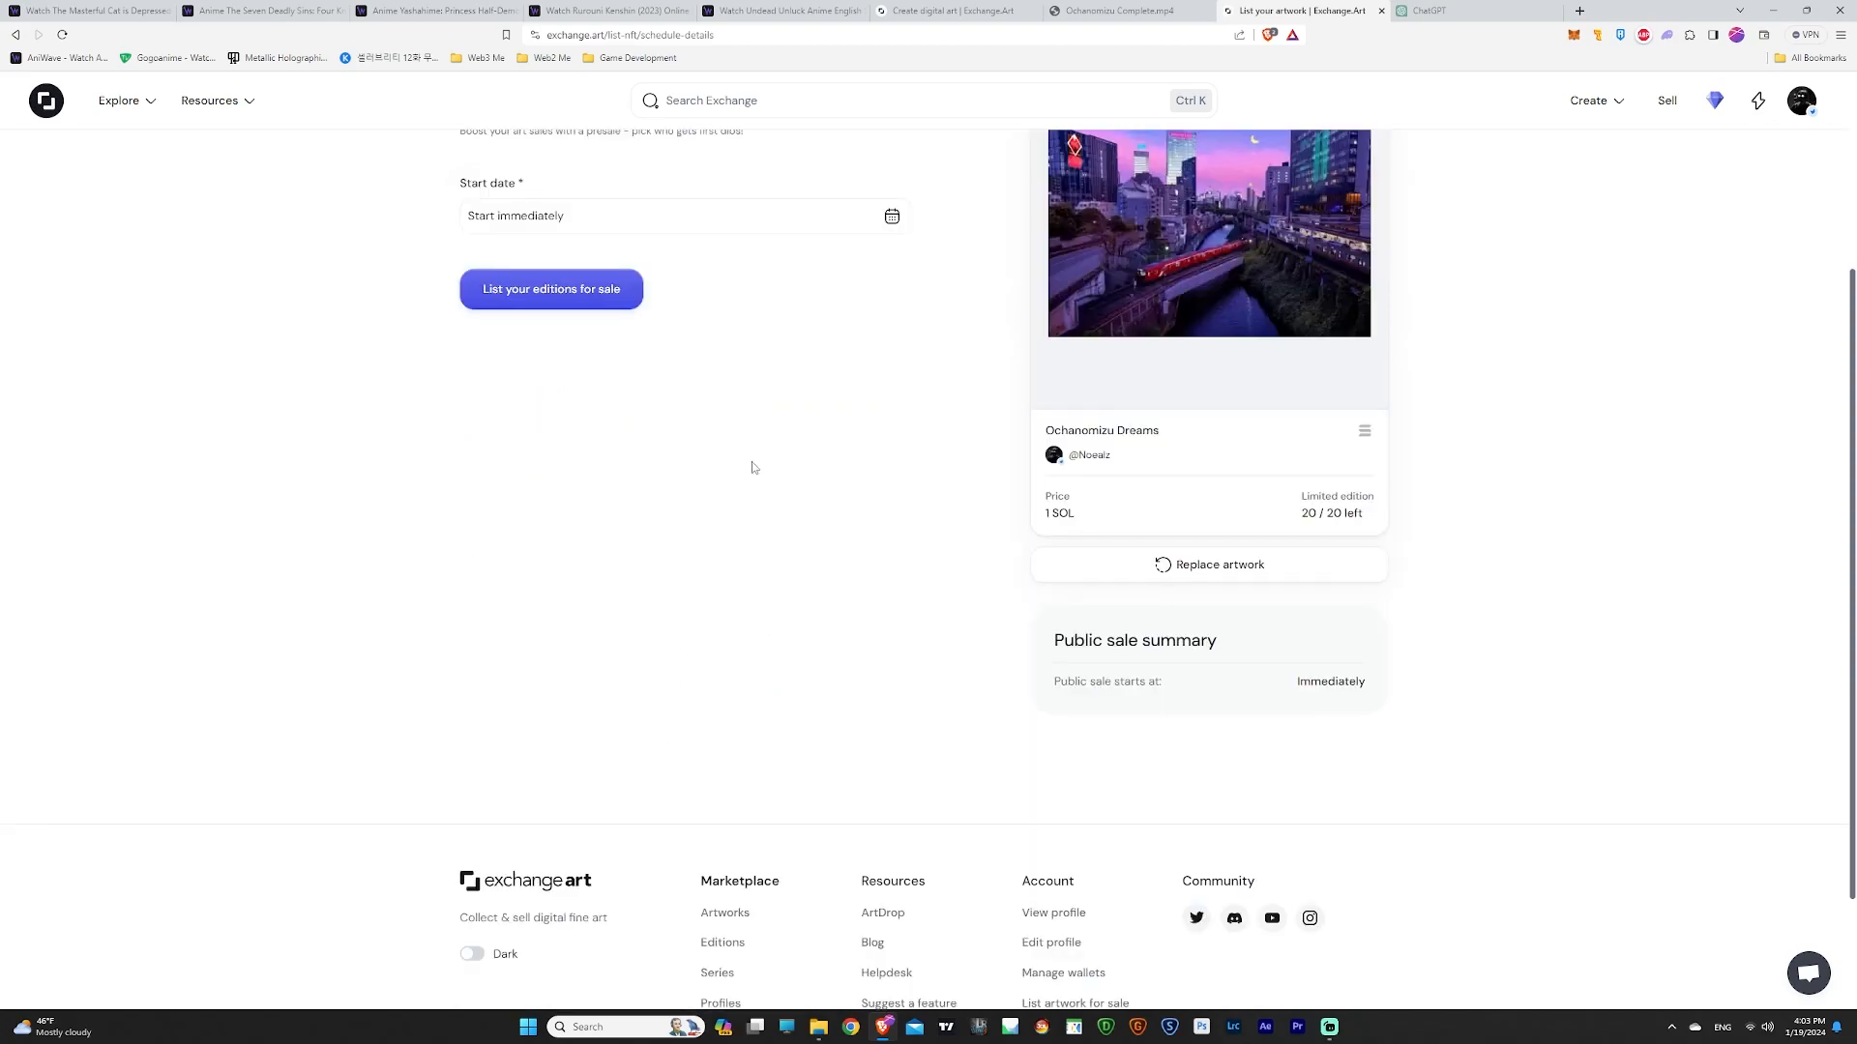
{"action": "scroll", "scroll_direction": "up", "scroll_amount": 3}
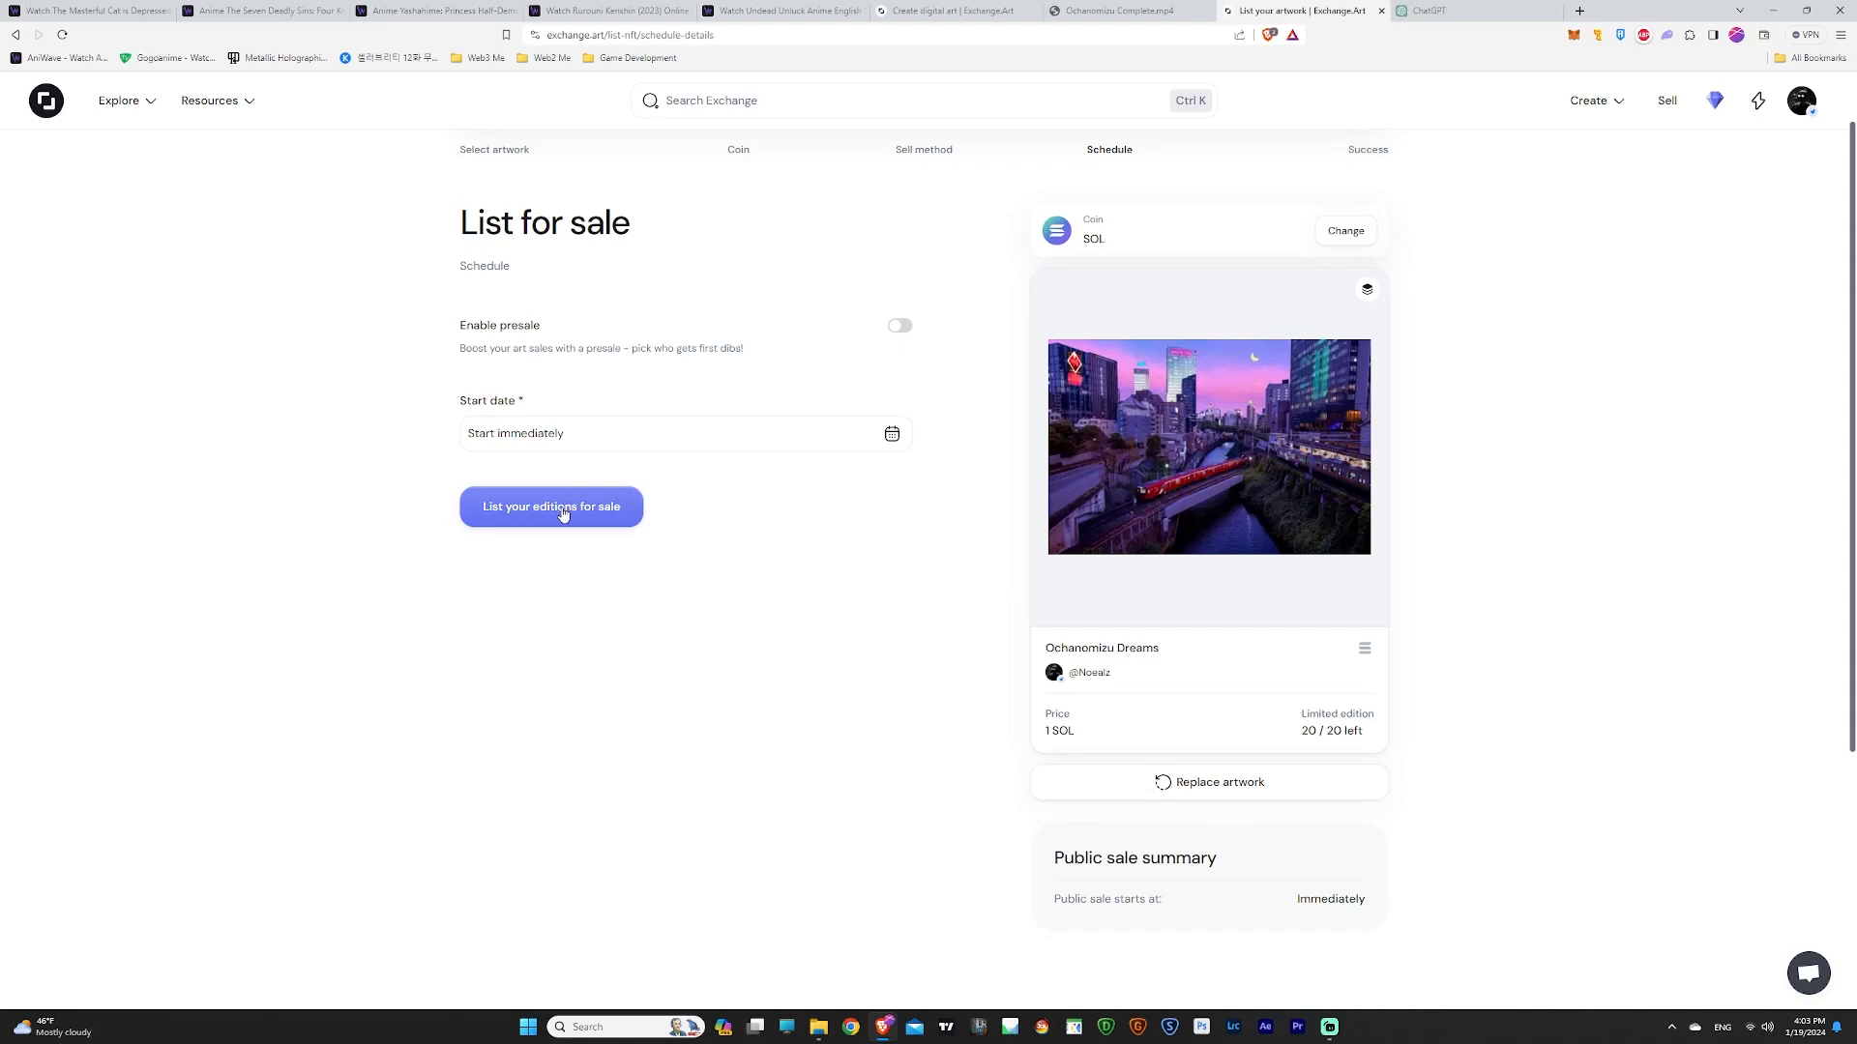
Submit the editions listing and approve its transaction in the Phantom wallet.
{"action": "left_click", "coordinate": [550, 507]}
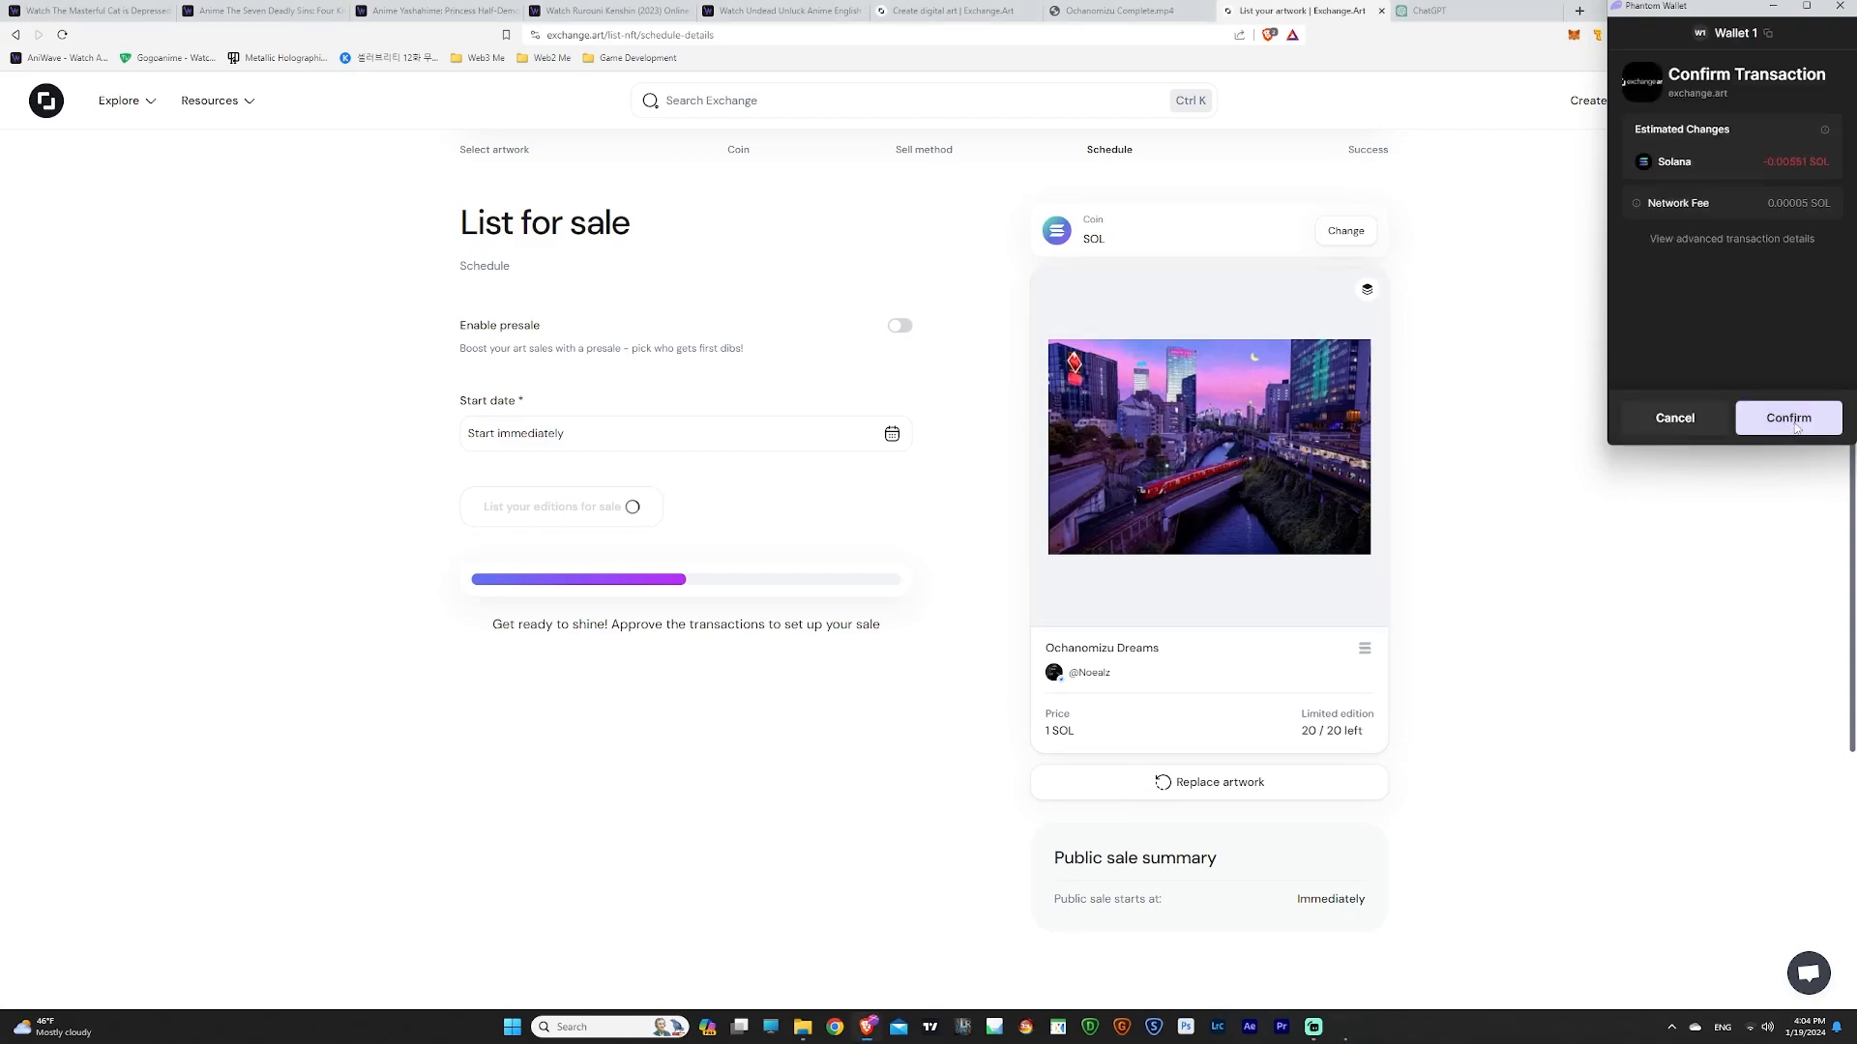
{"action": "left_click", "coordinate": [1787, 417]}
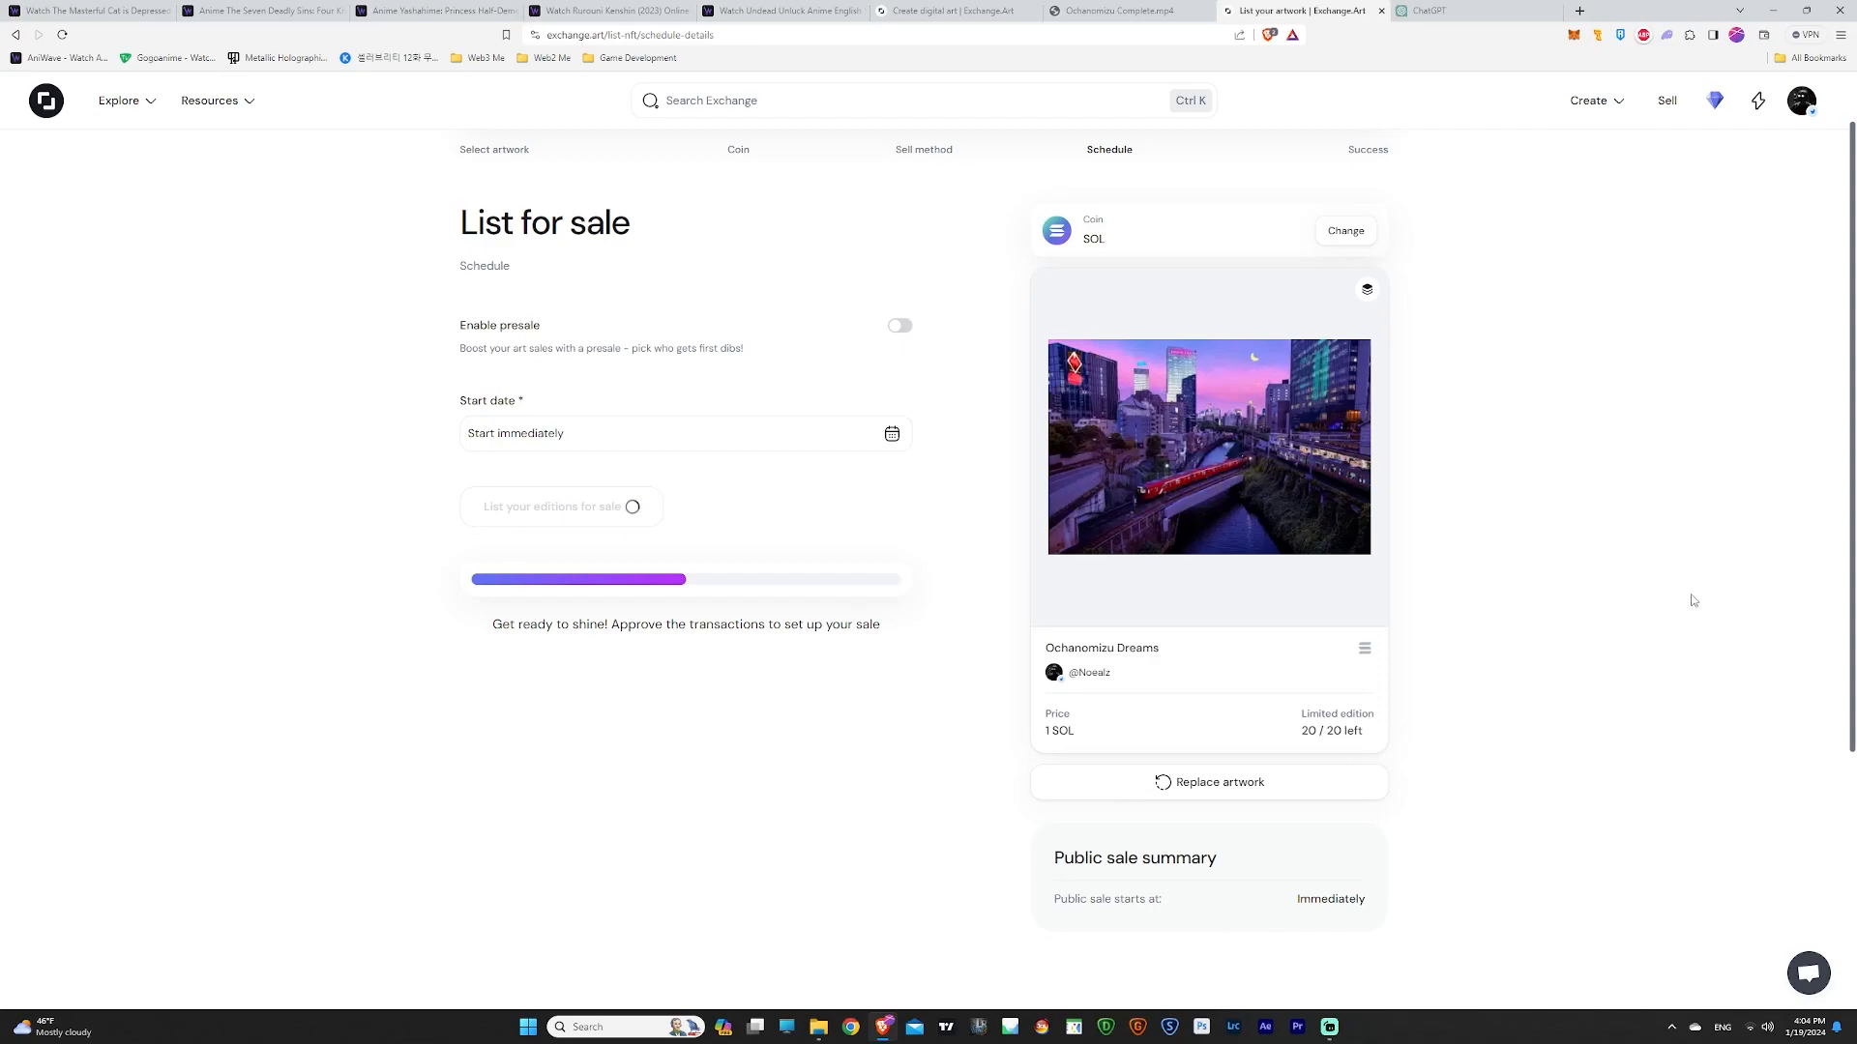
{"action": "left_click", "coordinate": [557, 507]}
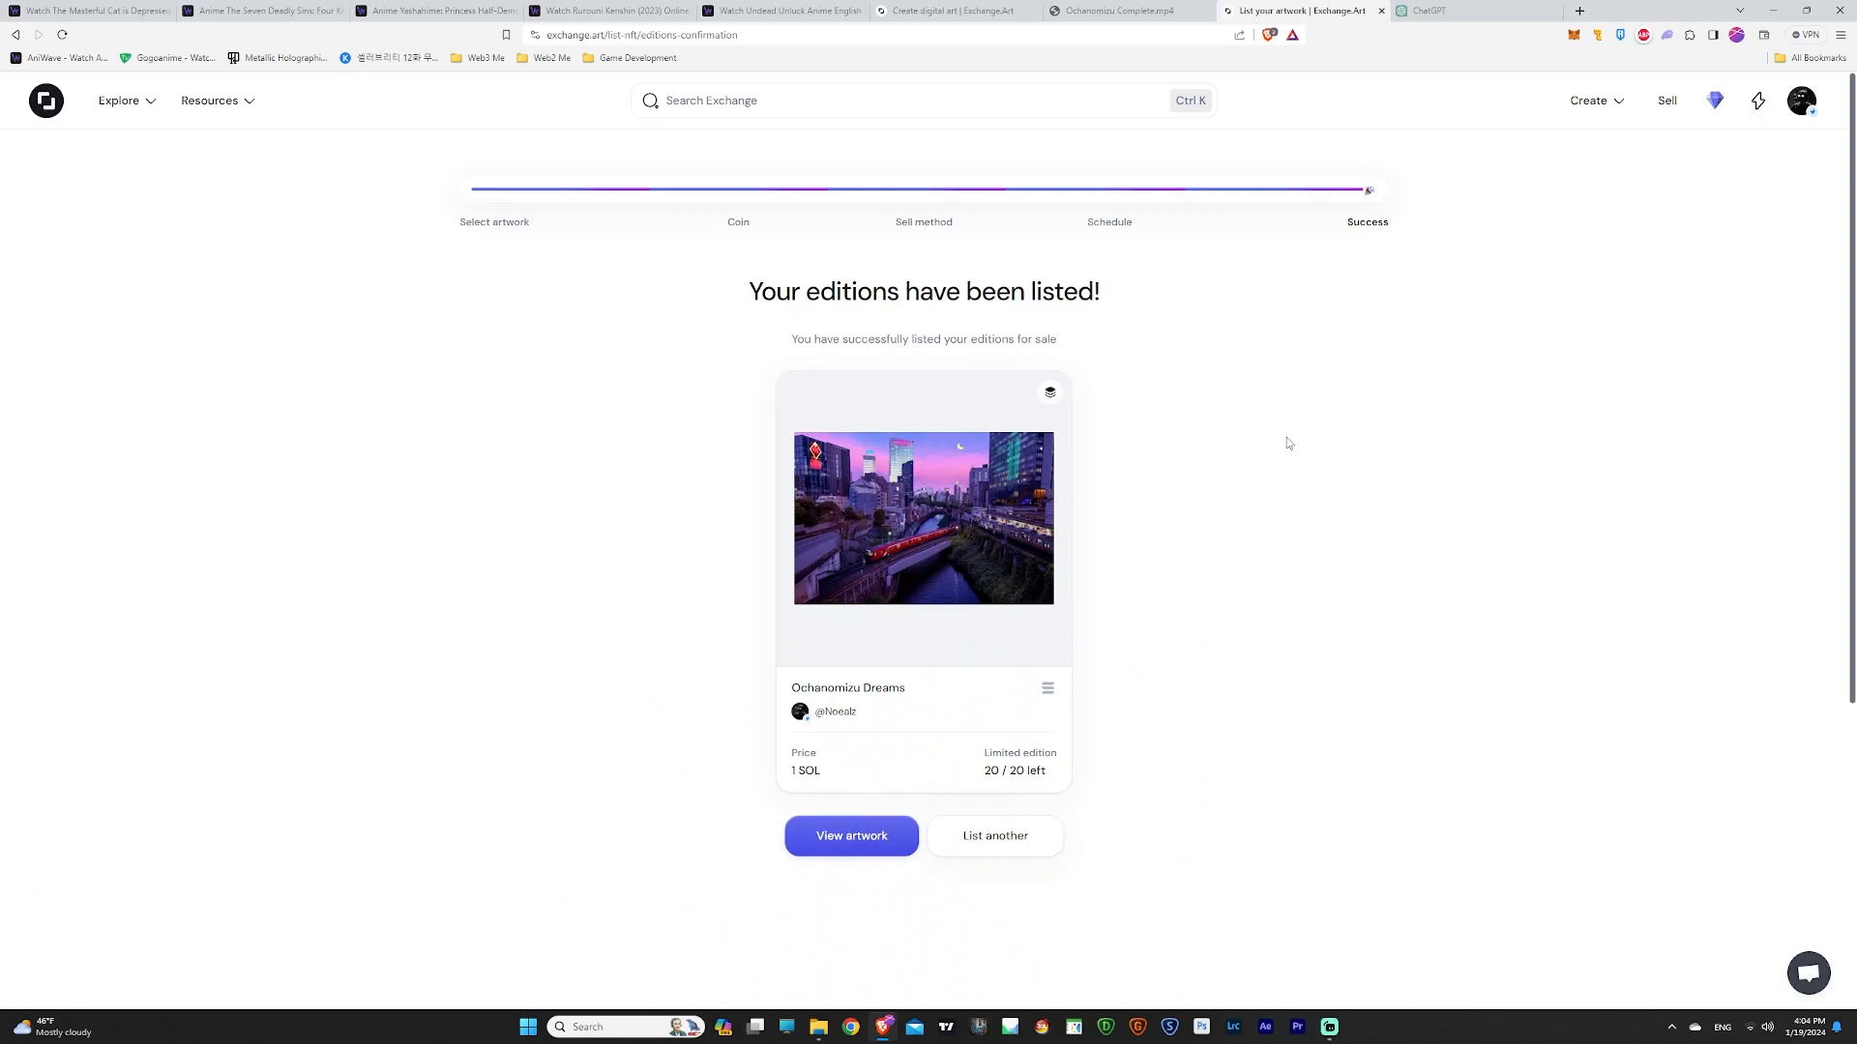
{"action": "mouse_move", "coordinate": [1259, 586]}
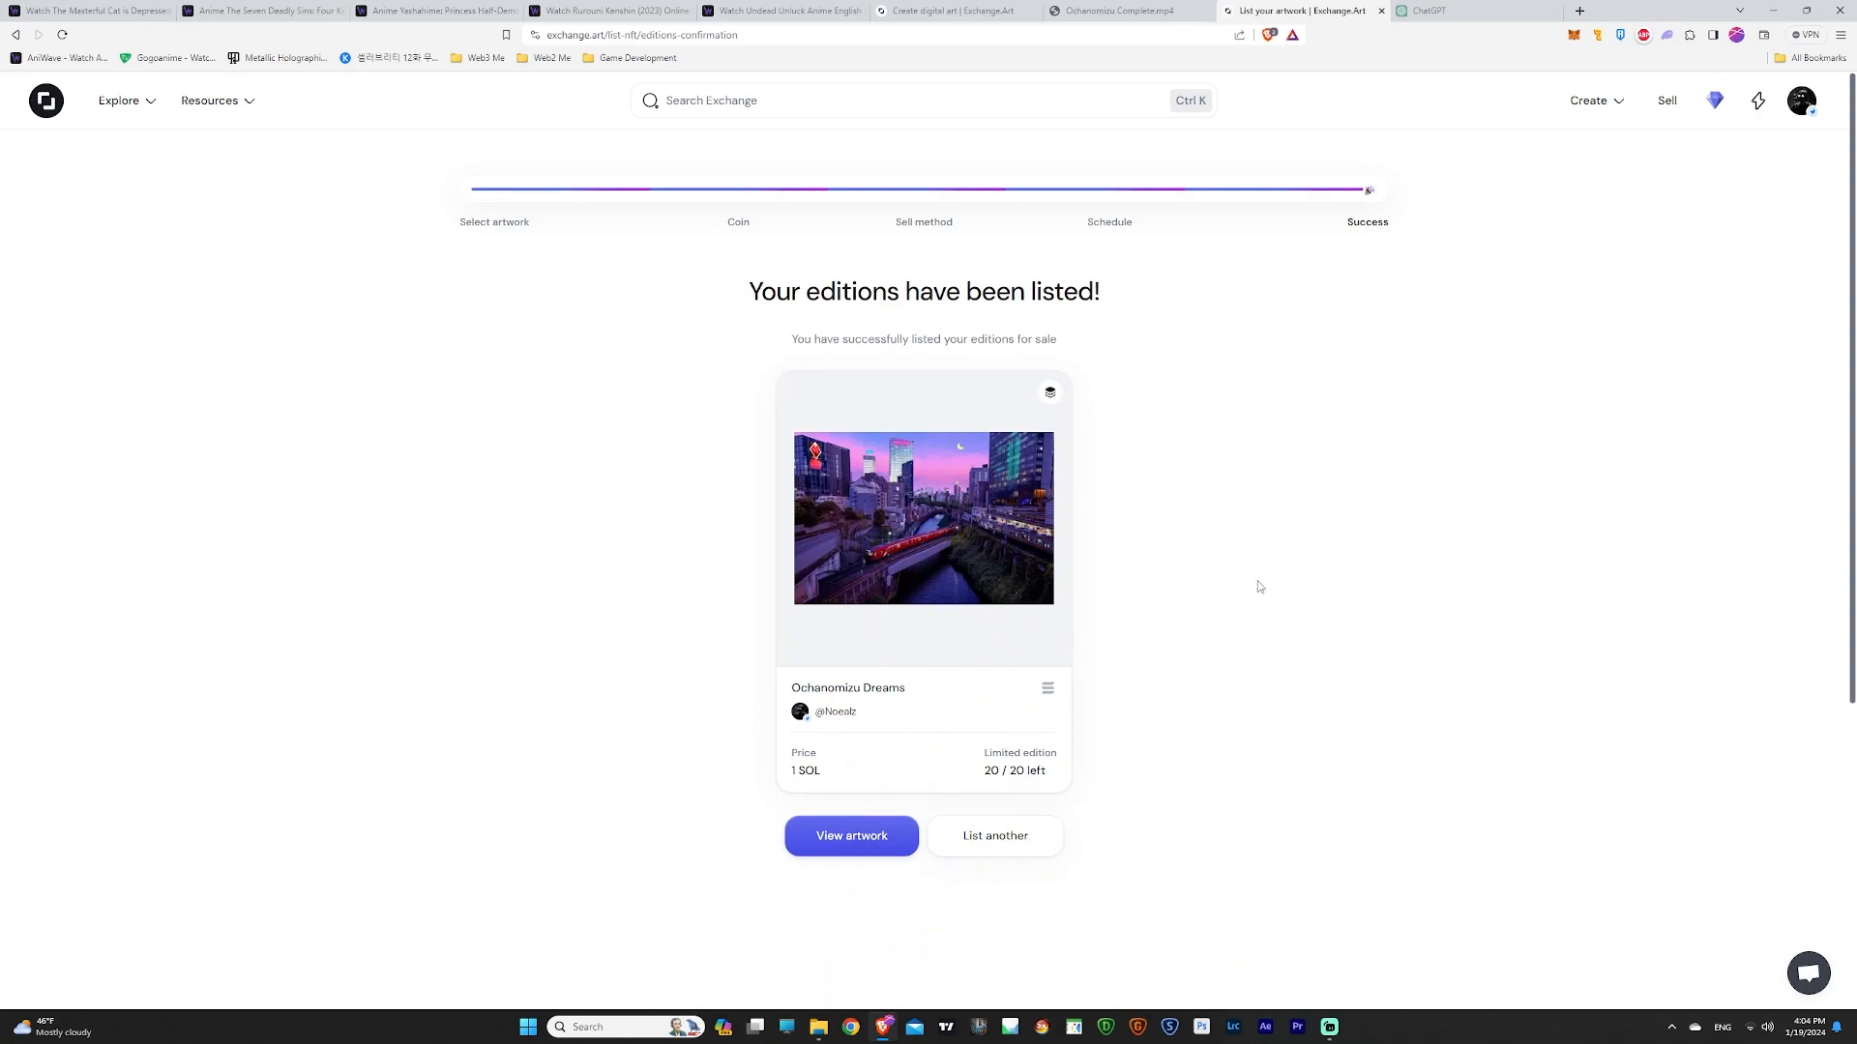